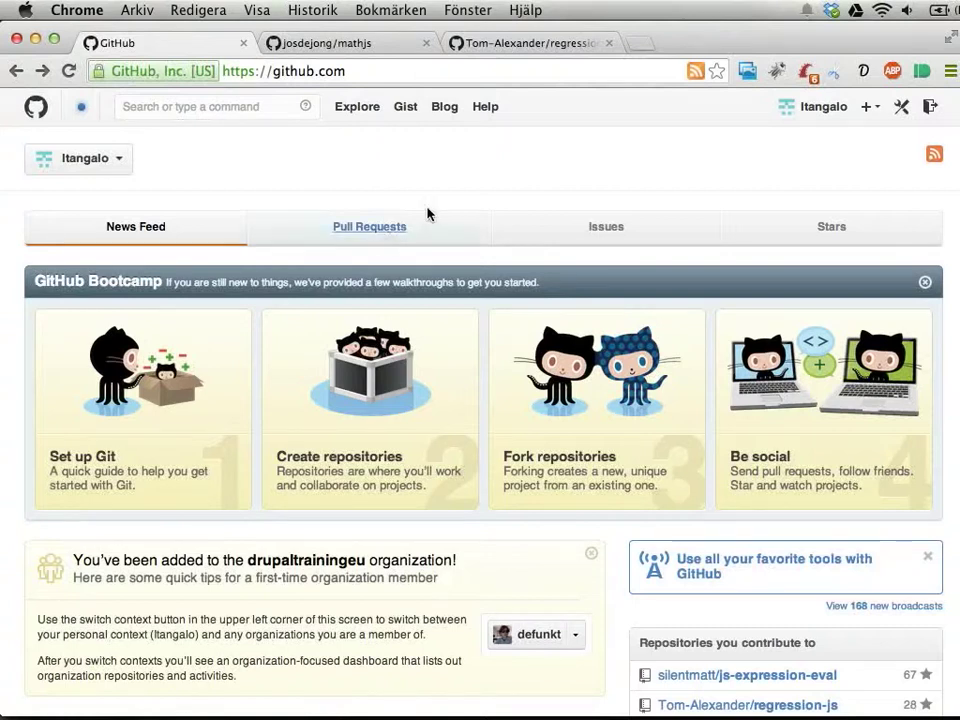
mouse_move(367, 82)
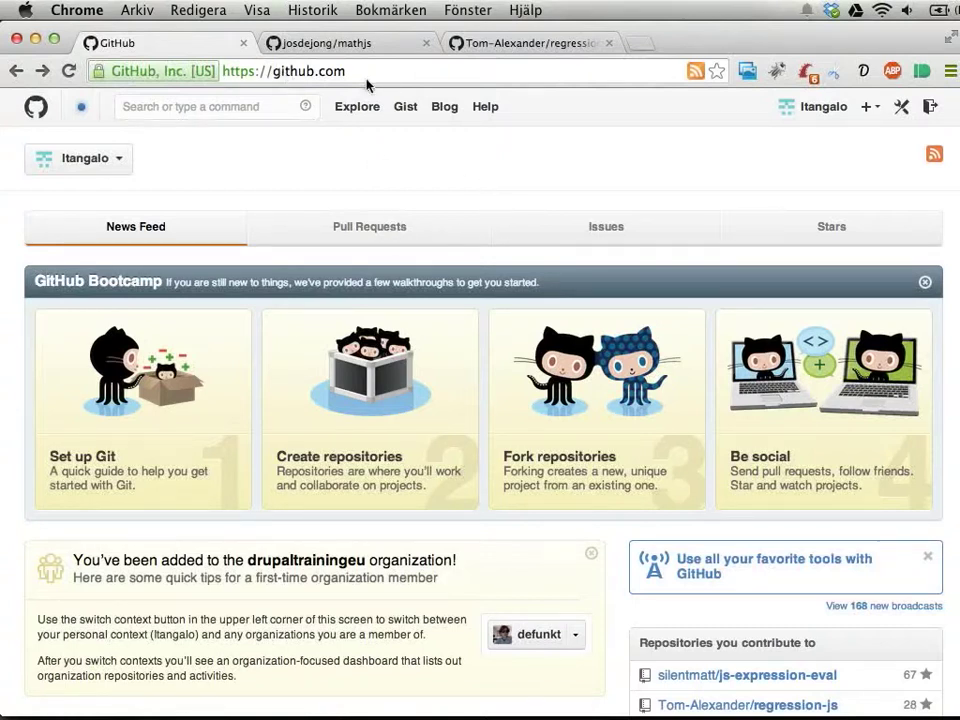
mouse_move(398, 182)
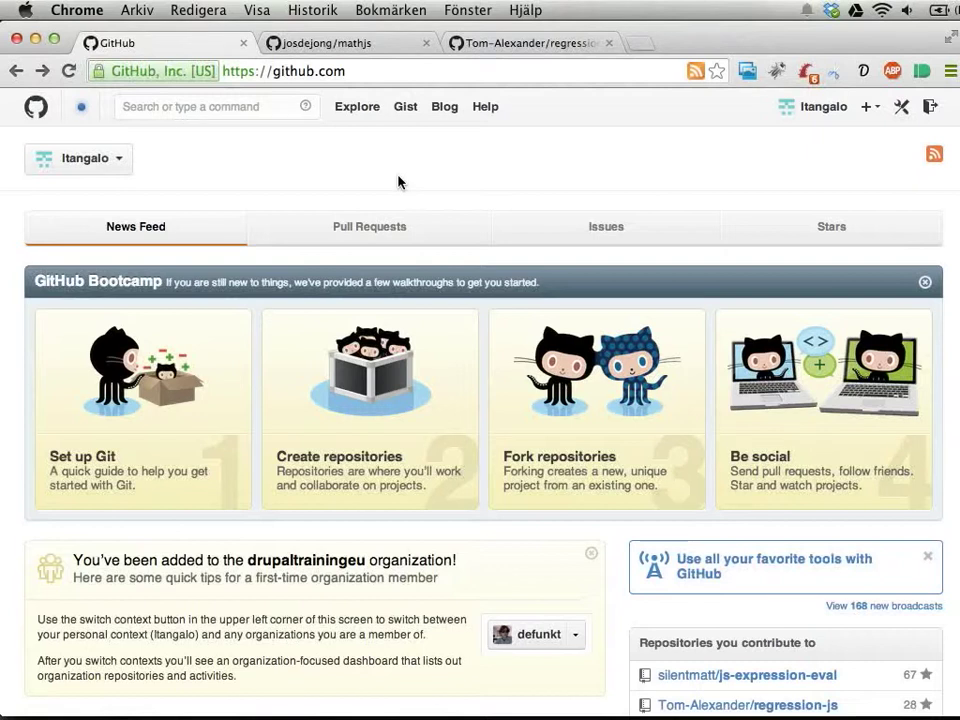
mouse_move(404, 181)
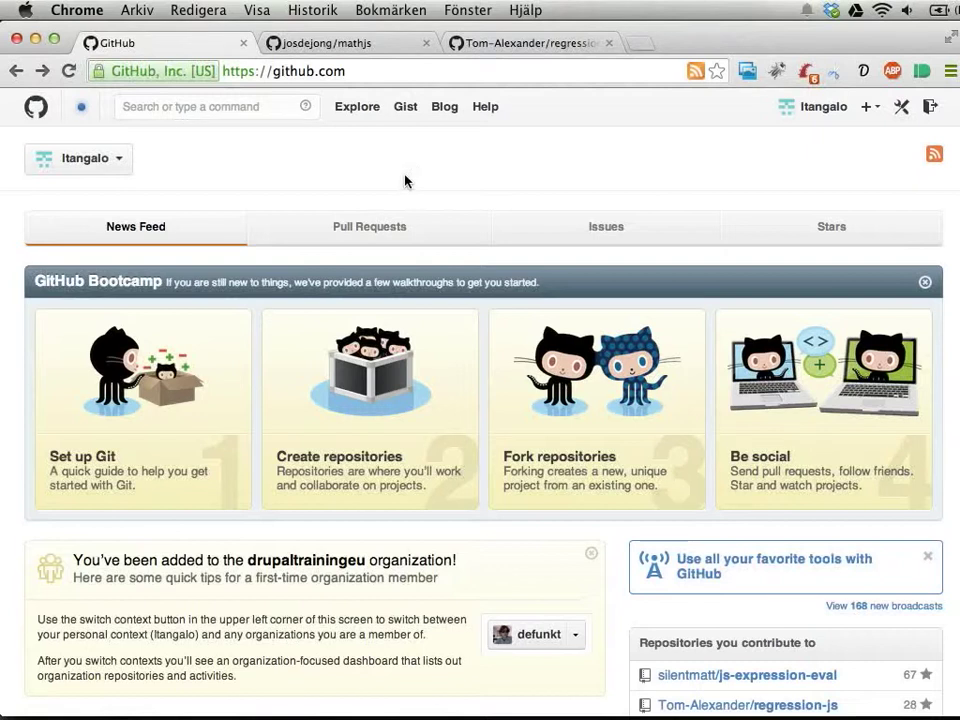
mouse_move(474, 263)
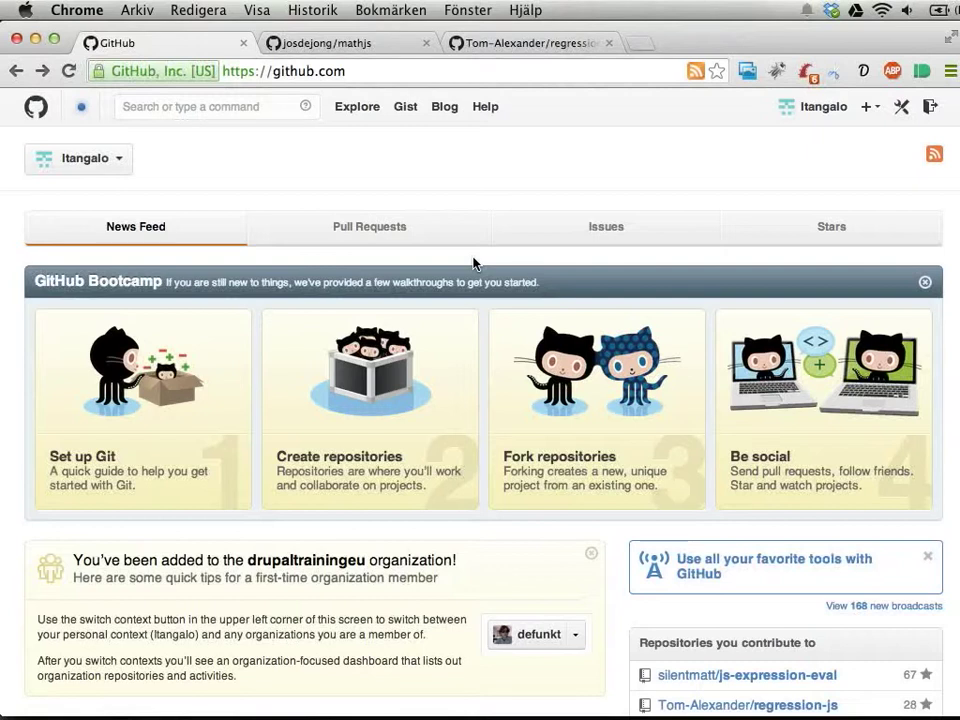
mouse_move(473, 345)
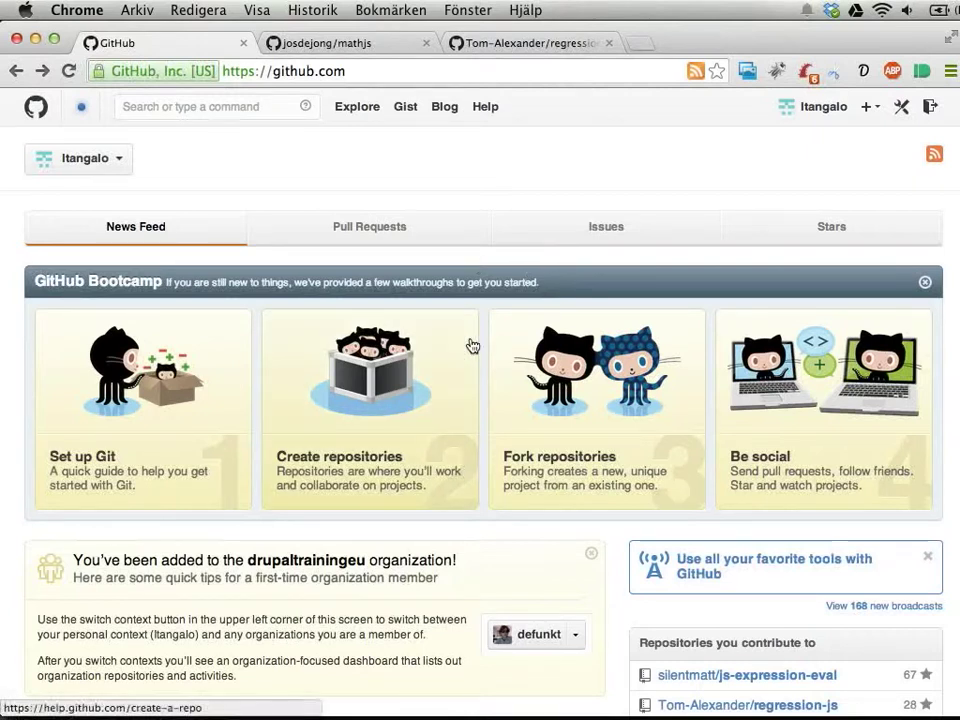
mouse_move(690, 255)
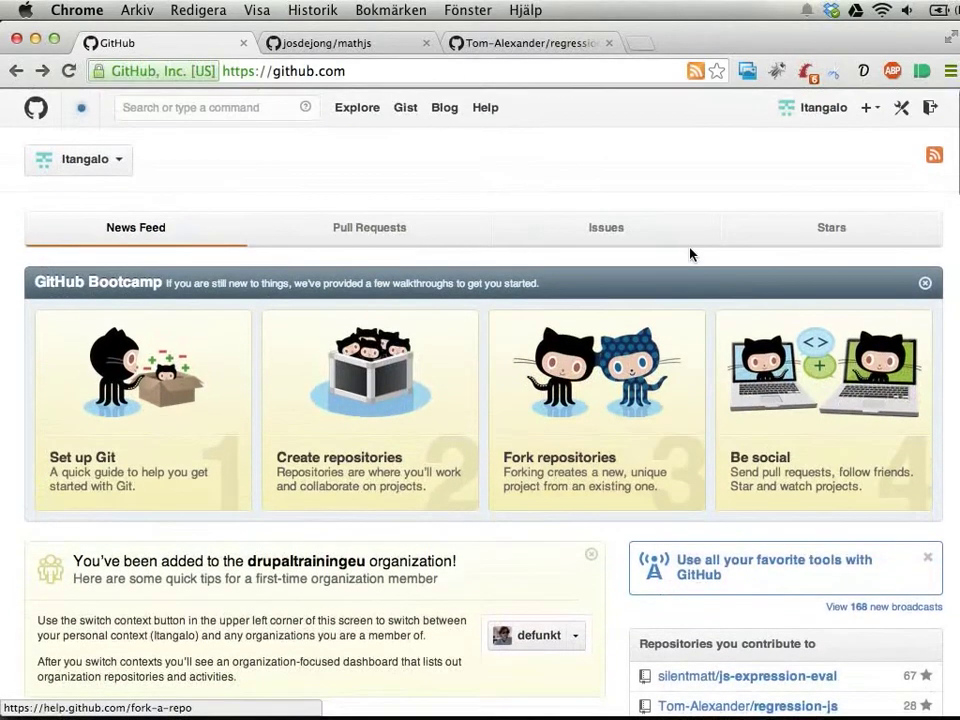
mouse_move(805, 184)
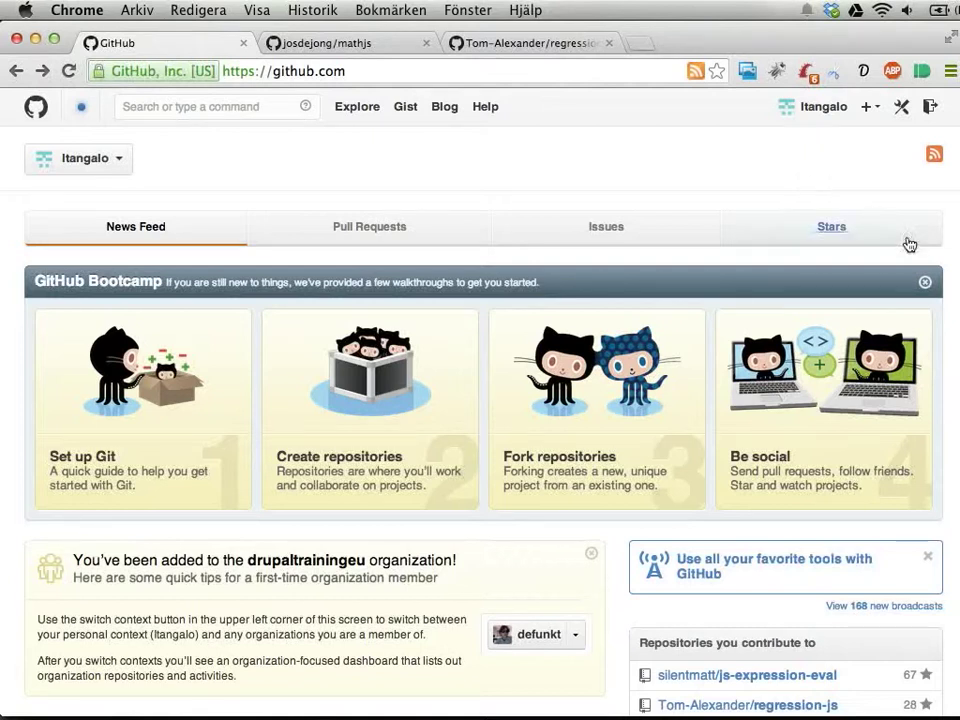
mouse_move(710, 270)
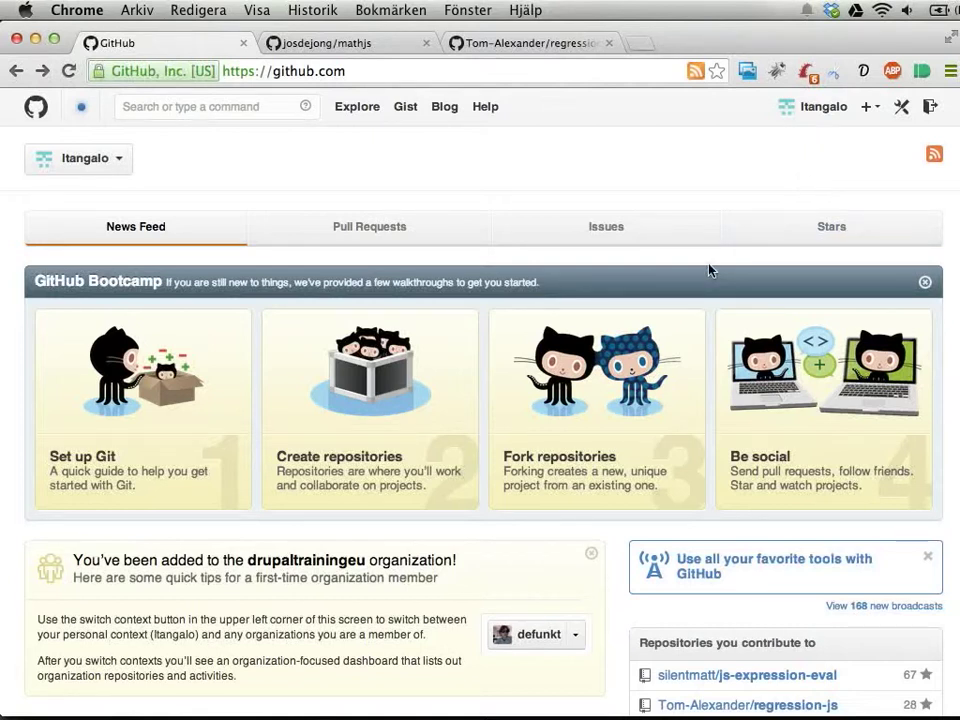
Scroll the dashboard, open the gLaTeX repository and glance over its README
scroll(down, 3)
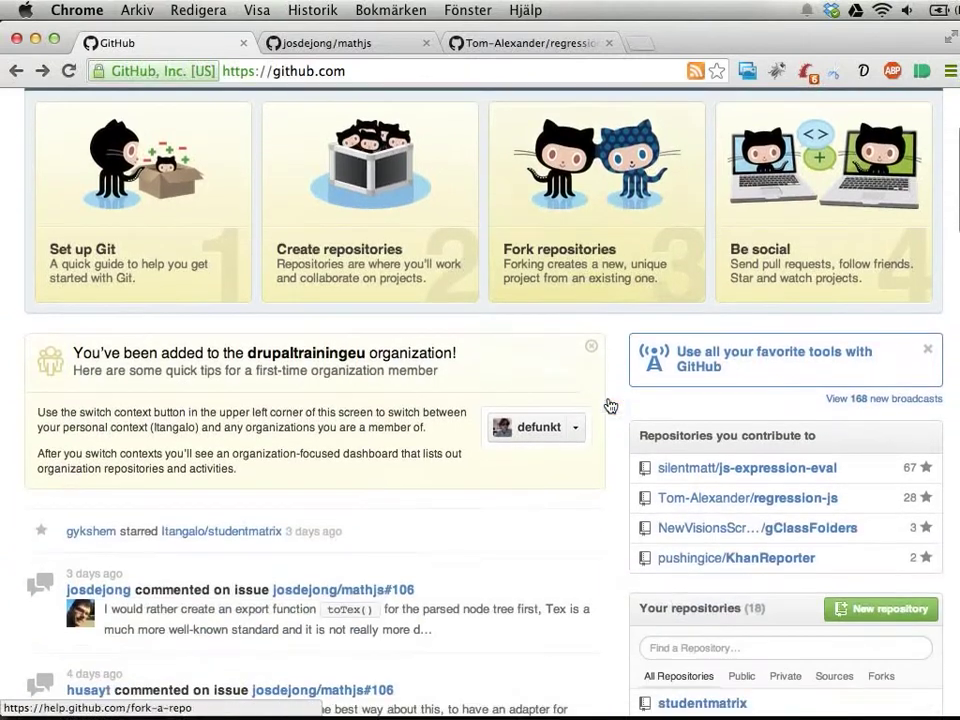
scroll(down, 3)
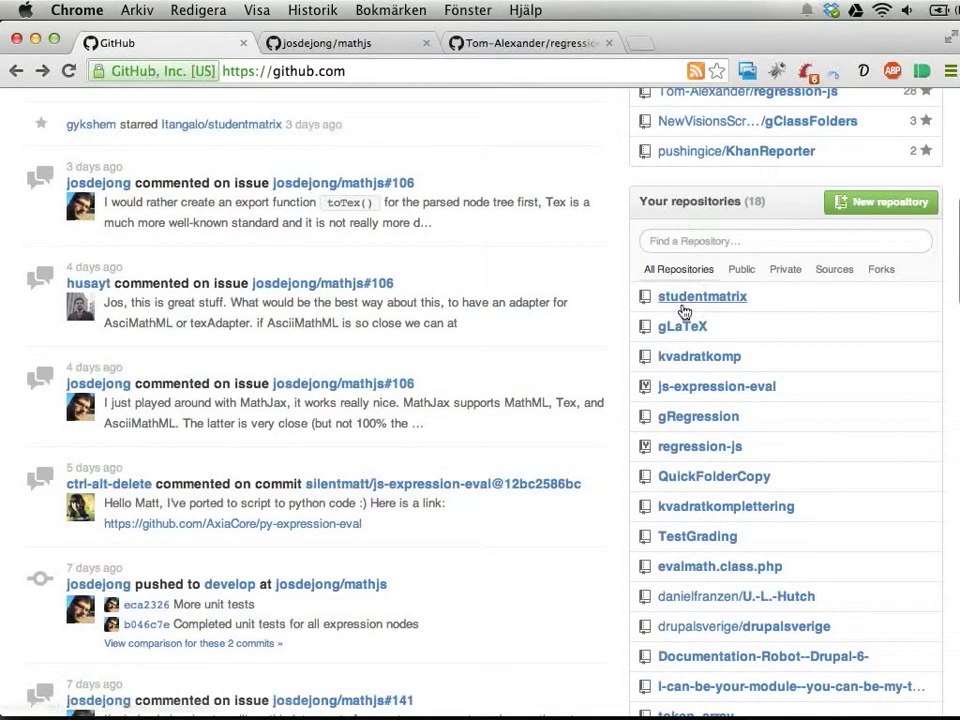
mouse_move(682, 326)
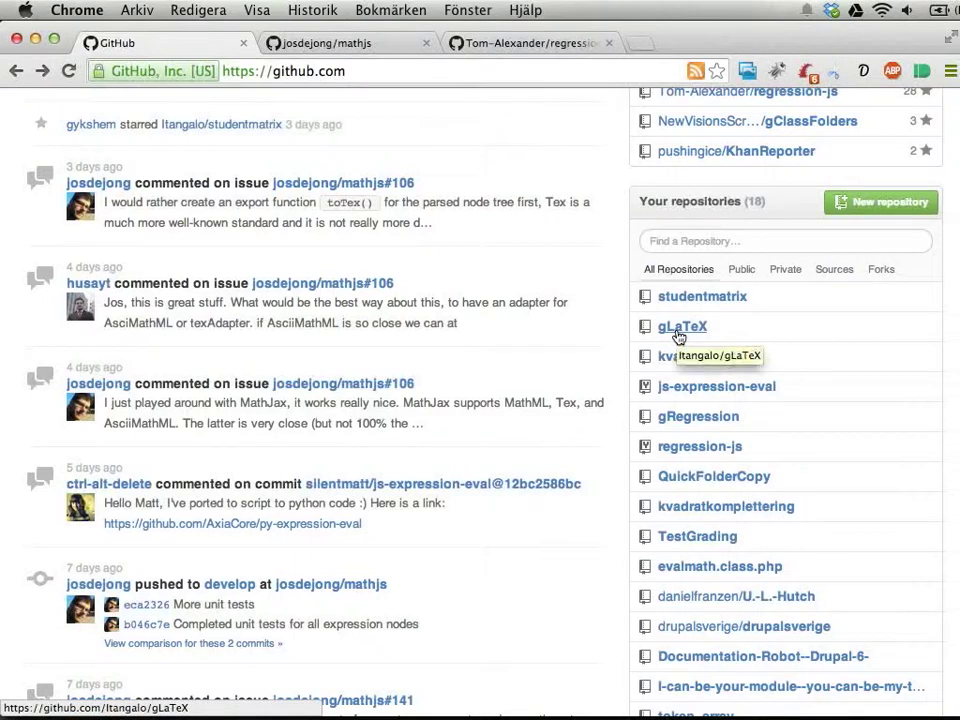
click(682, 326)
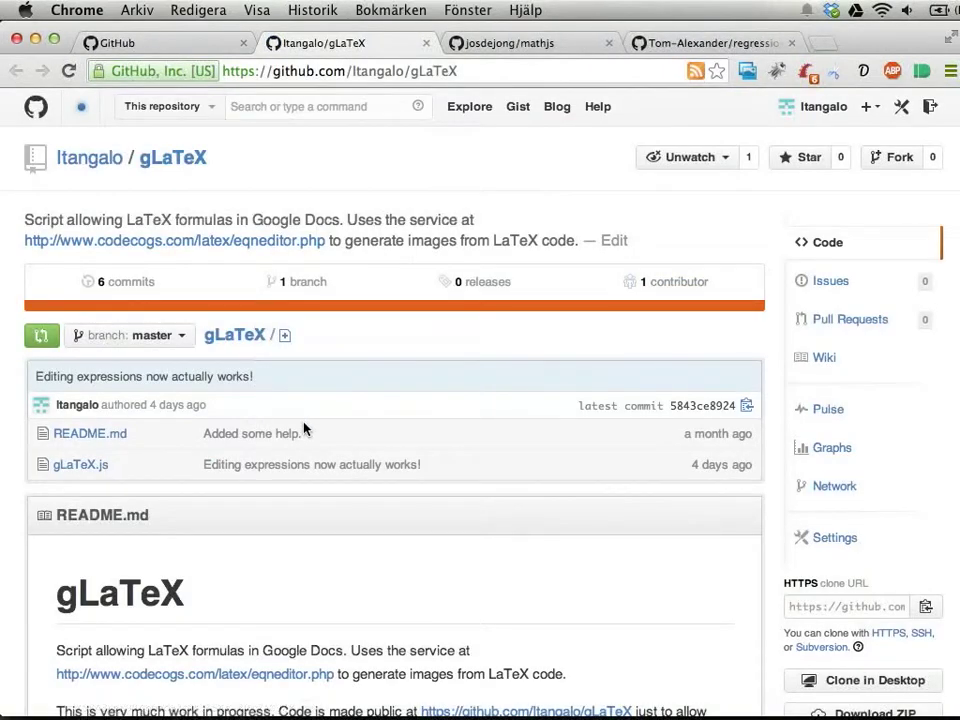
scroll(down, 3)
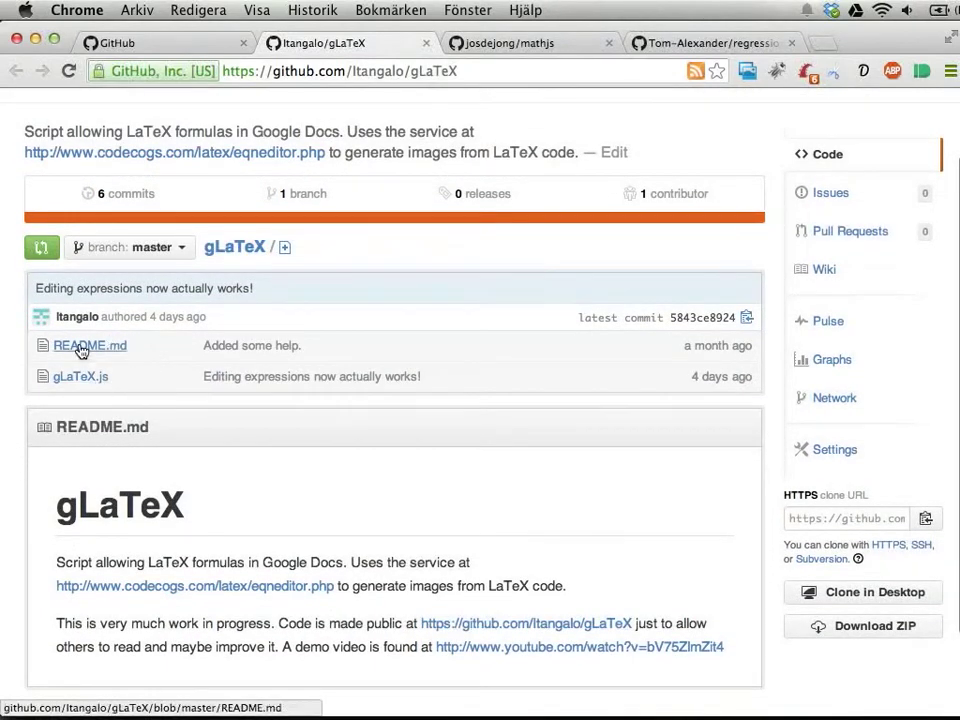
mouse_move(253, 442)
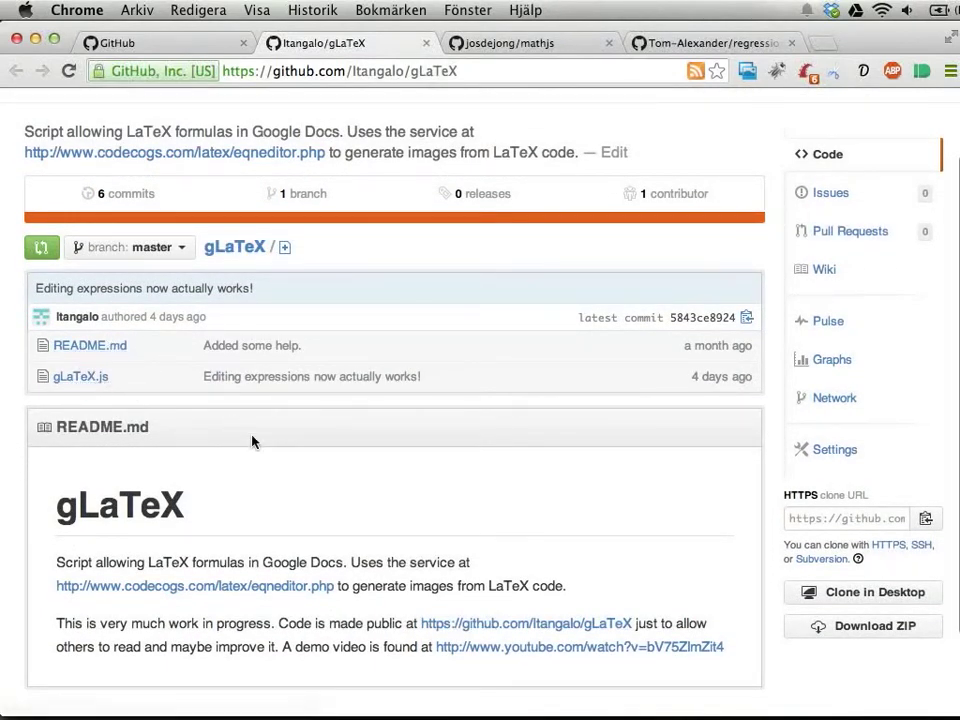
scroll(up, 3)
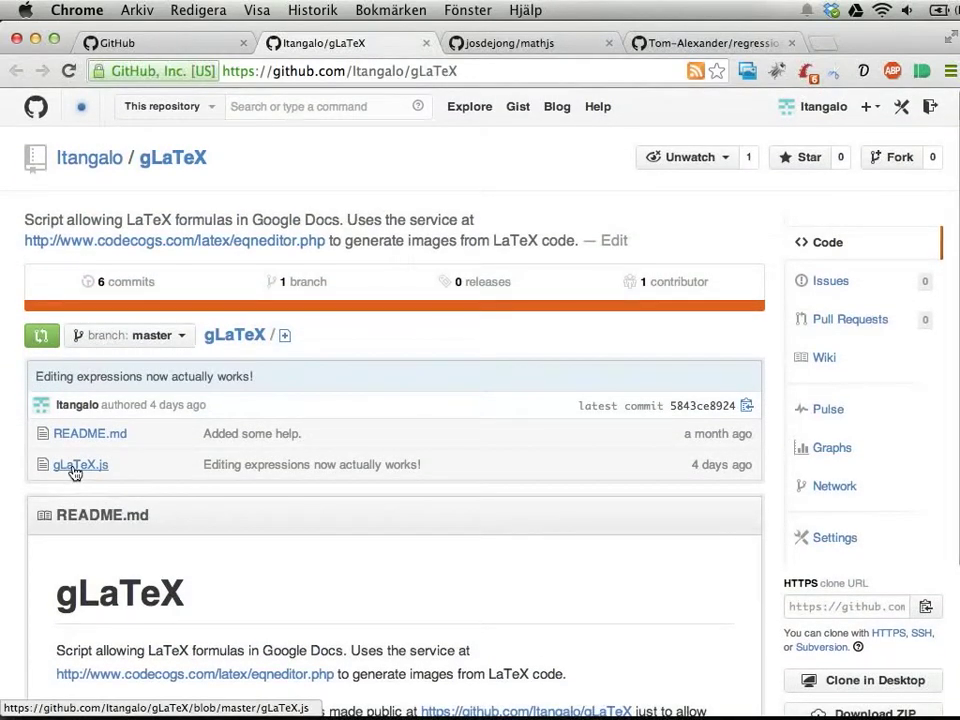
Open gLaTeX.js, check its Raw version, then go back to the formatted view and start editing
click(80, 464)
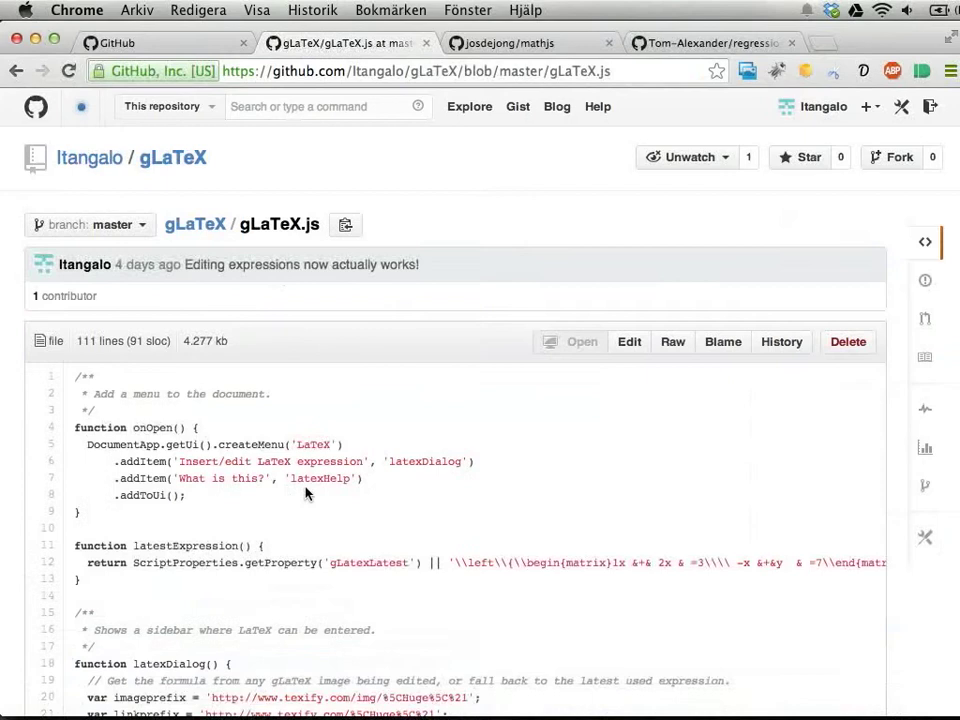
scroll(down, 3)
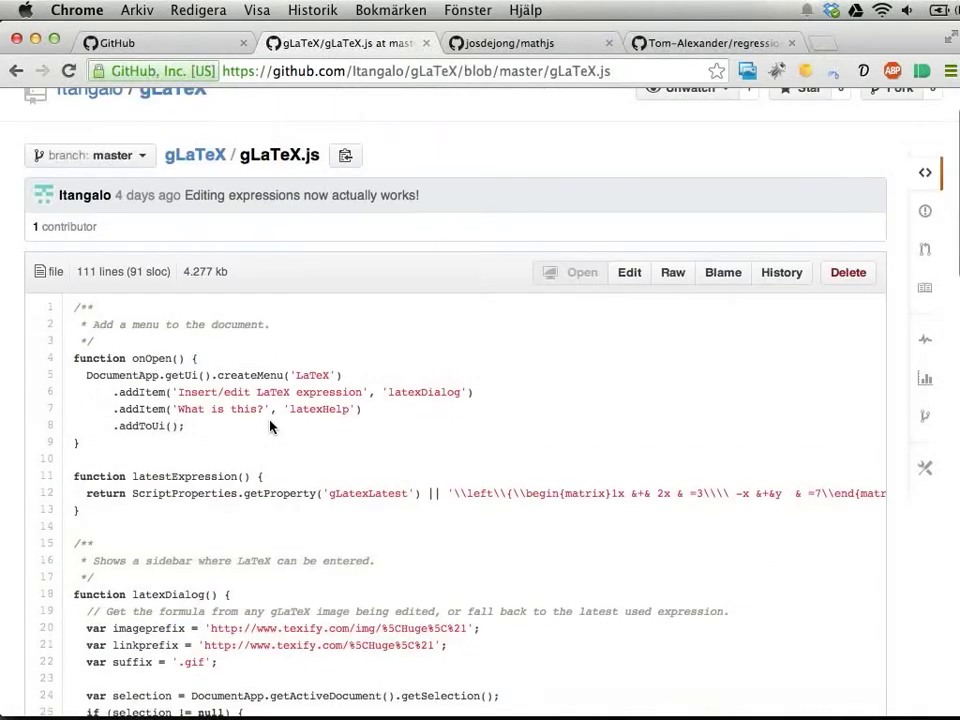
click(672, 272)
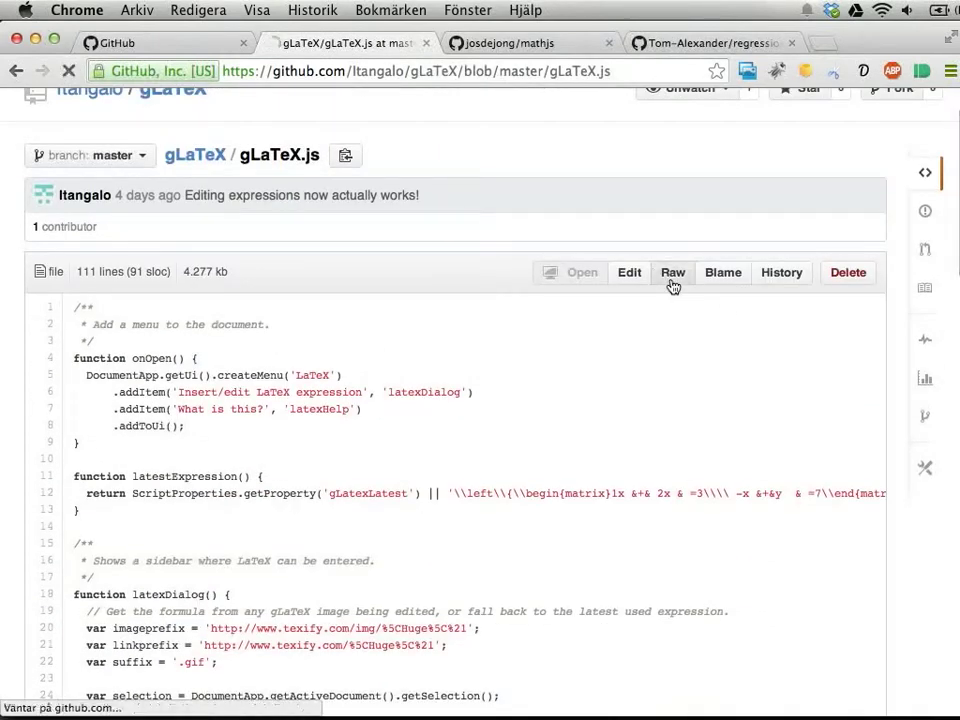
click(672, 272)
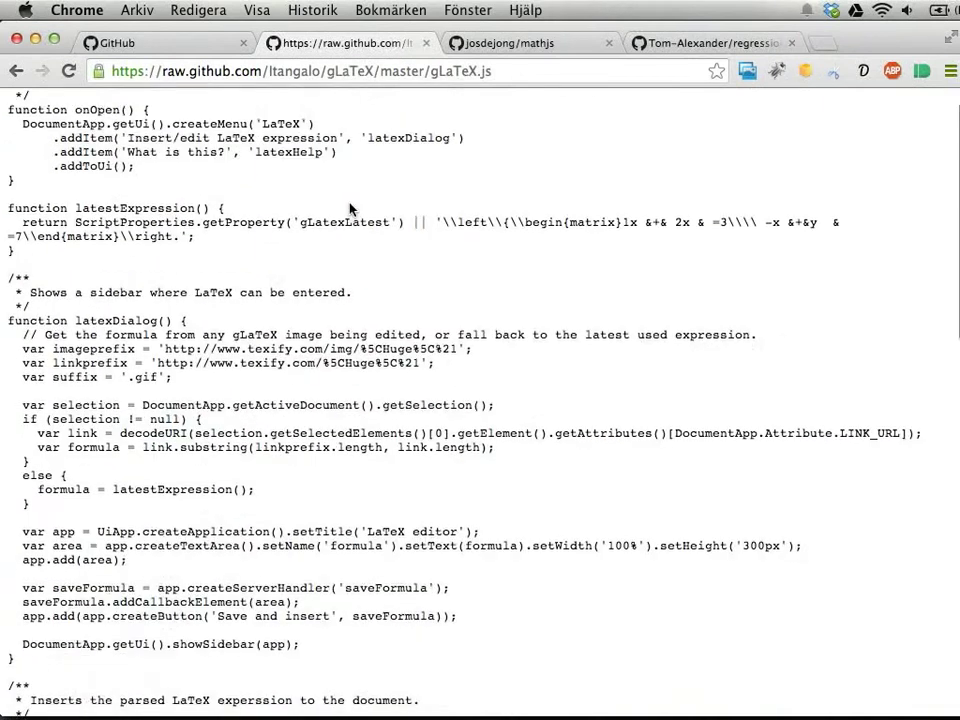
scroll(up, 3)
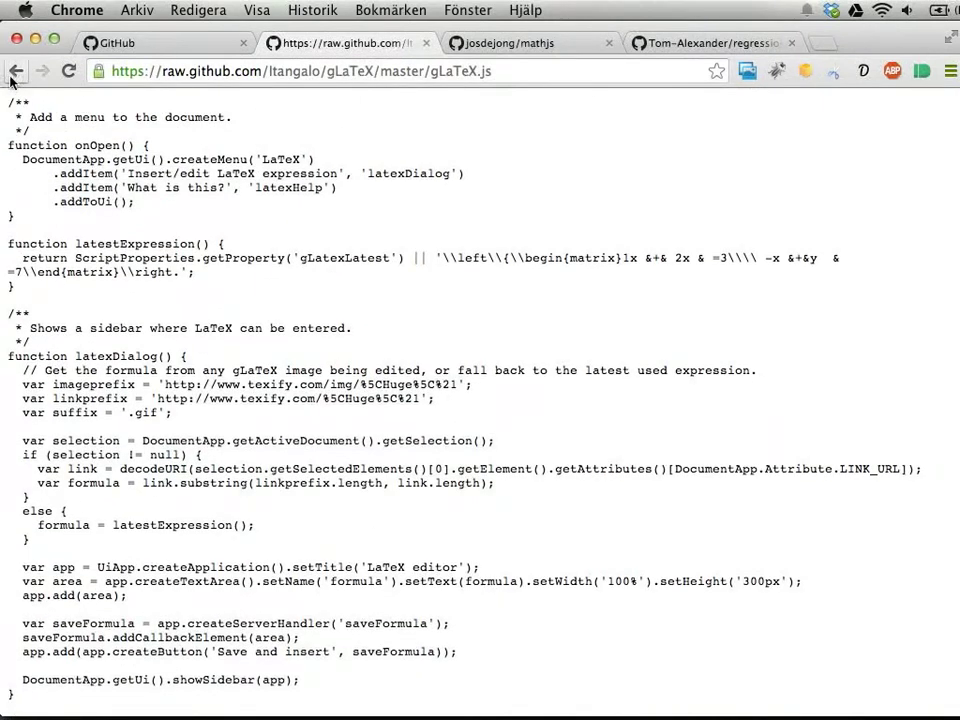
click(16, 70)
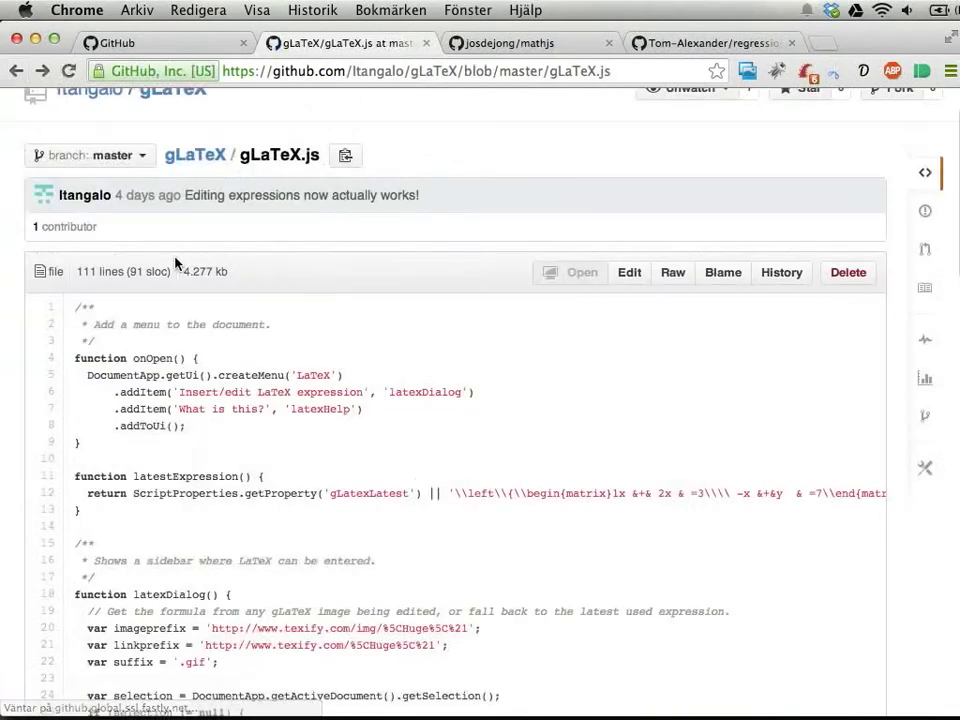
click(629, 272)
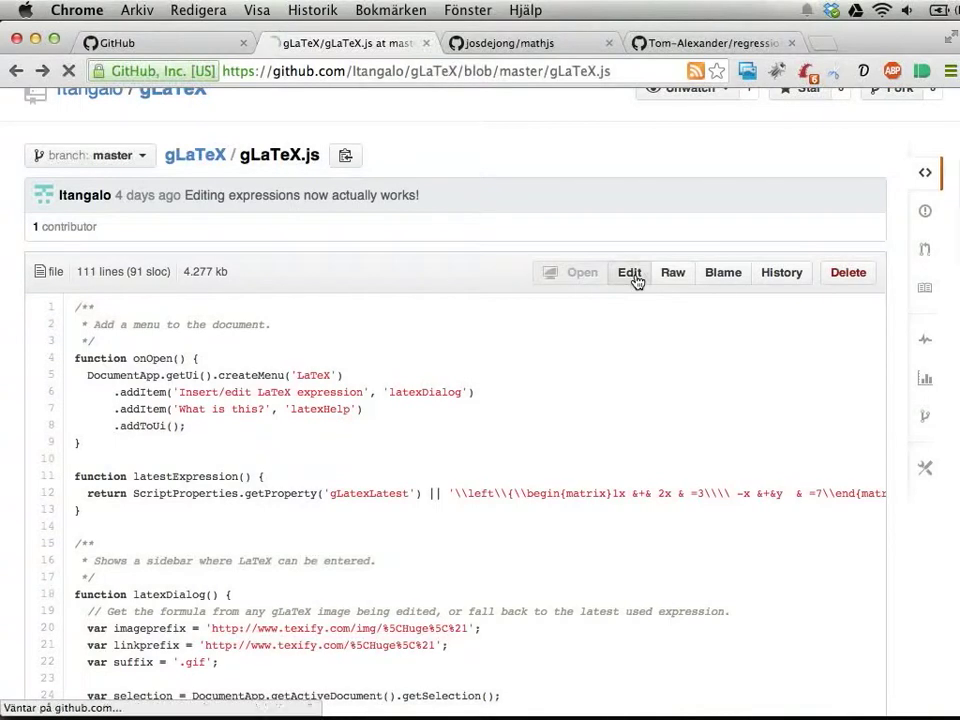
Add a /** */ comment above latestExpression() about fetching the last entered LaTeX expression
click(629, 272)
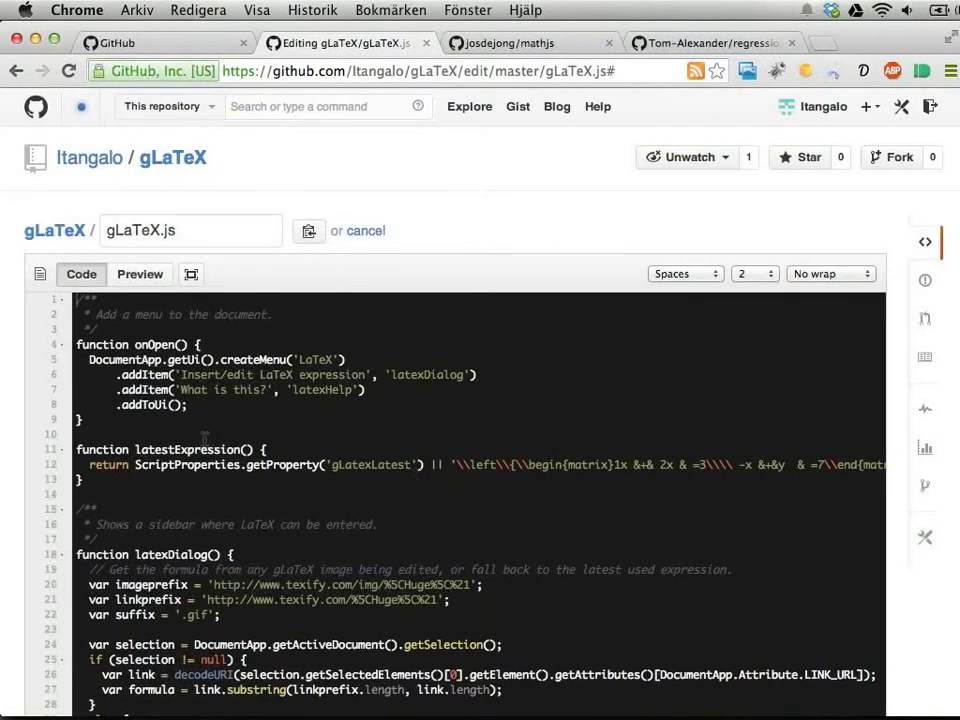
mouse_move(320, 413)
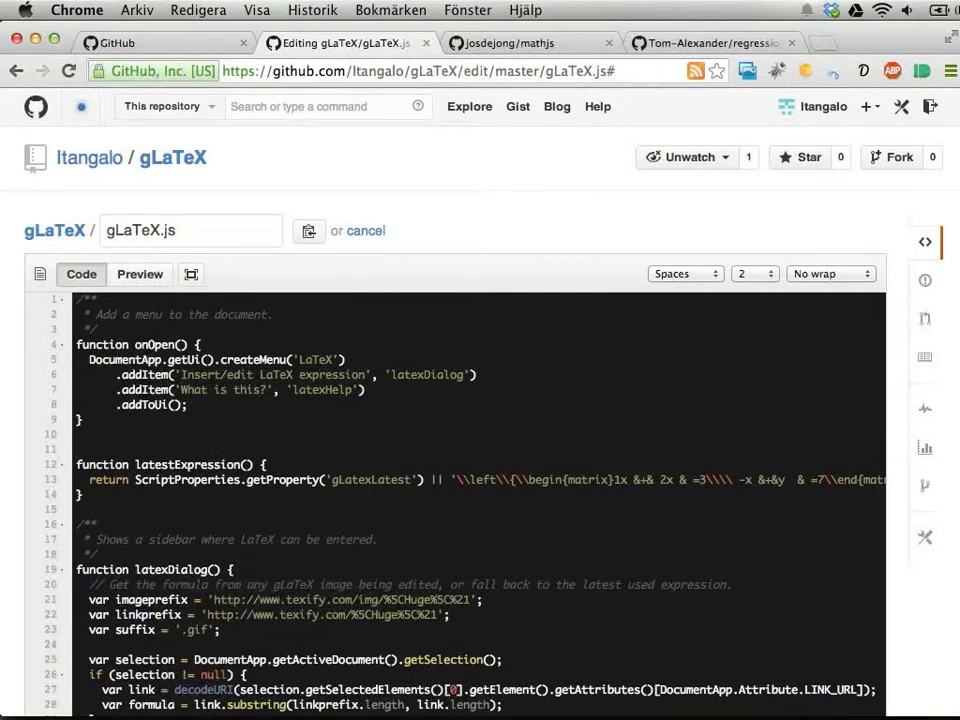
click(85, 449)
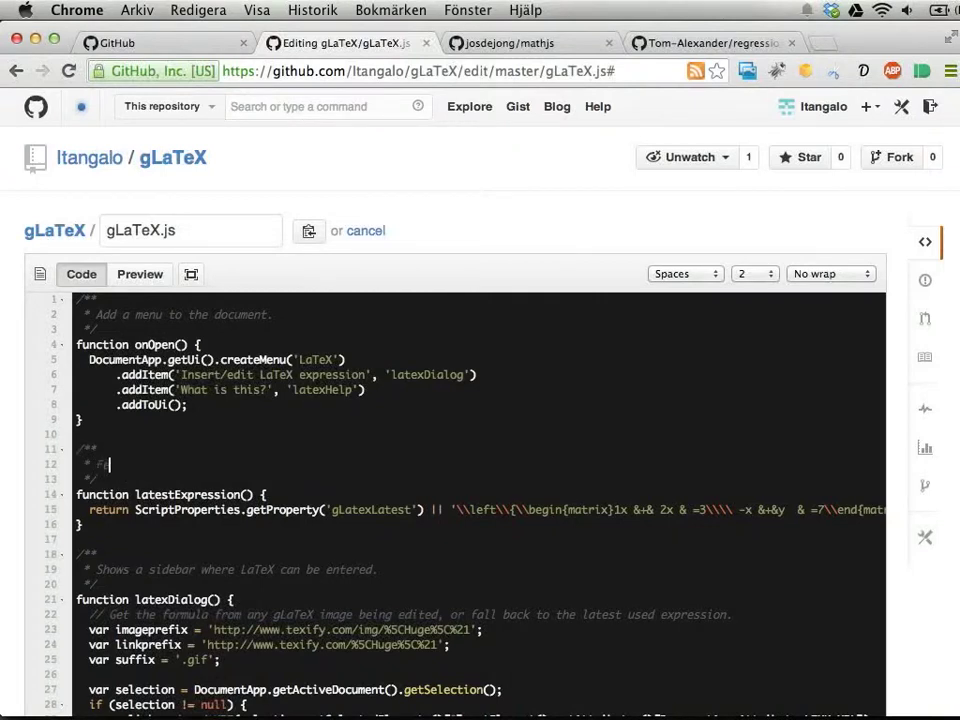
text(Fetches the late)
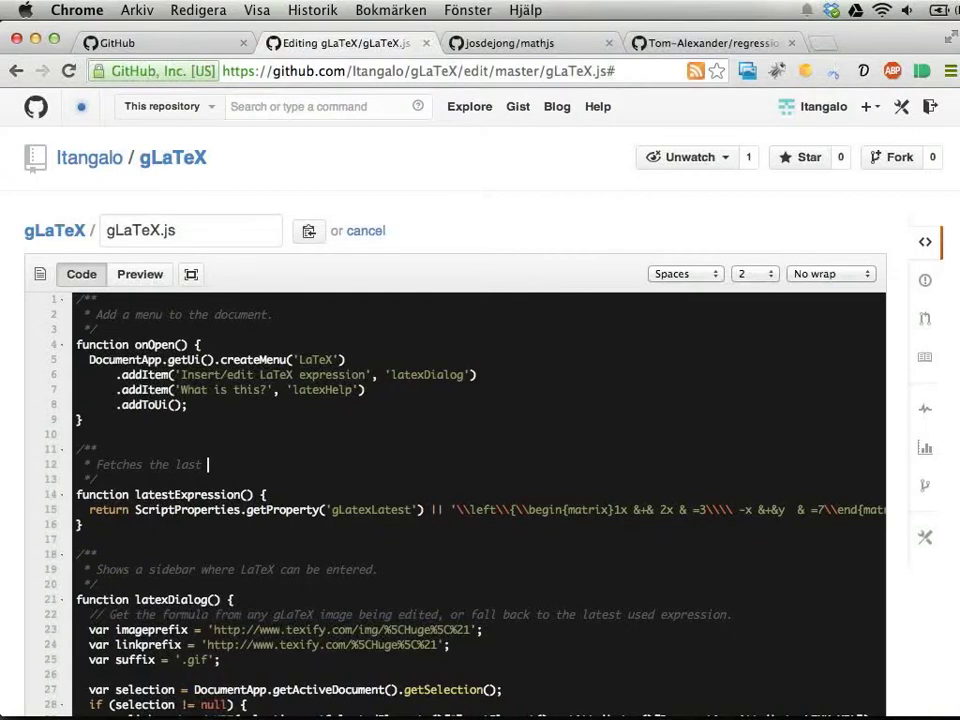
text(entered L)
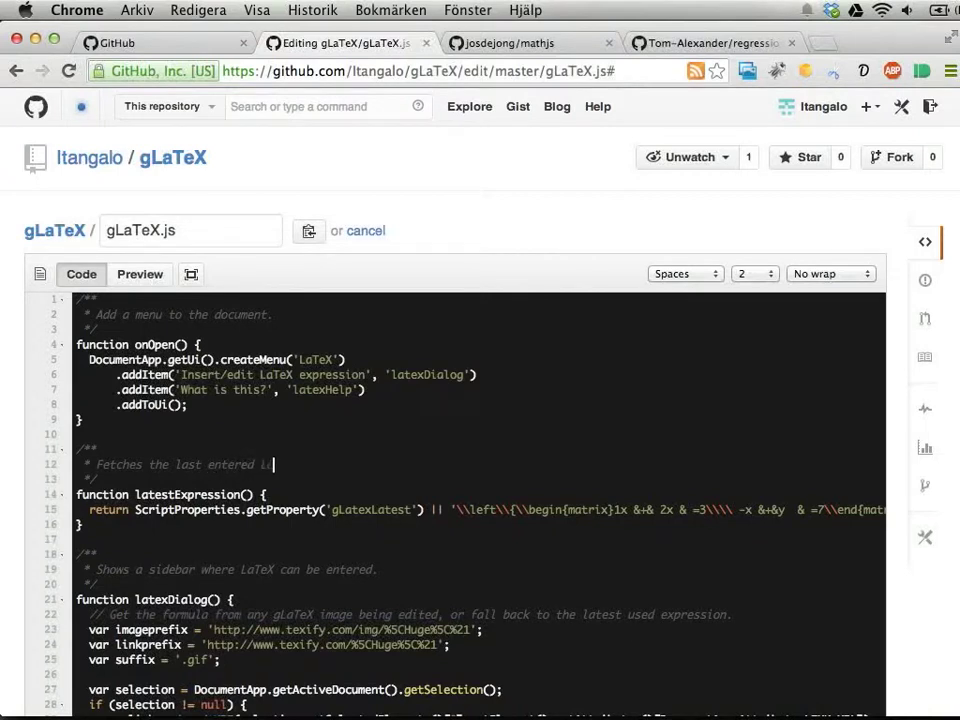
text(LaTeX expression, or uses)
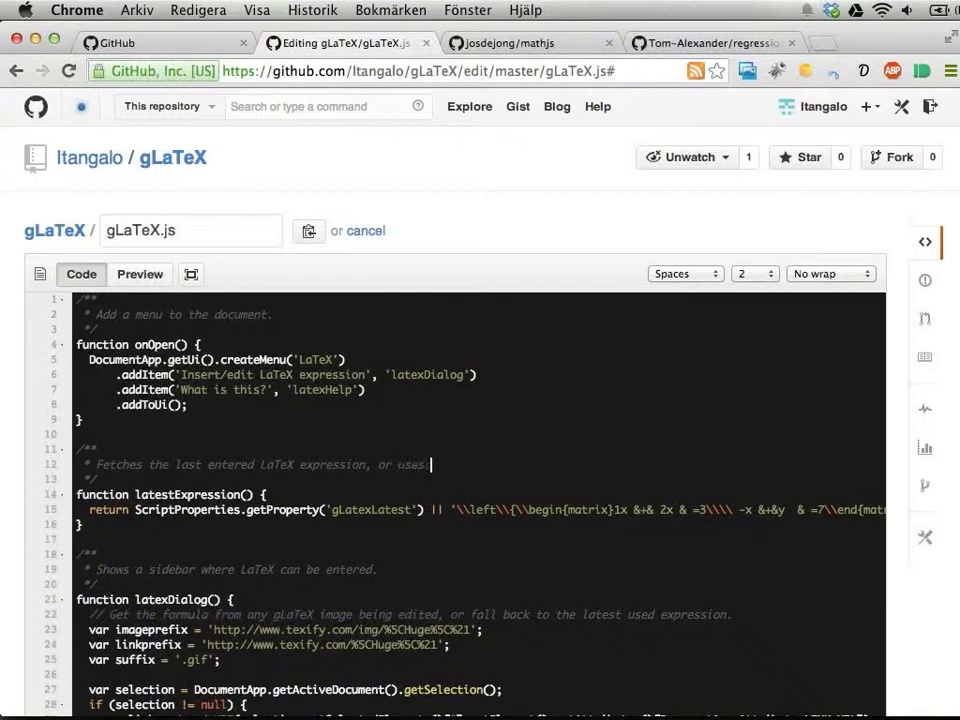
text(a fallback)
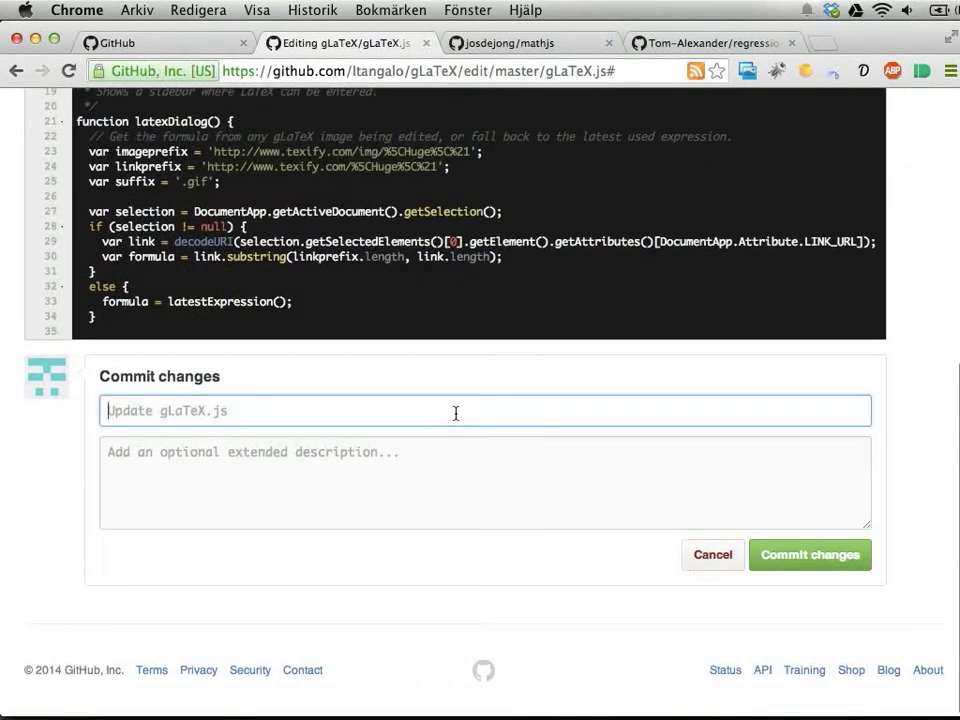
mouse_move(528, 437)
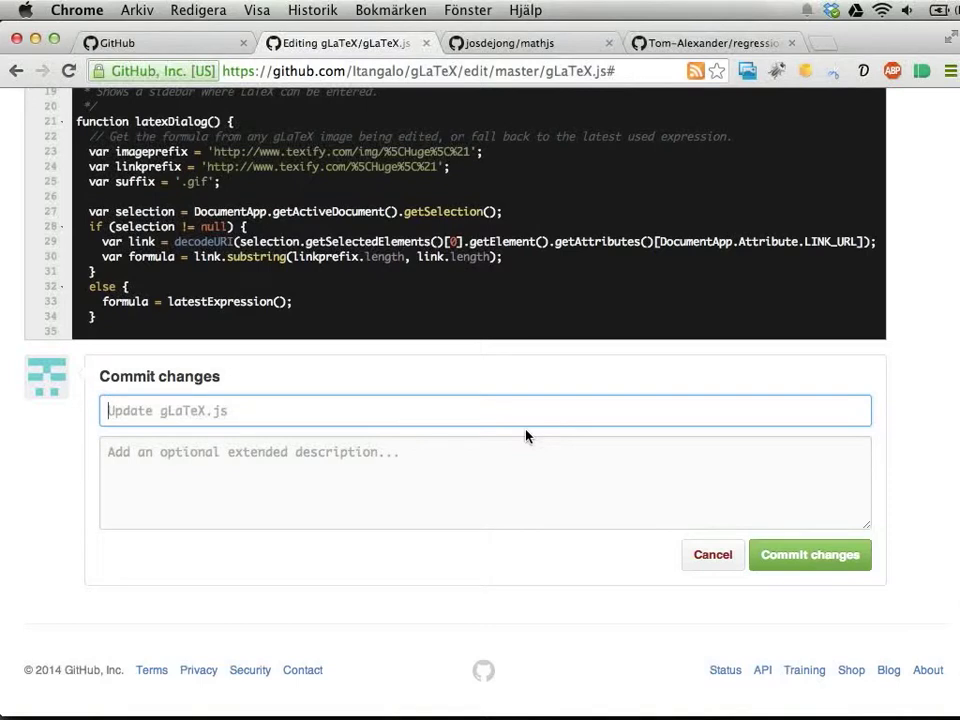
Commit with message 'Adding a comment block to latestExpression()' and return to the gLaTeX root
text(Adding)
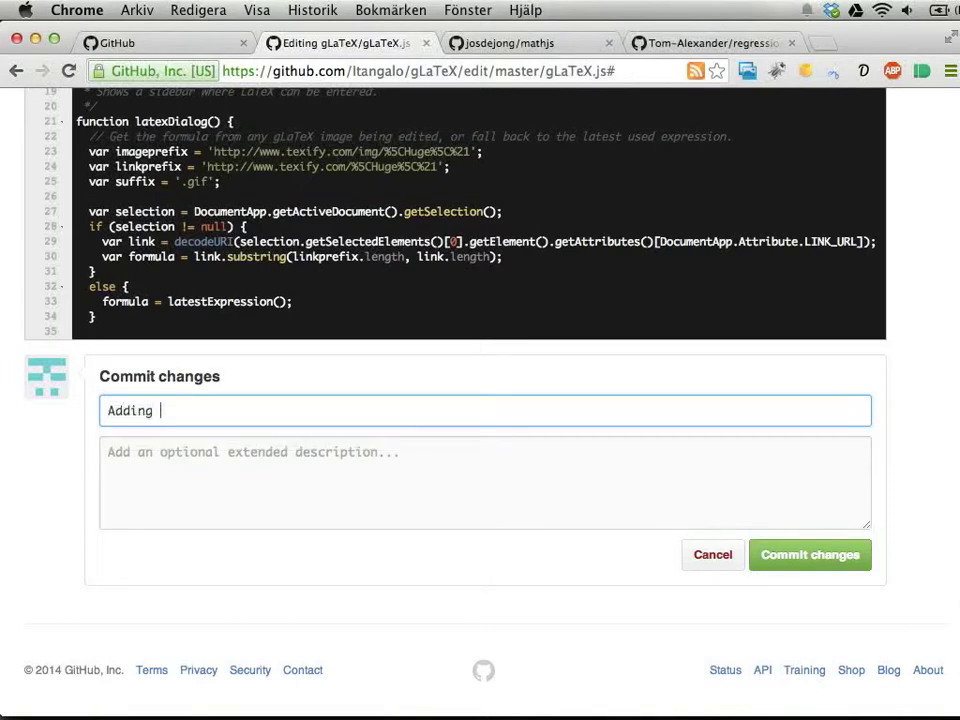
text(a comment block to)
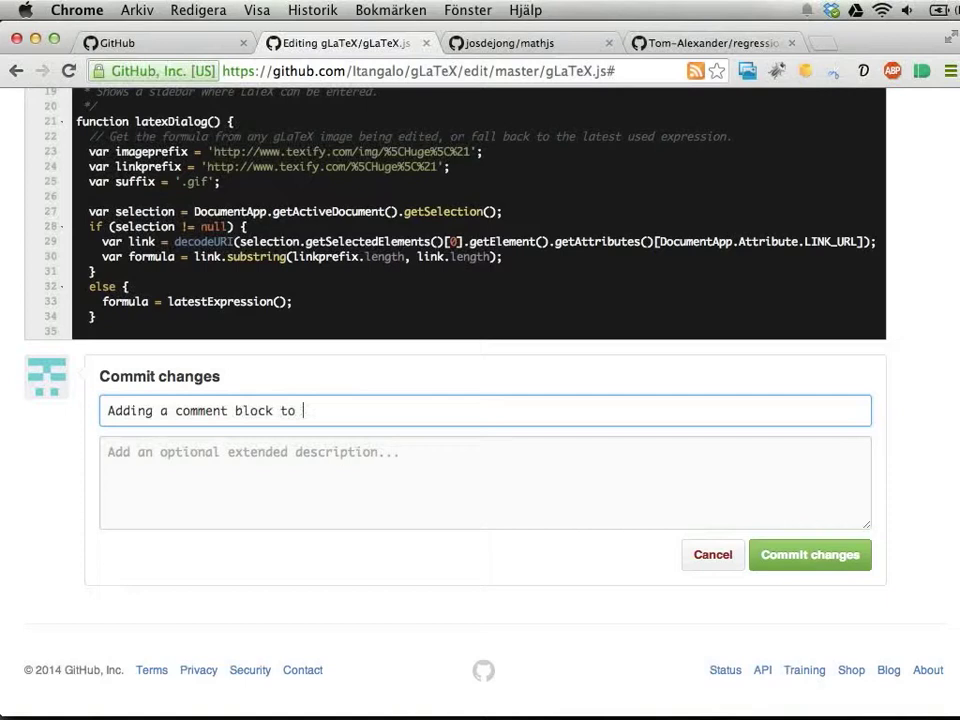
mouse_move(890, 357)
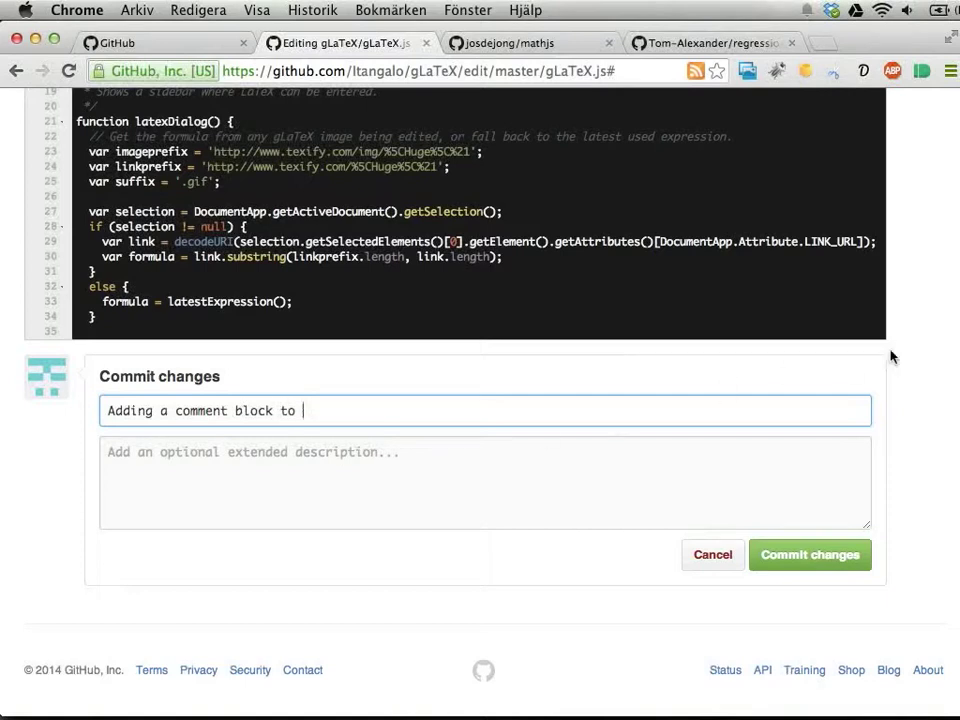
scroll(up, 3)
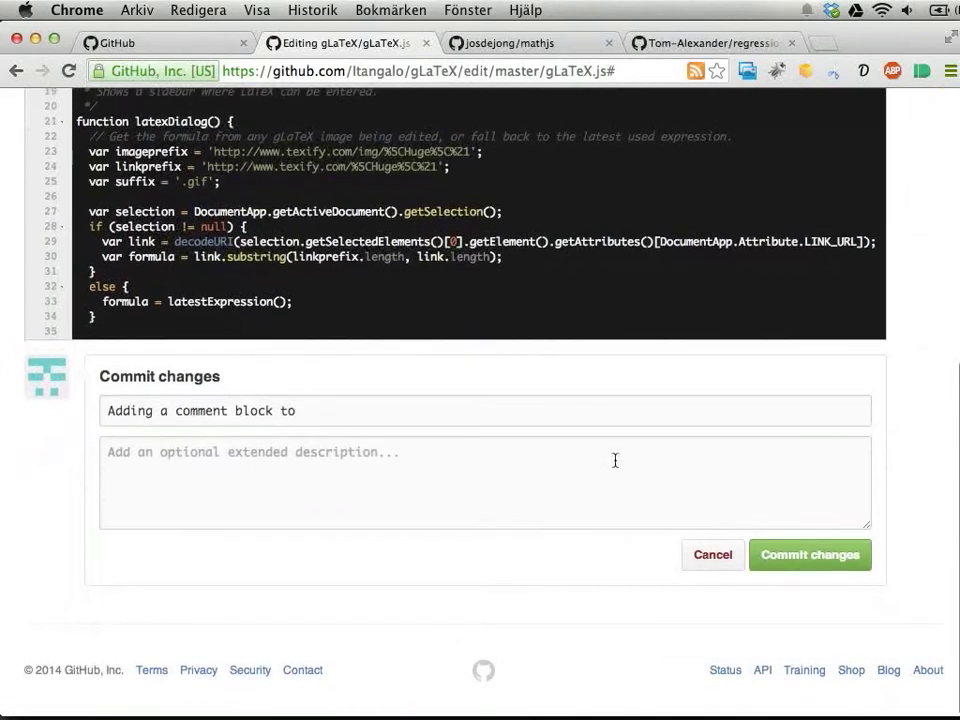
text(latestExpression)
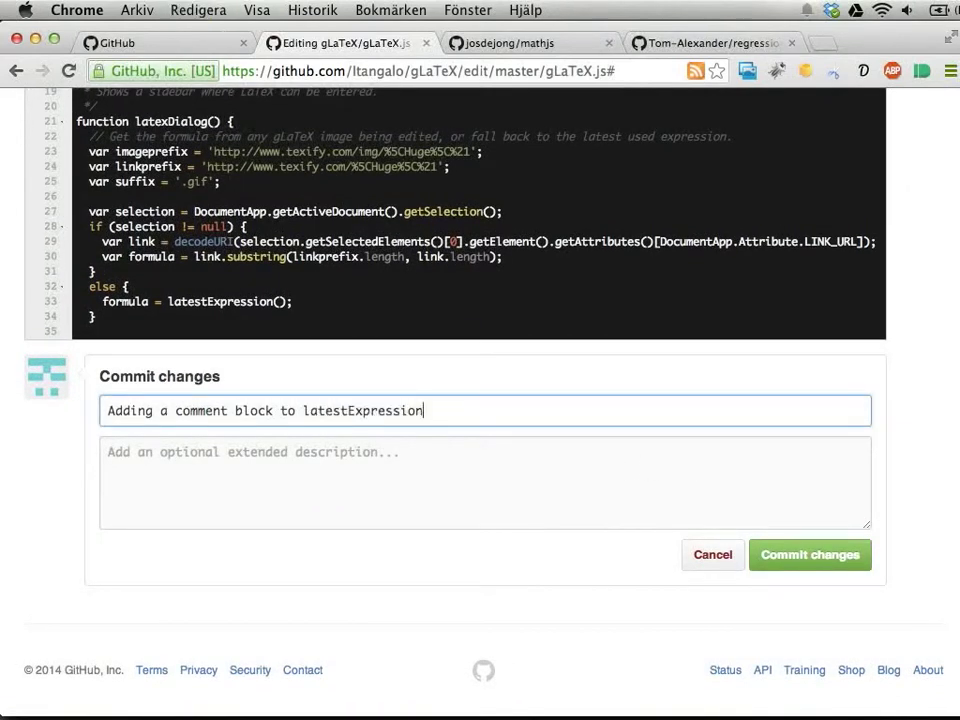
click(809, 554)
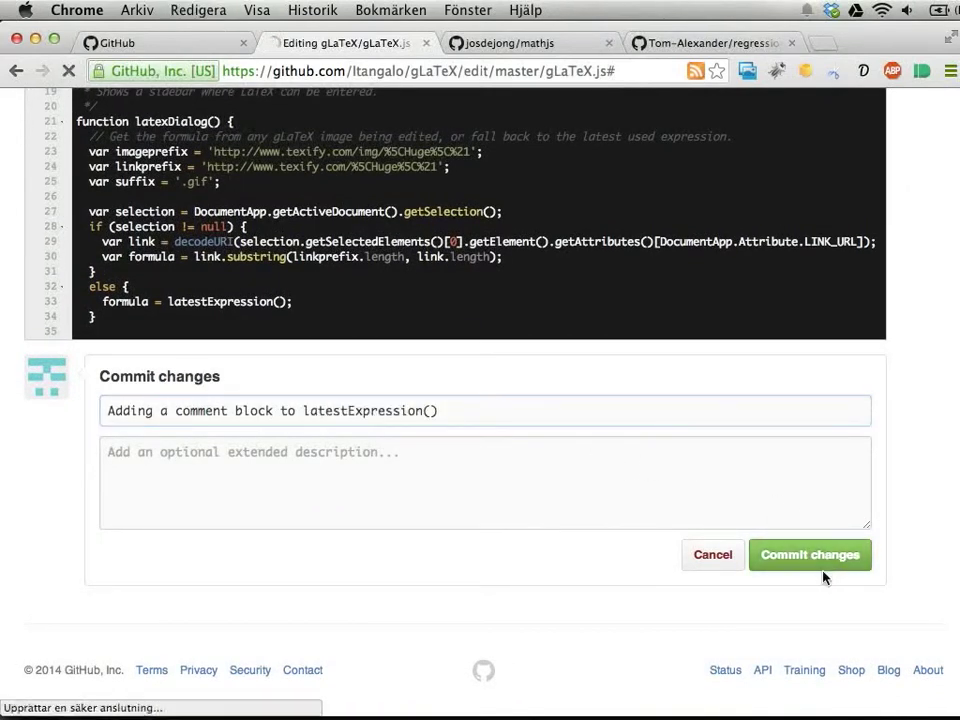
click(809, 554)
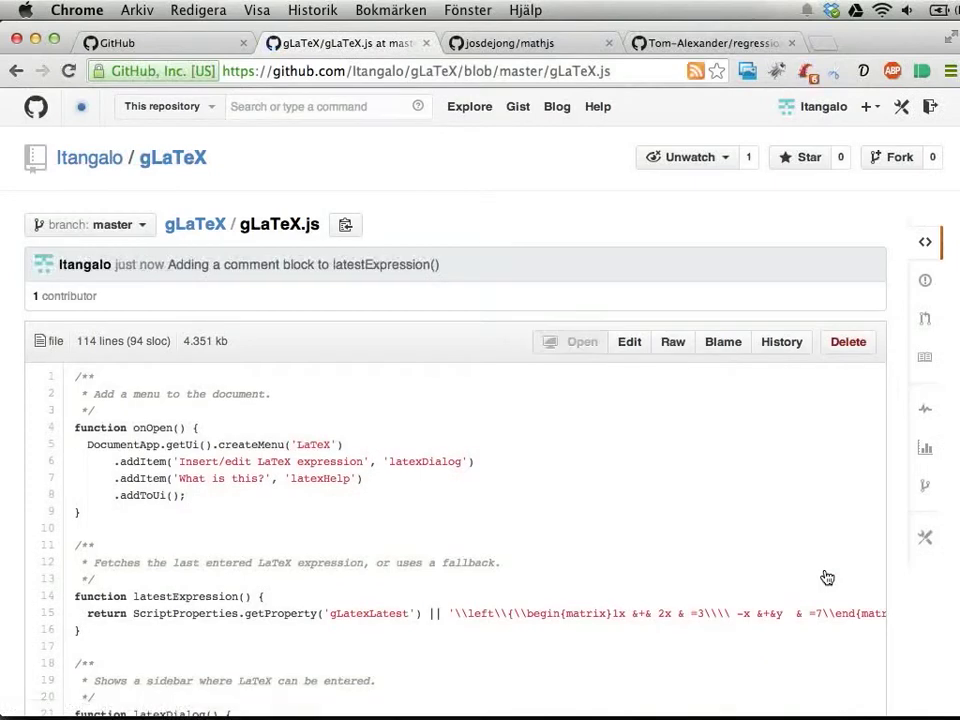
mouse_move(195, 224)
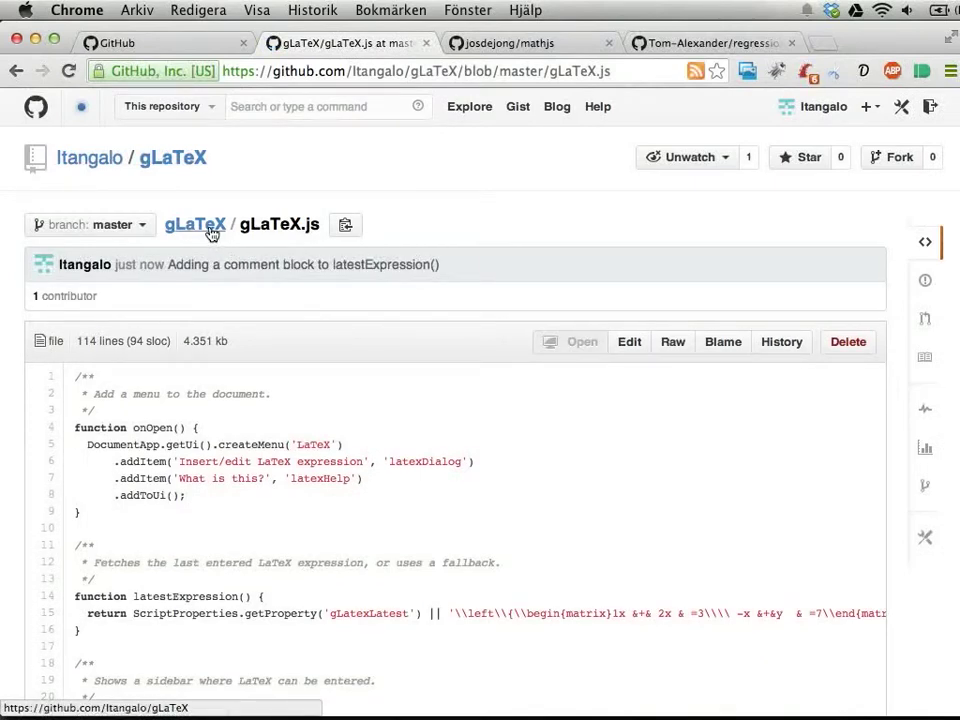
click(194, 224)
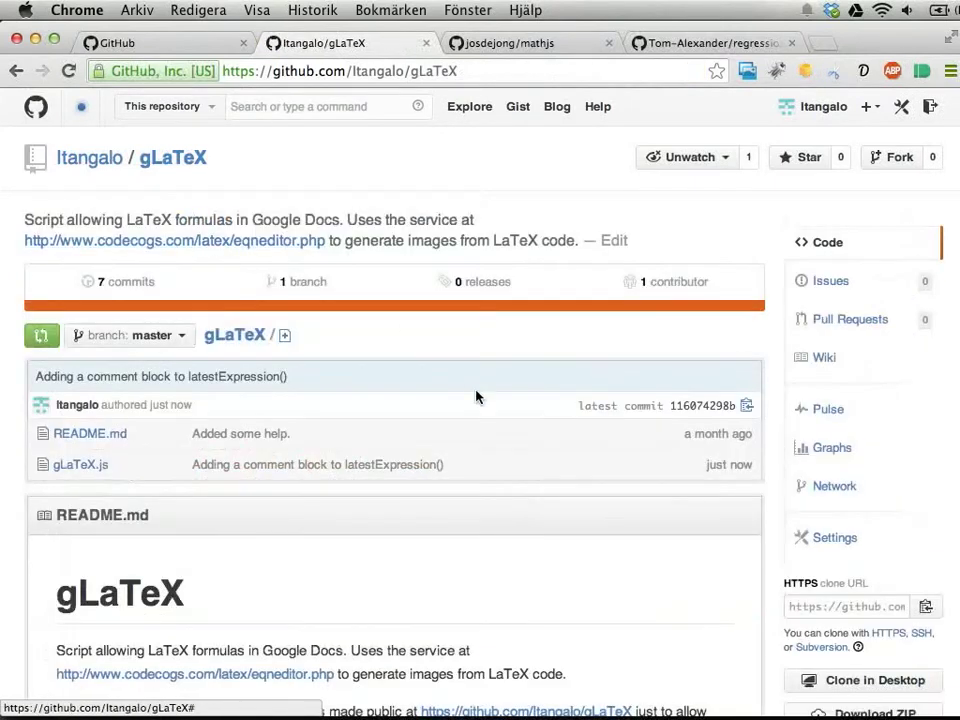
Open the latest gLaTeX.js commit and scroll through its three added comment lines
scroll(down, 3)
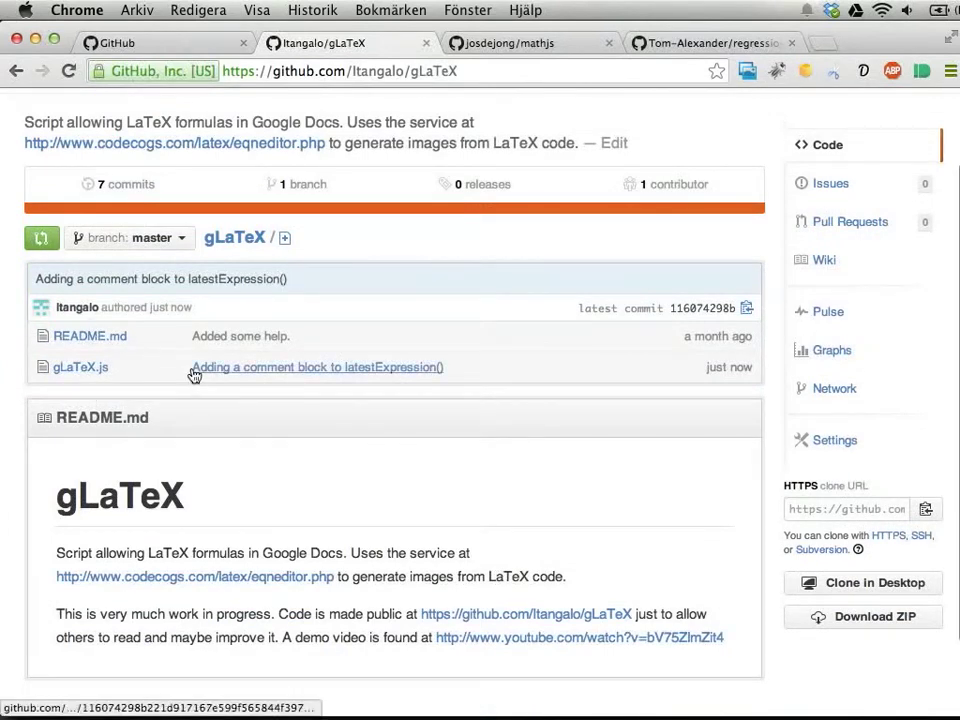
click(316, 367)
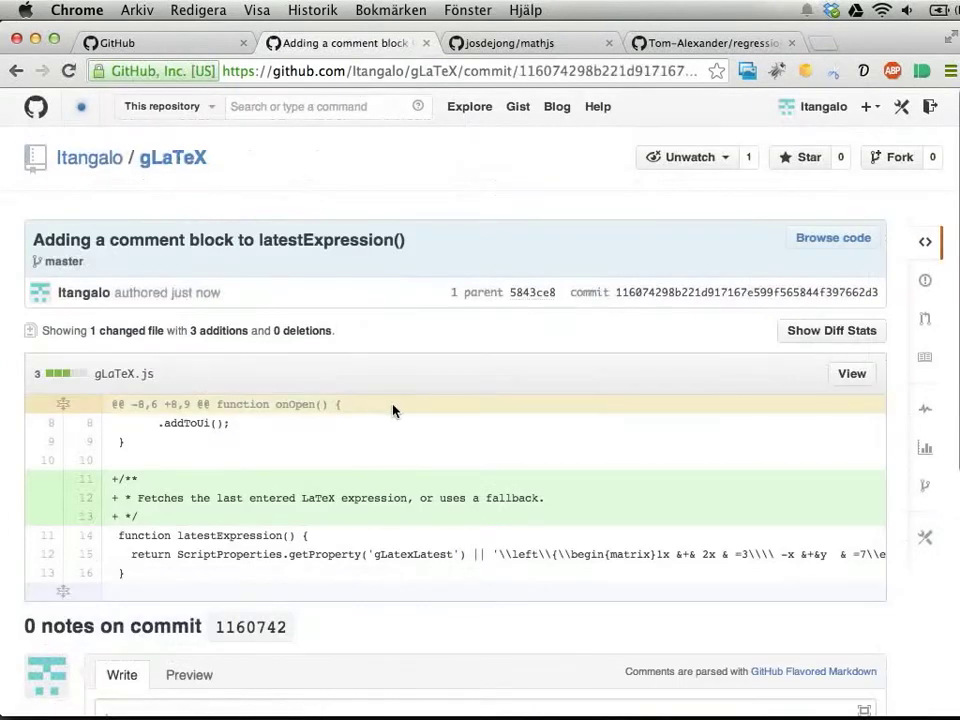
scroll(down, 3)
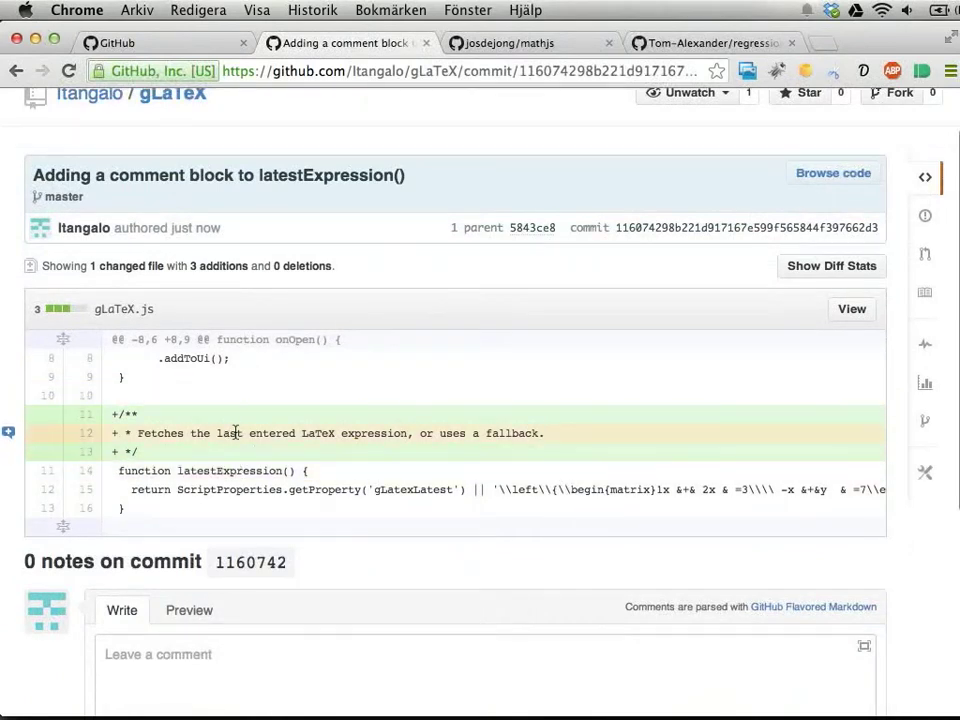
mouse_move(240, 453)
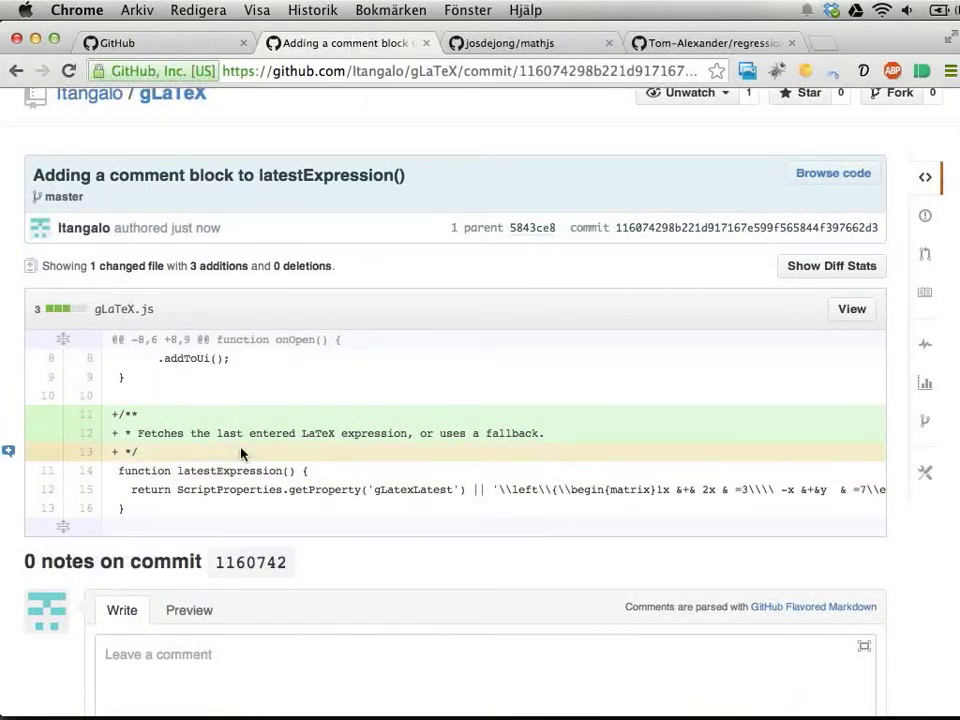
mouse_move(285, 449)
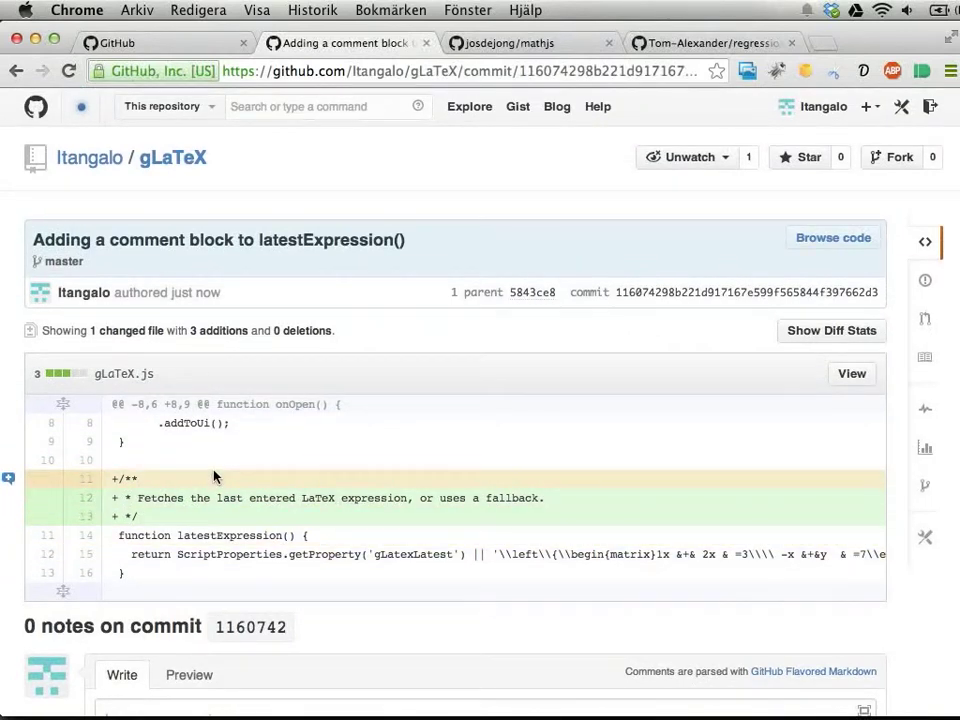
mouse_move(645, 314)
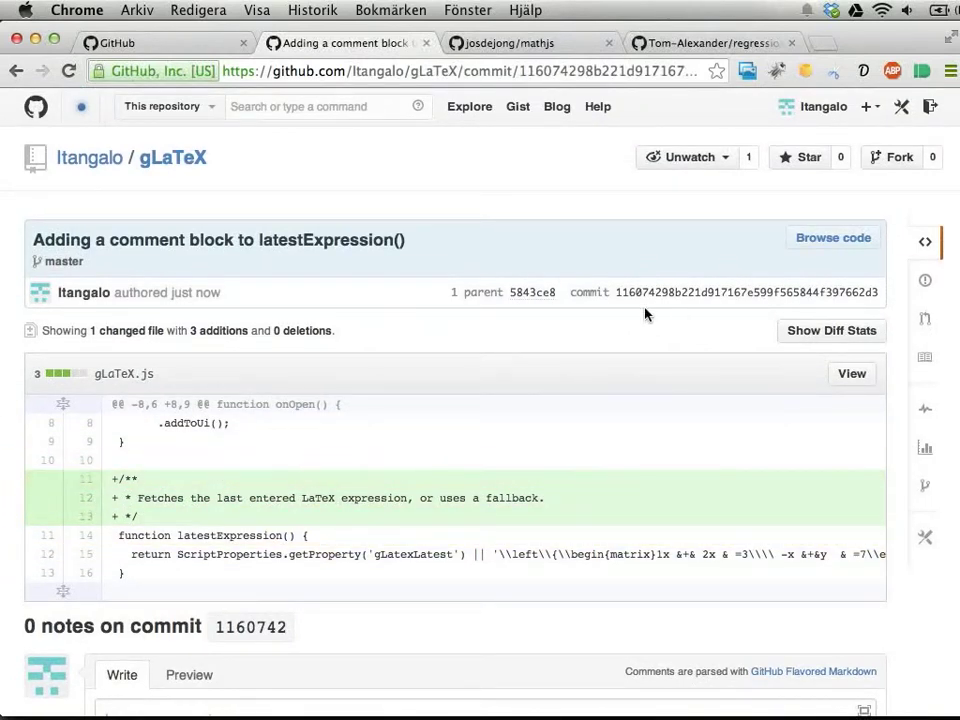
Go back to the gLaTeX front page and look over its seven-commit file list
click(172, 157)
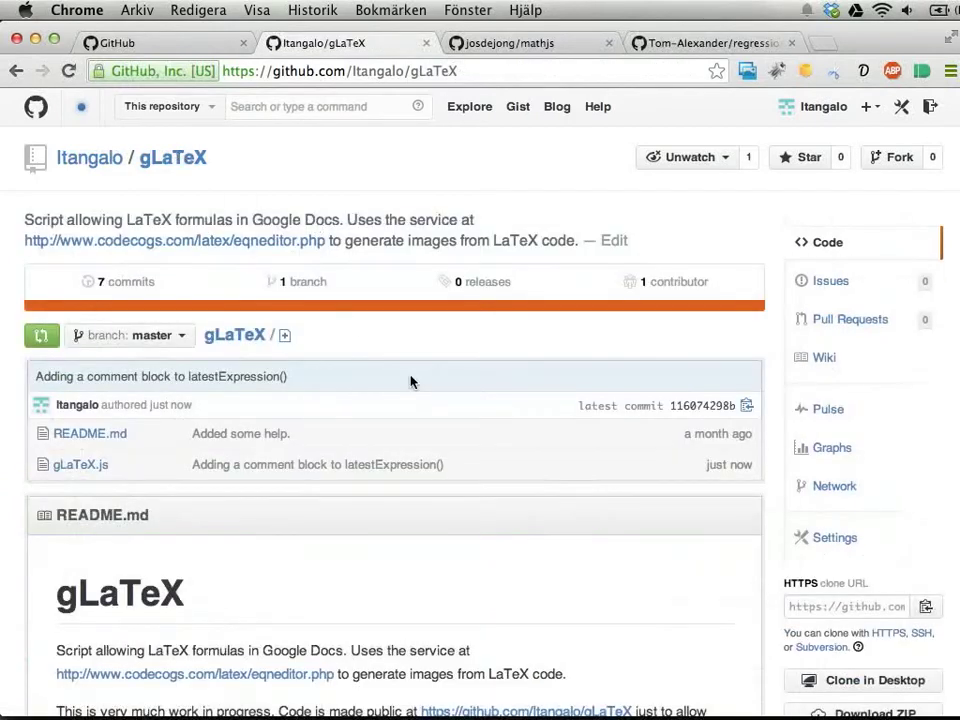
mouse_move(280, 583)
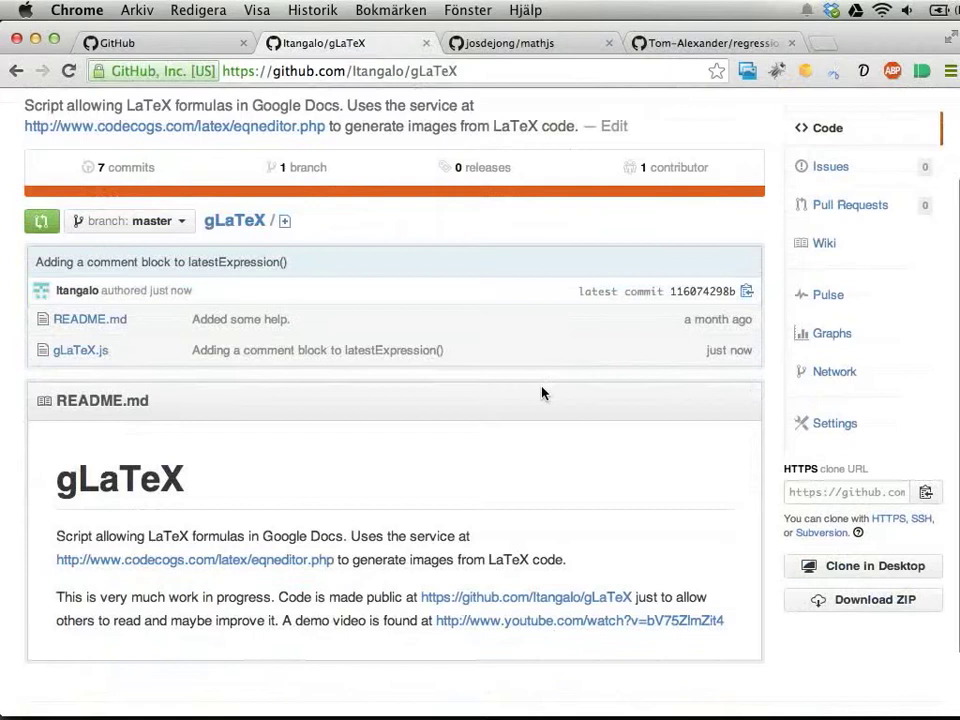
mouse_move(263, 269)
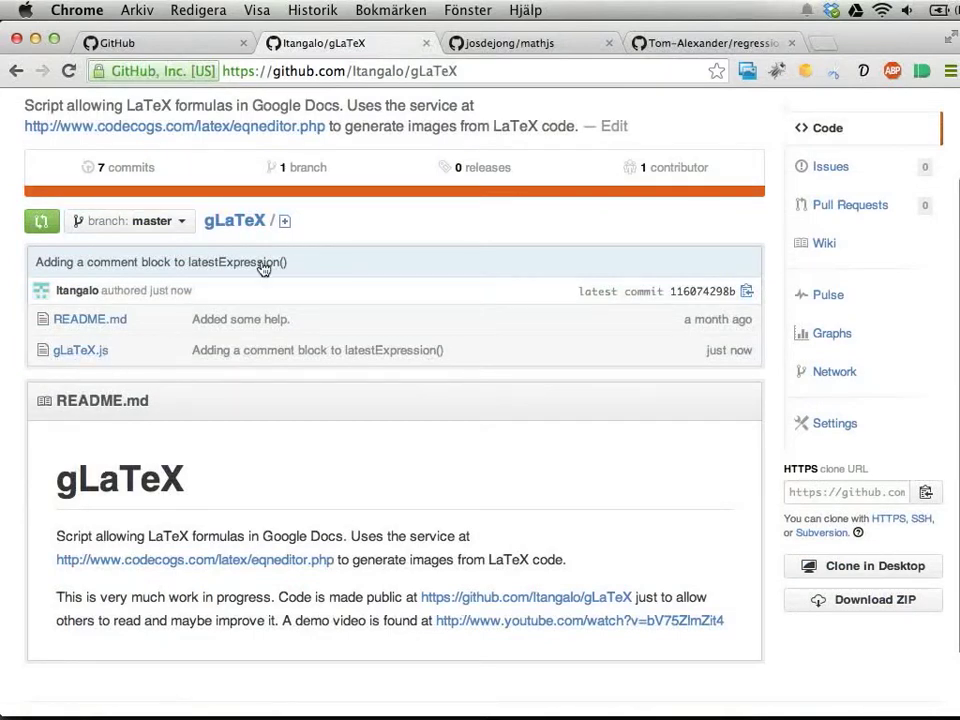
mouse_move(285, 221)
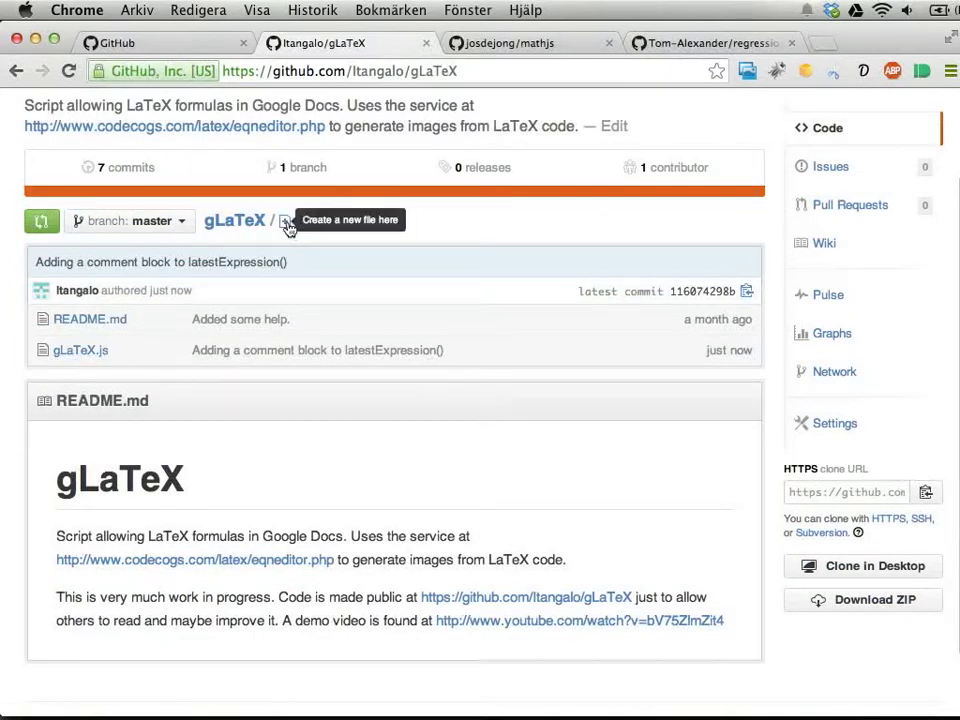
mouse_move(400, 415)
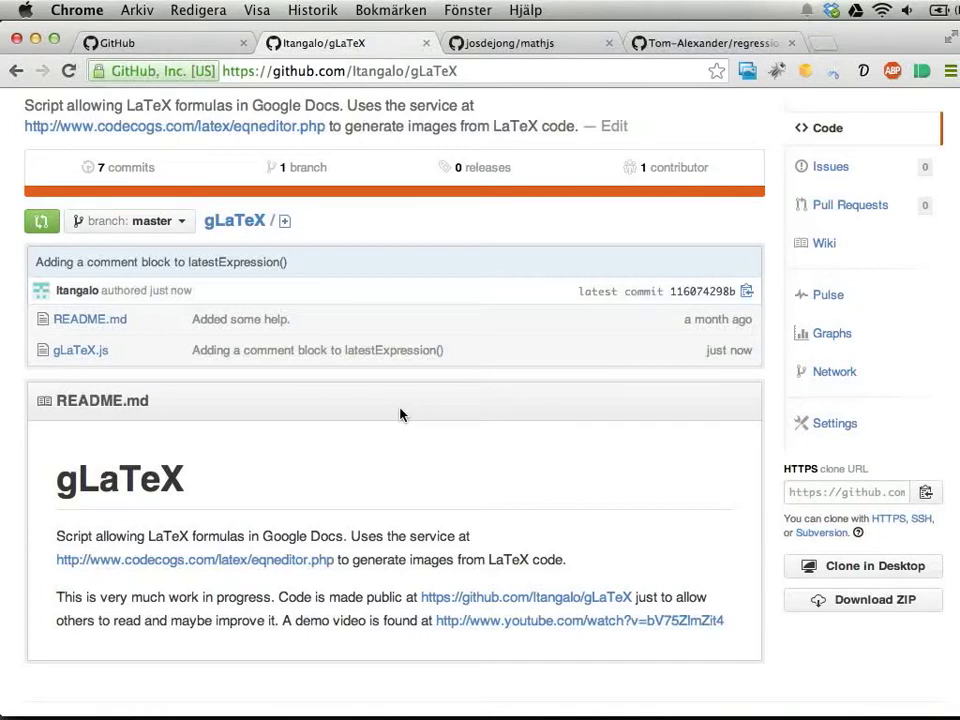
scroll(up, 3)
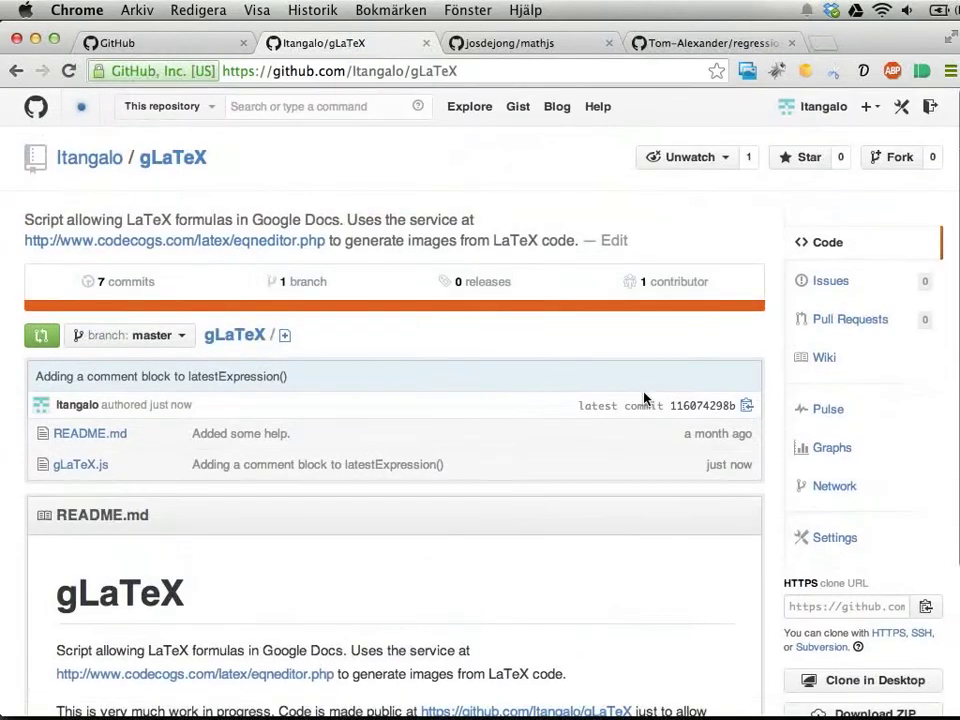
mouse_move(865, 305)
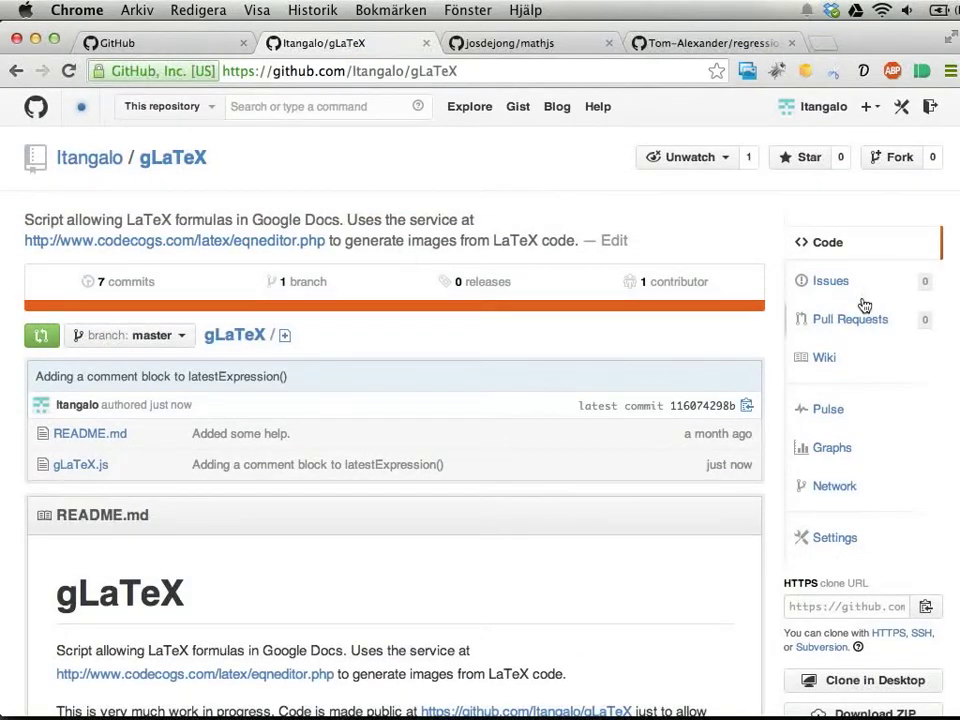
mouse_move(831, 287)
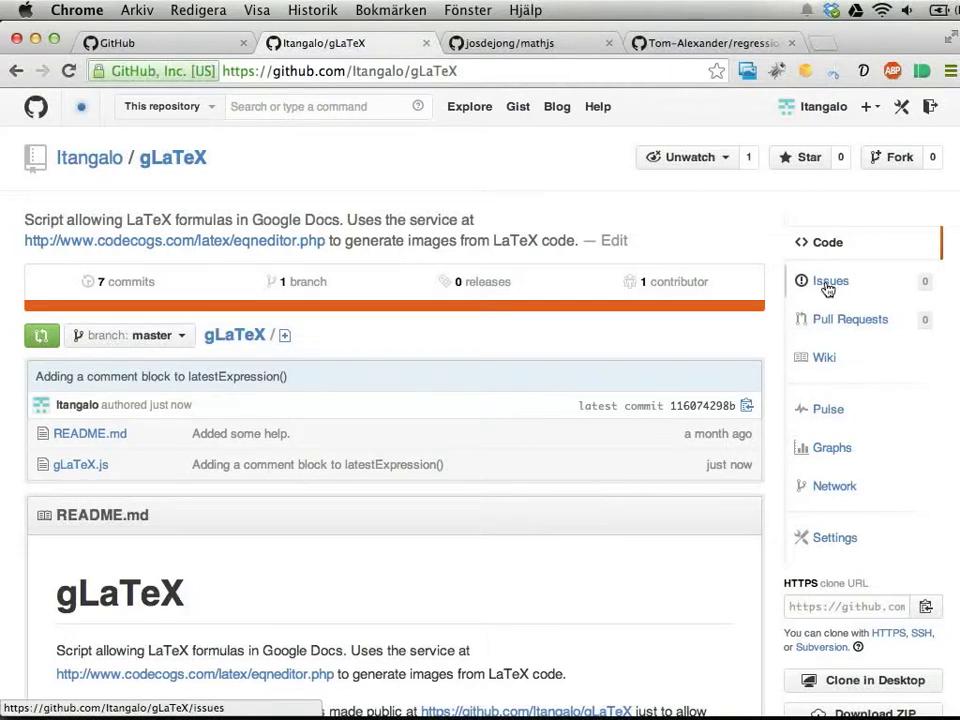
Check gLaTeX's empty issue list, then open studentmatrix's issues showing 11 open
click(830, 281)
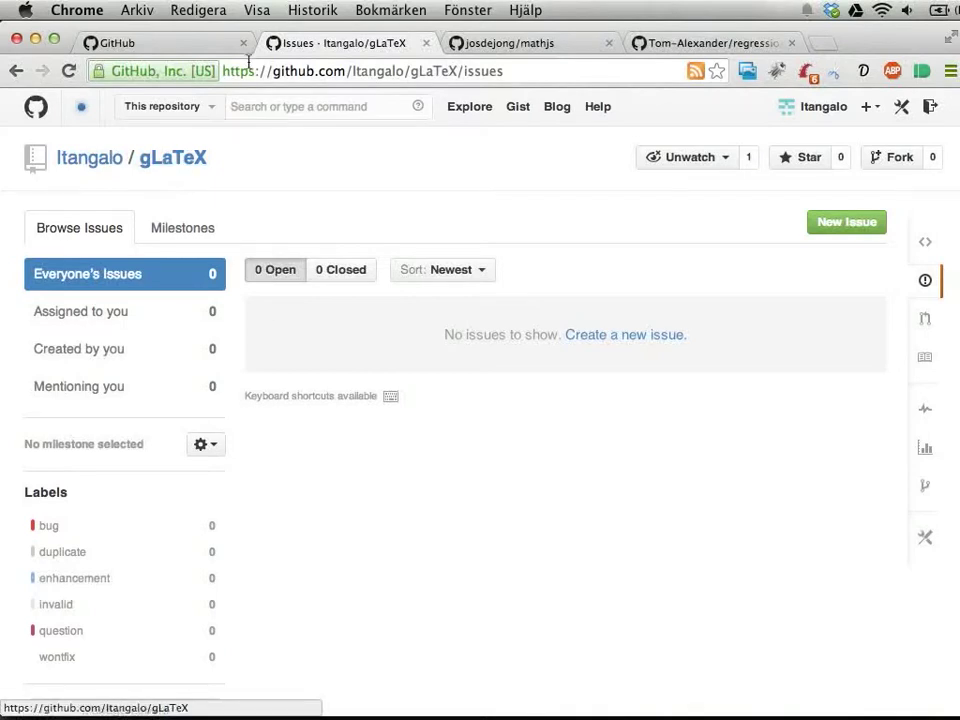
click(150, 42)
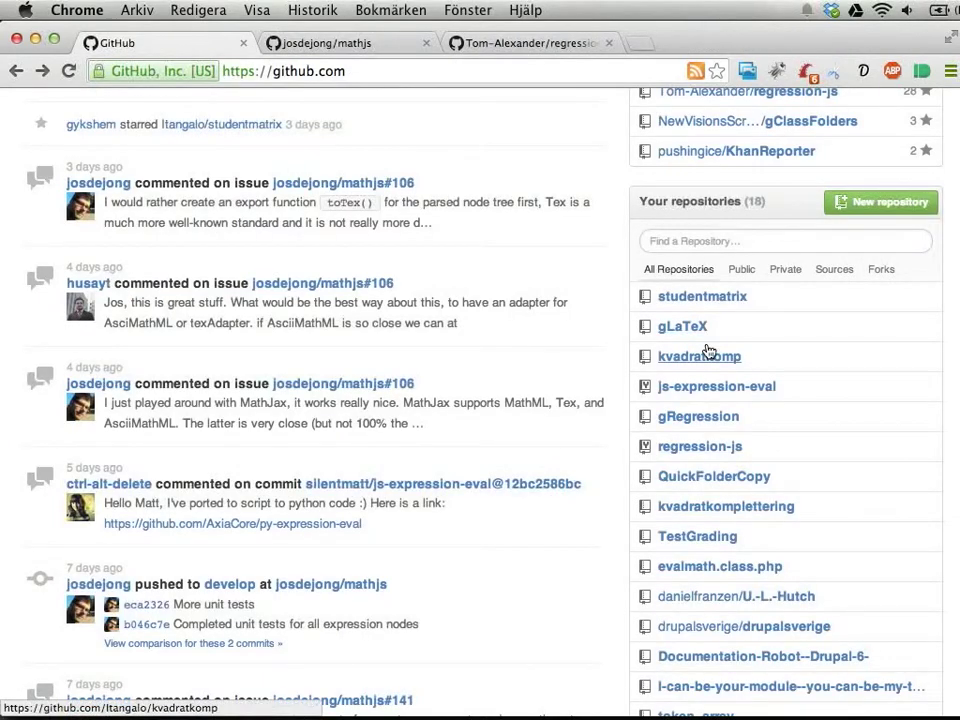
click(702, 296)
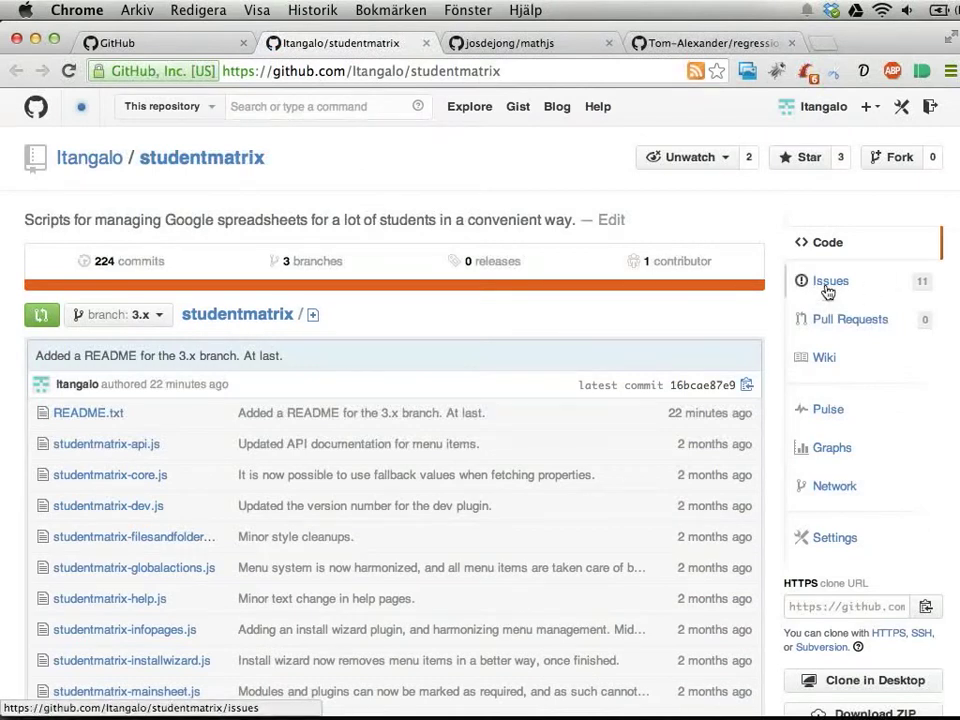
click(830, 281)
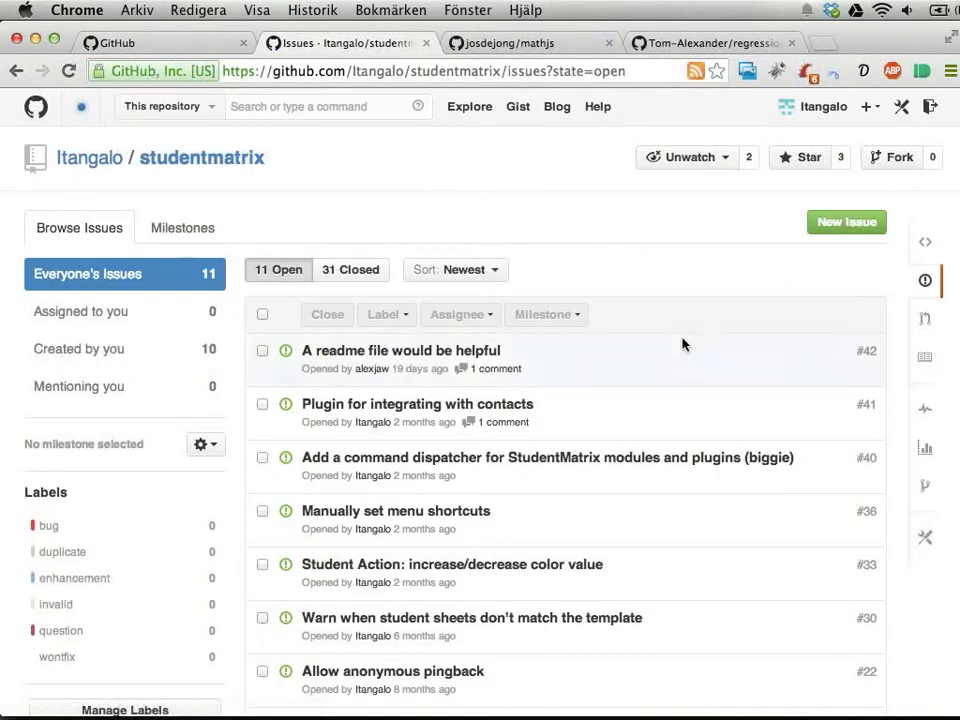
scroll(down, 3)
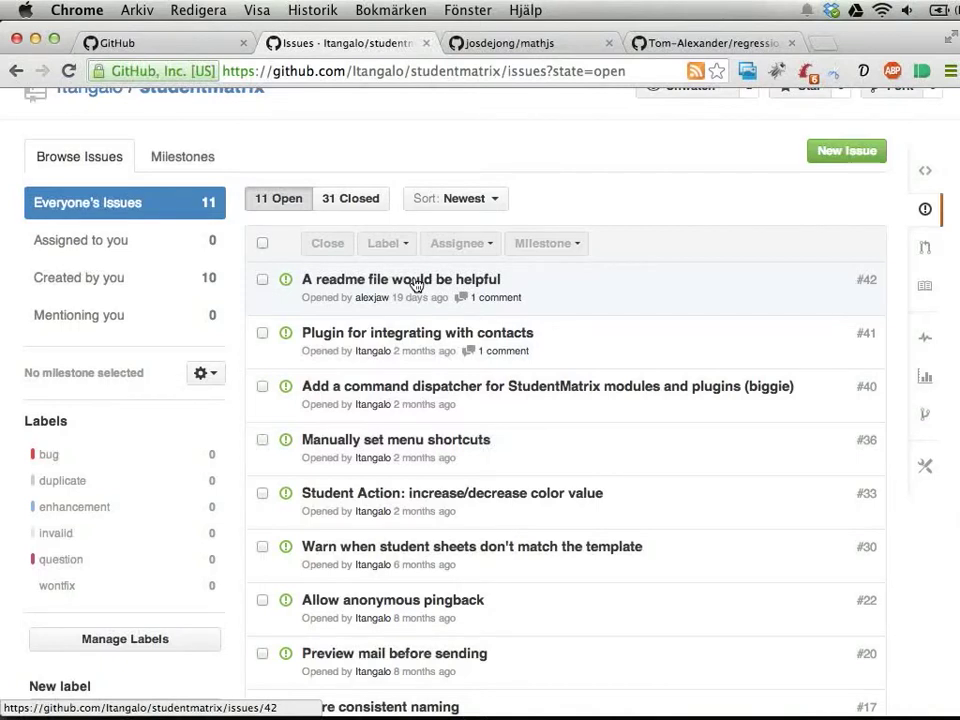
Close issue #42 with the comment 'A short readme has been added.'
click(401, 279)
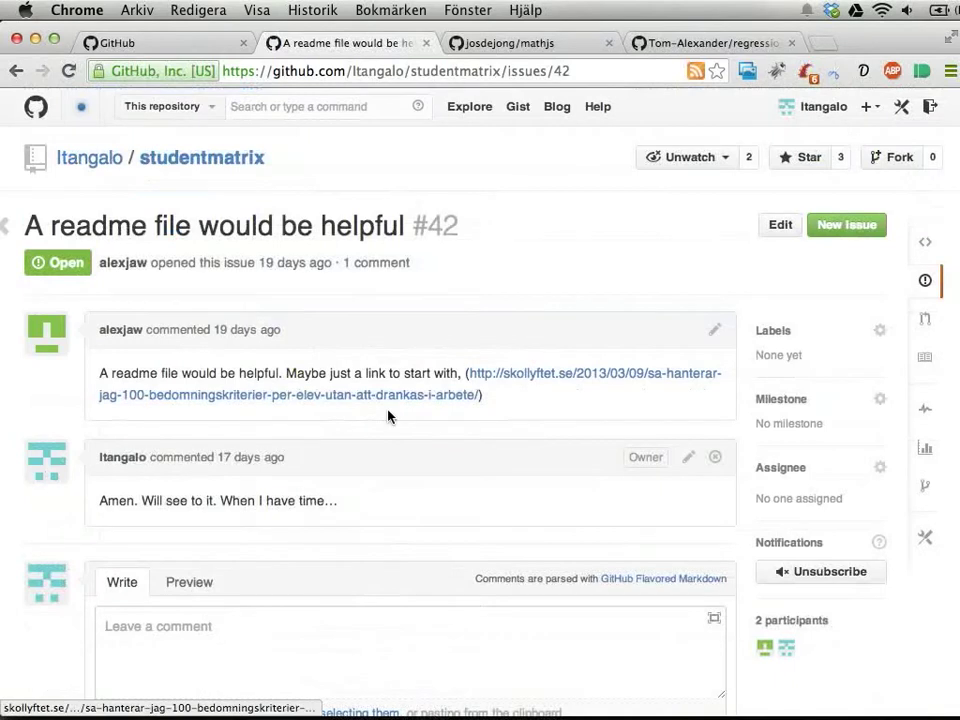
scroll(down, 3)
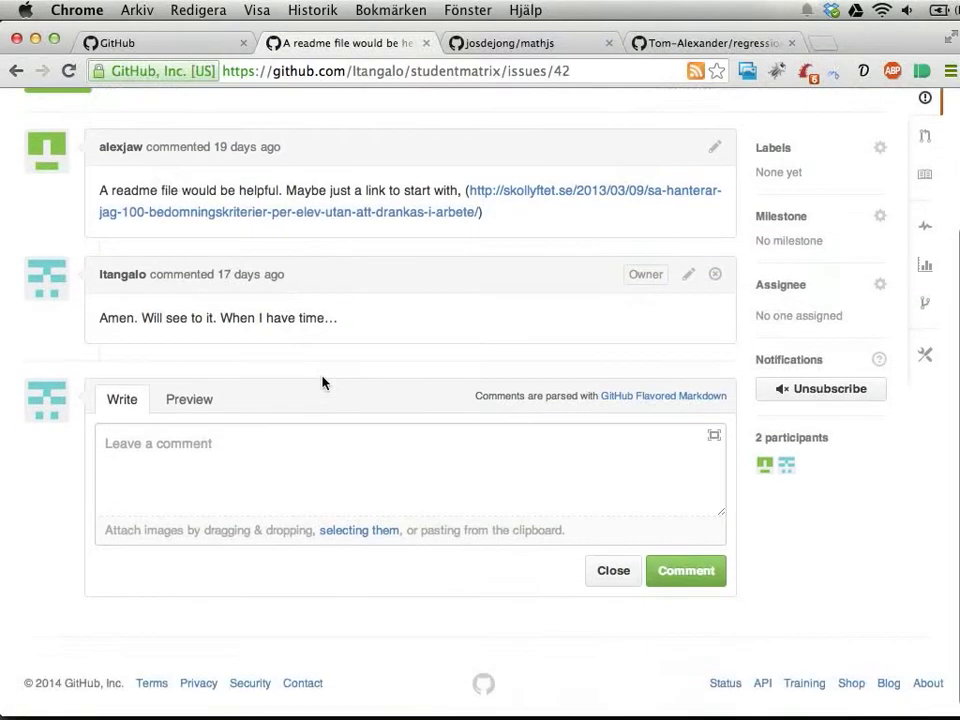
text(A short)
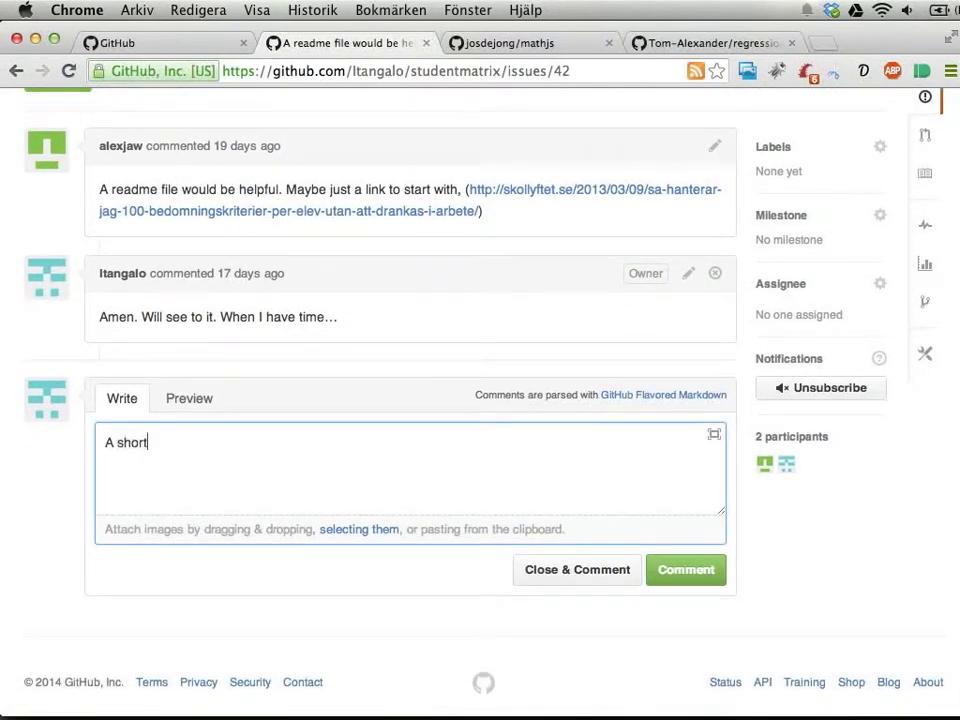
text(readme)
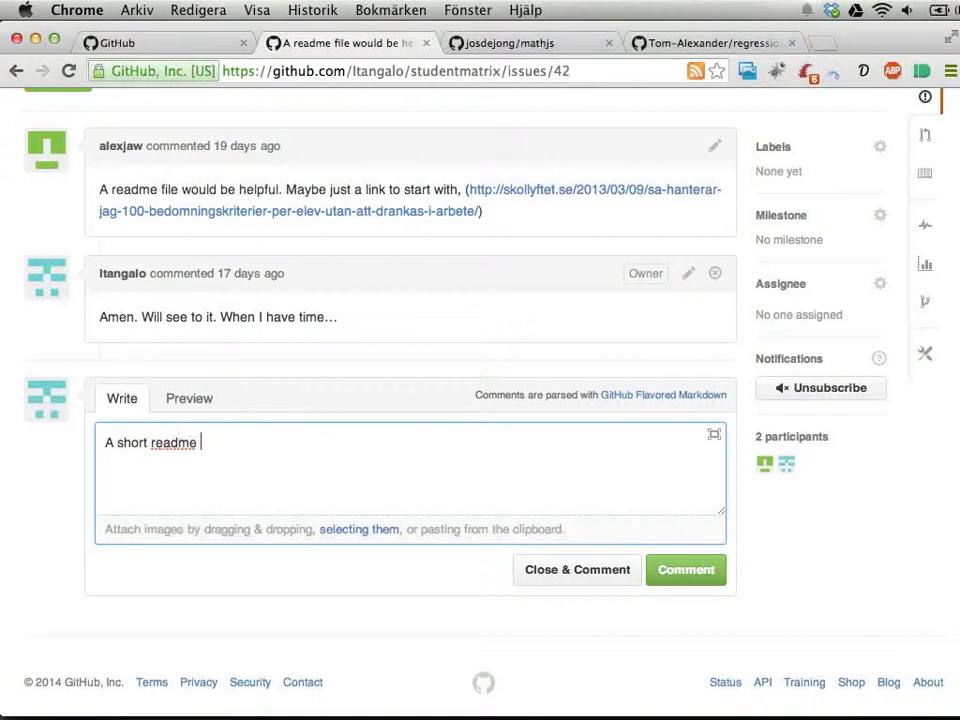
text(has been ad)
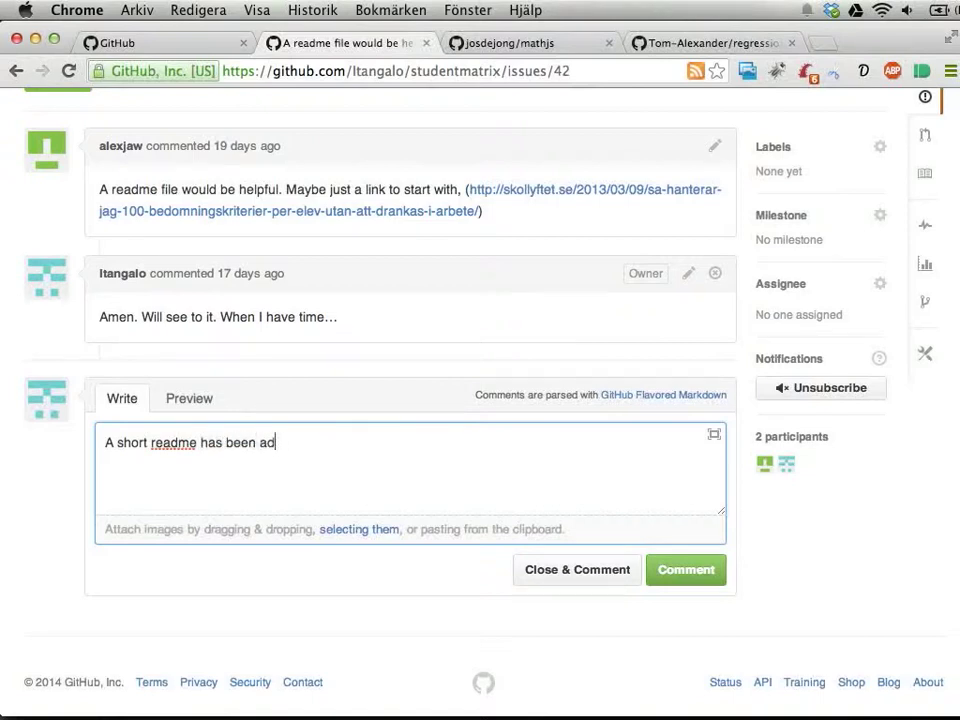
click(576, 569)
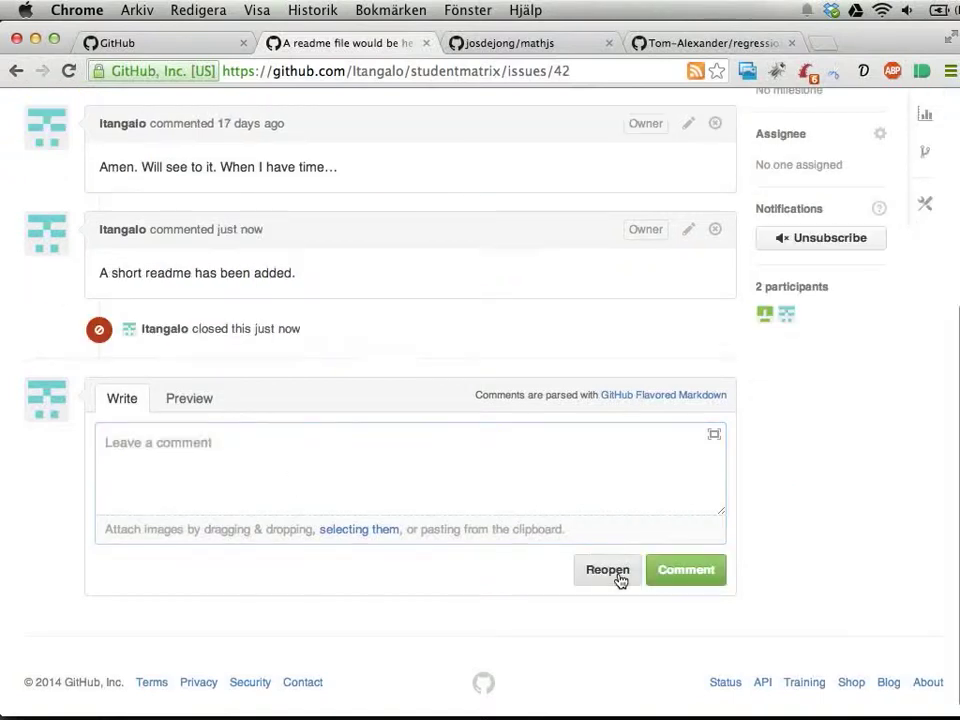
scroll(up, 3)
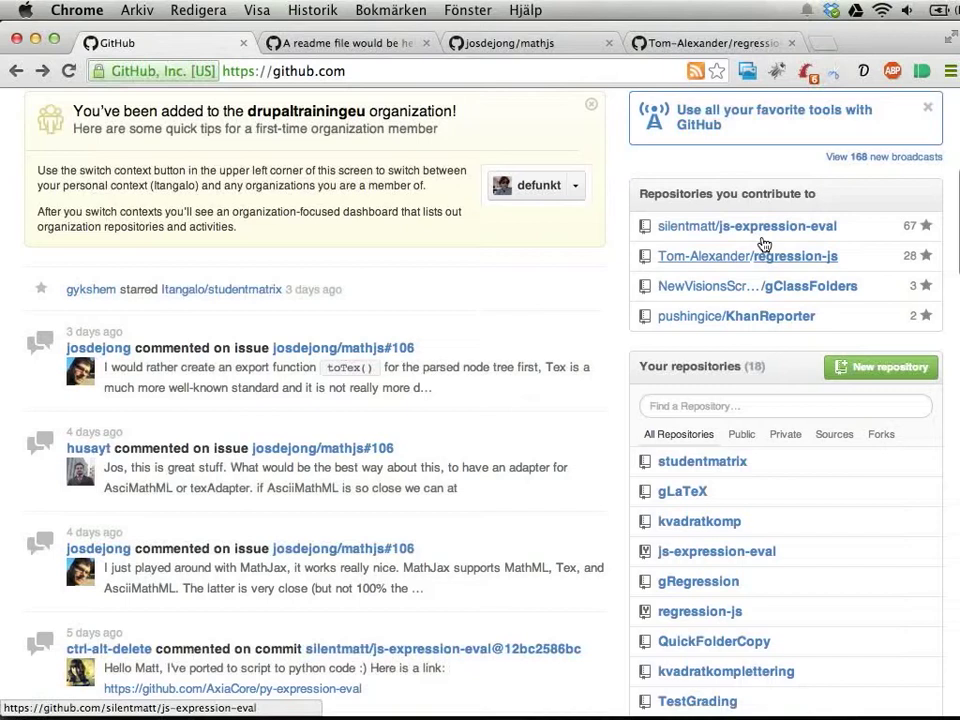
mouse_move(785, 312)
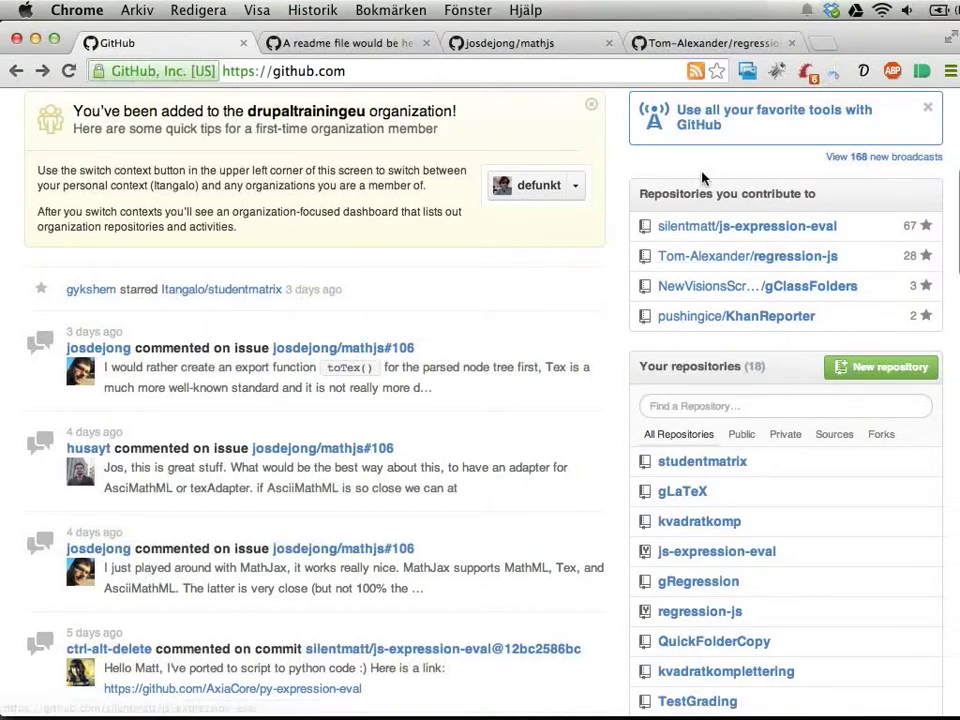
mouse_move(779, 262)
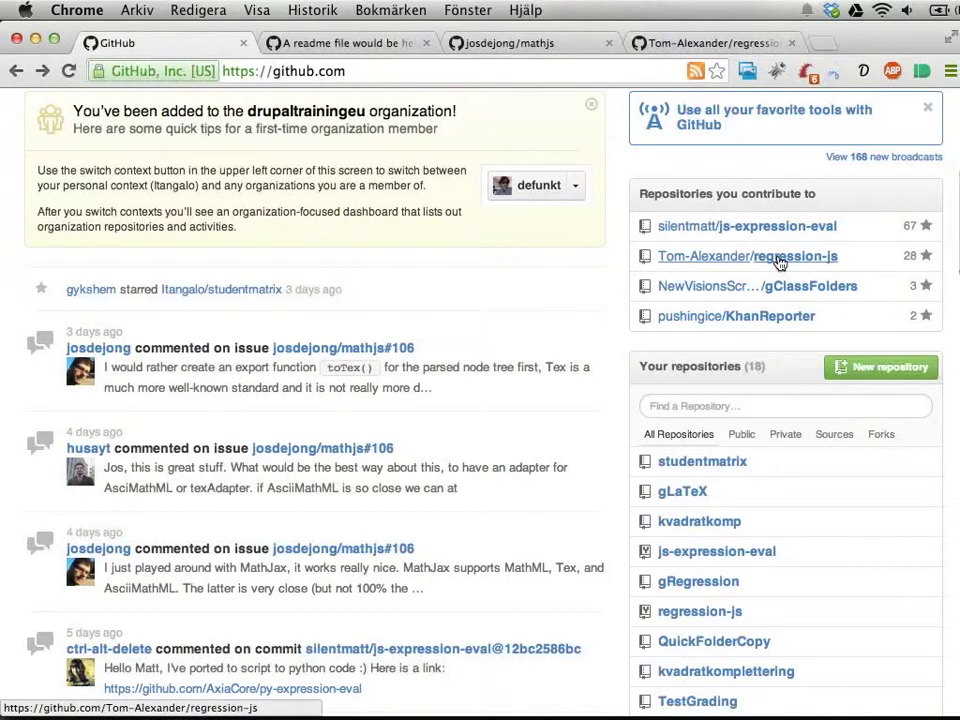
mouse_move(779, 256)
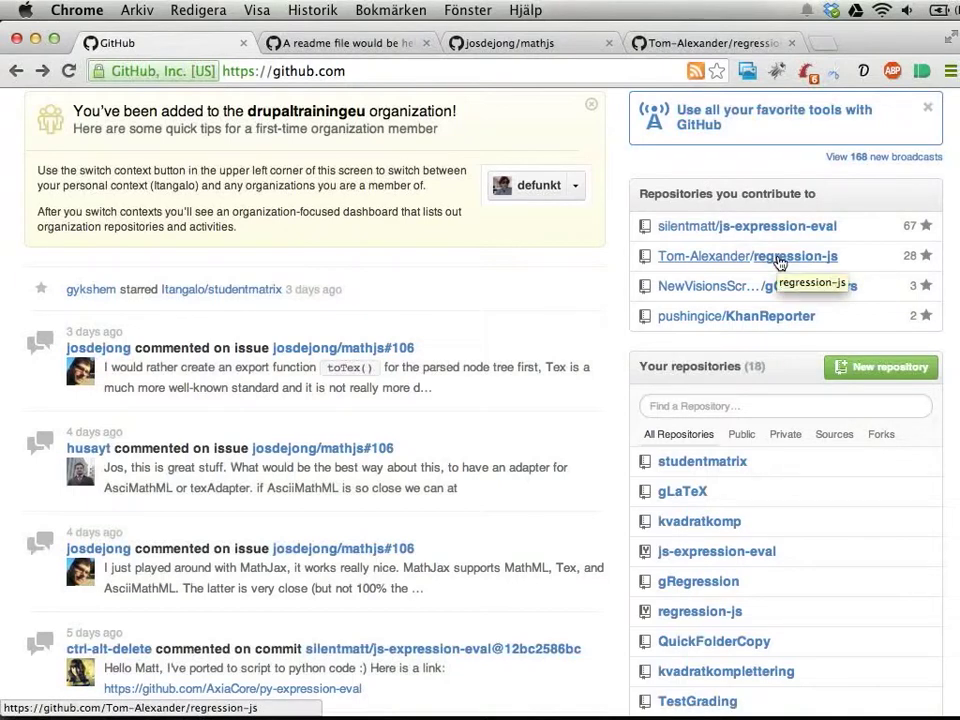
Open Tom-Alexander/regression-js and close the other browser tabs
click(747, 256)
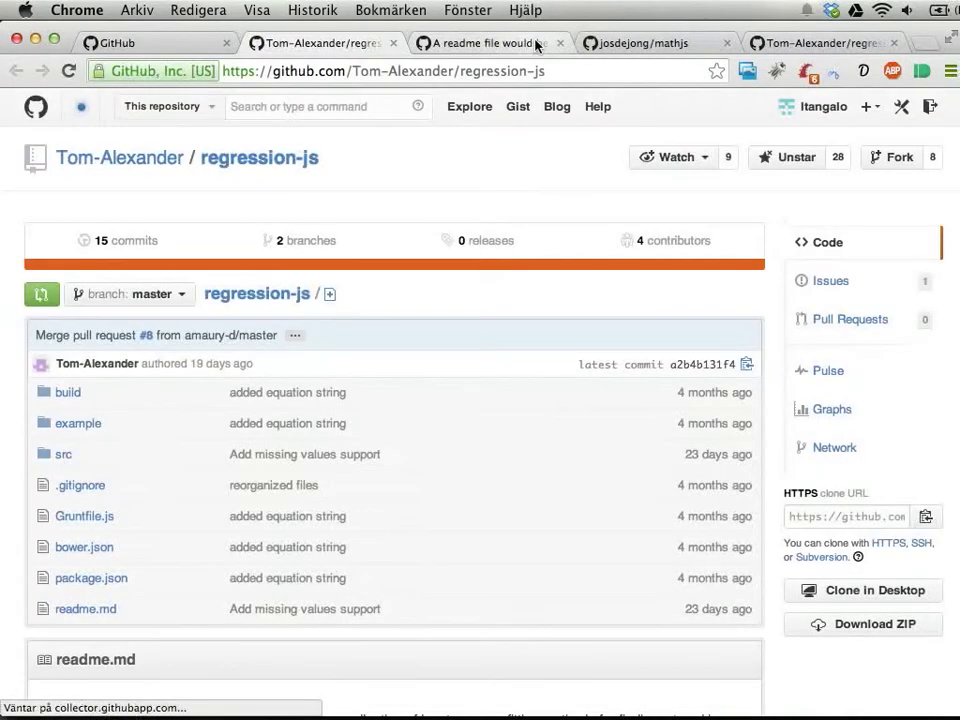
click(549, 42)
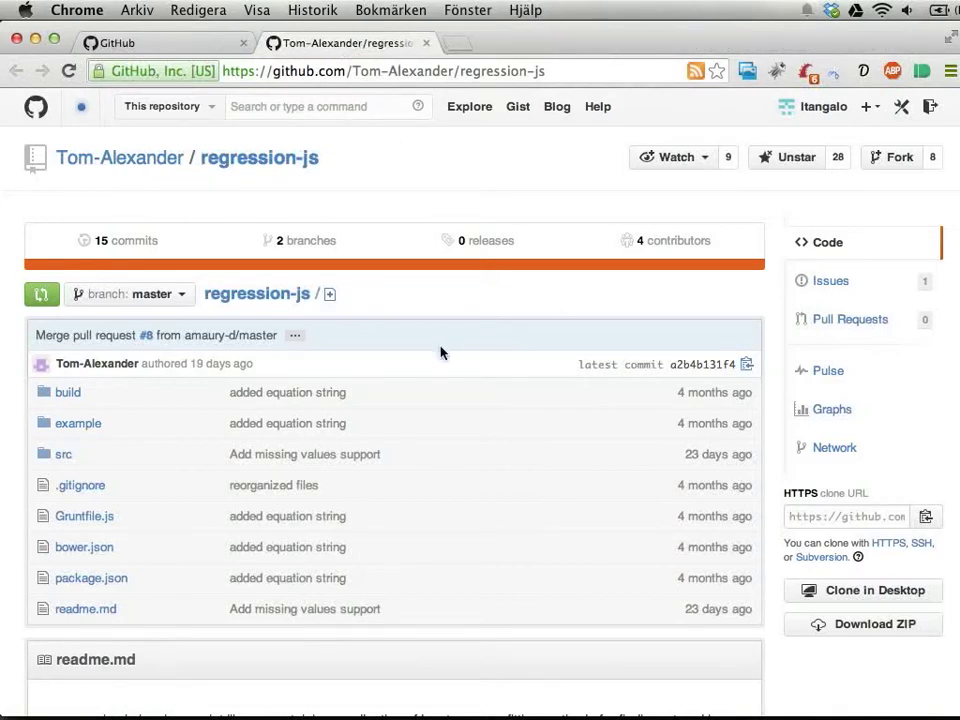
mouse_move(149, 498)
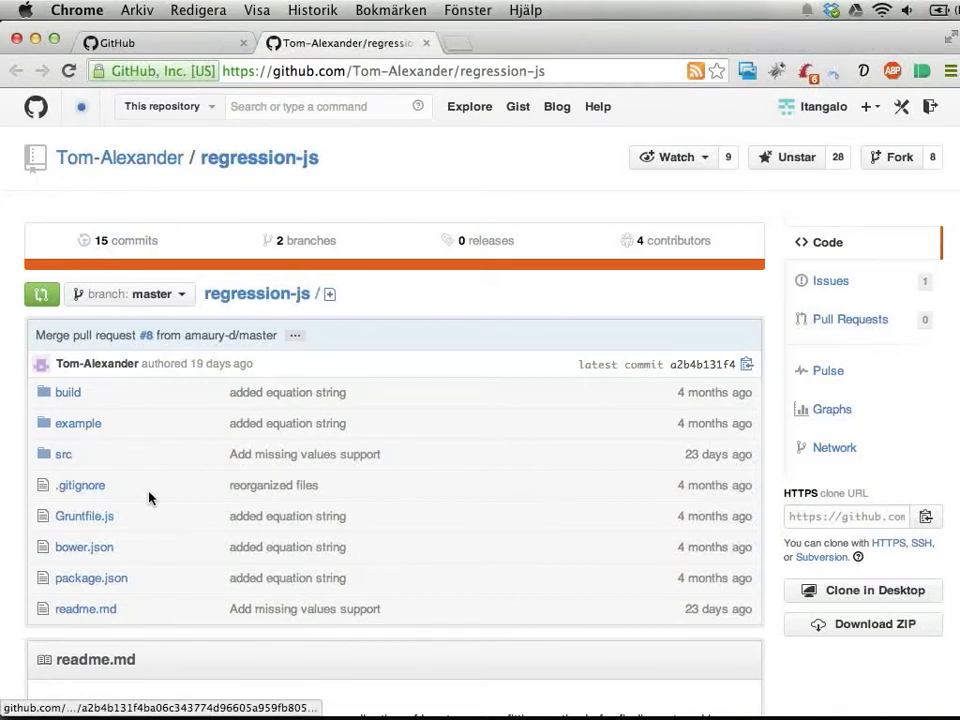
scroll(down, 3)
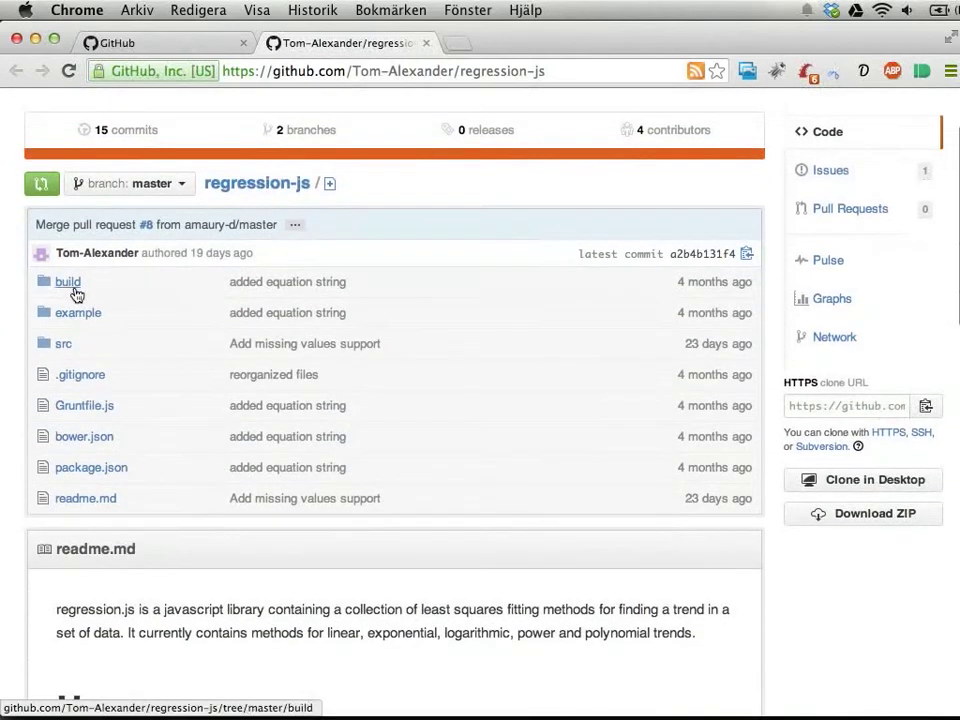
mouse_move(65, 300)
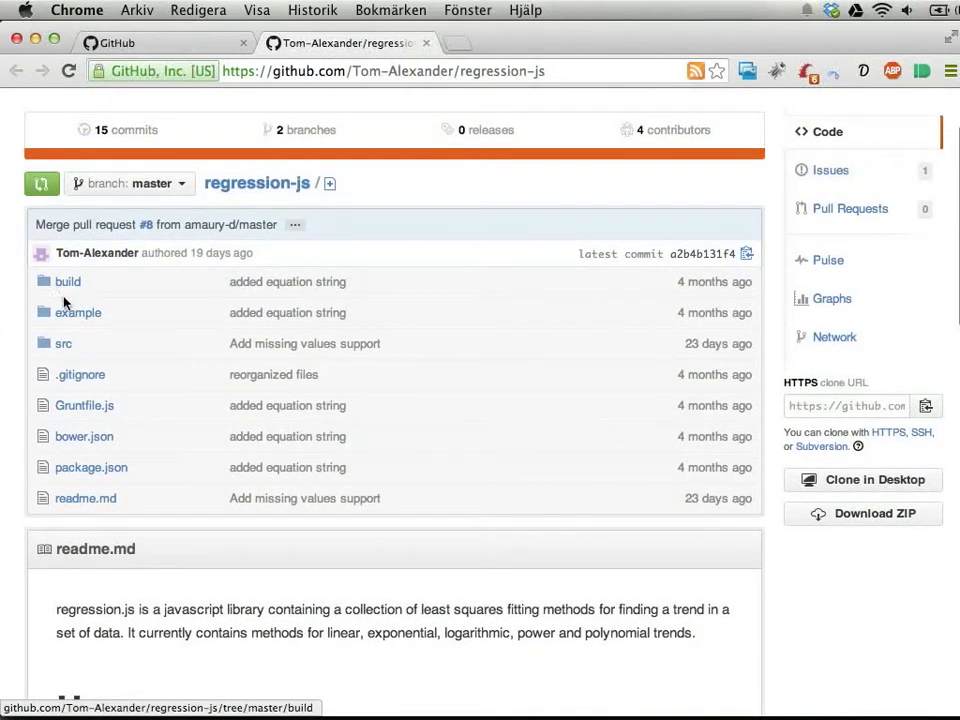
Open src/regression.js and scroll through its 211 lines of code
click(63, 343)
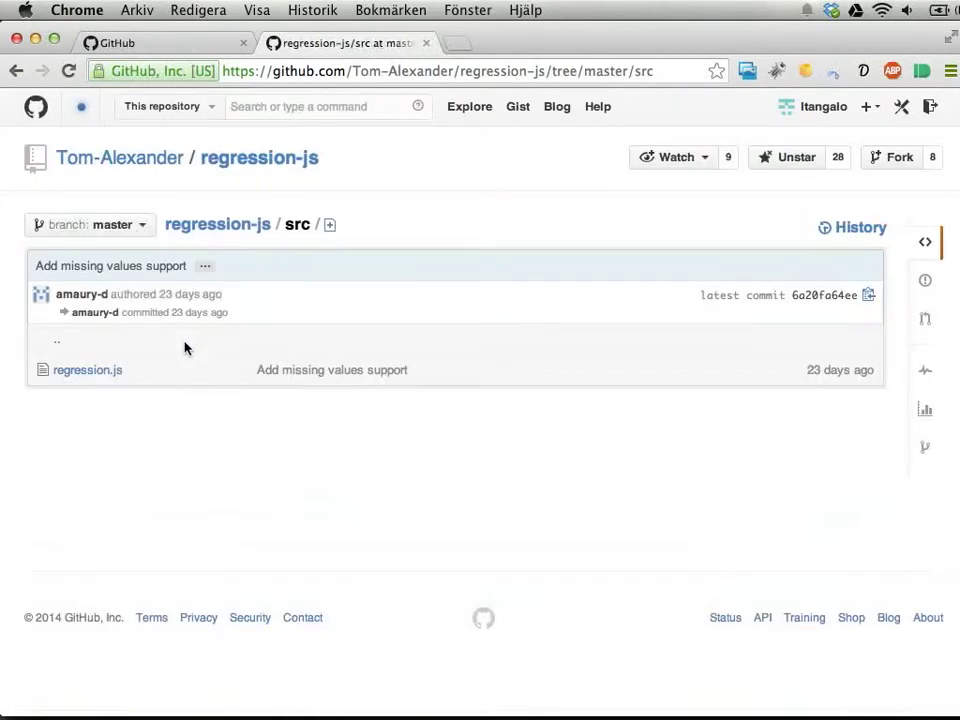
mouse_move(88, 370)
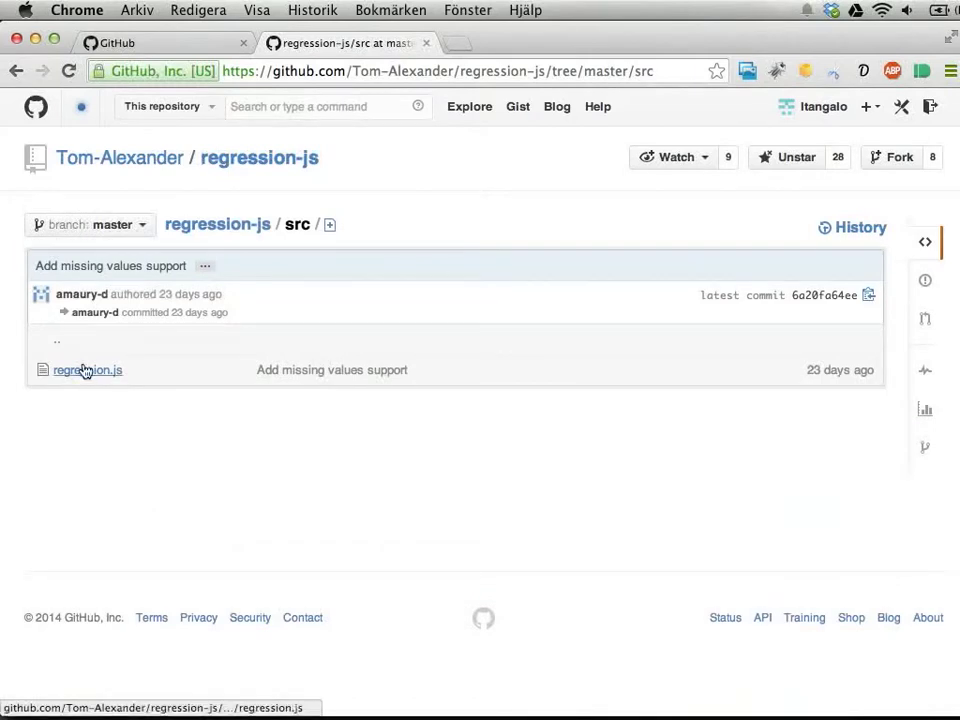
click(87, 370)
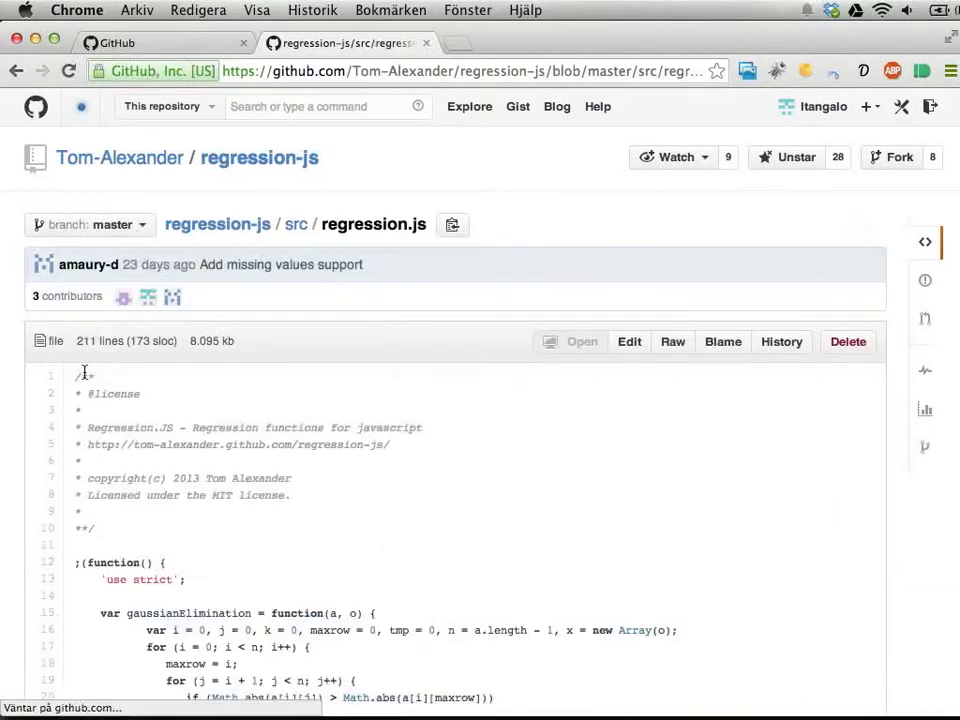
scroll(down, 3)
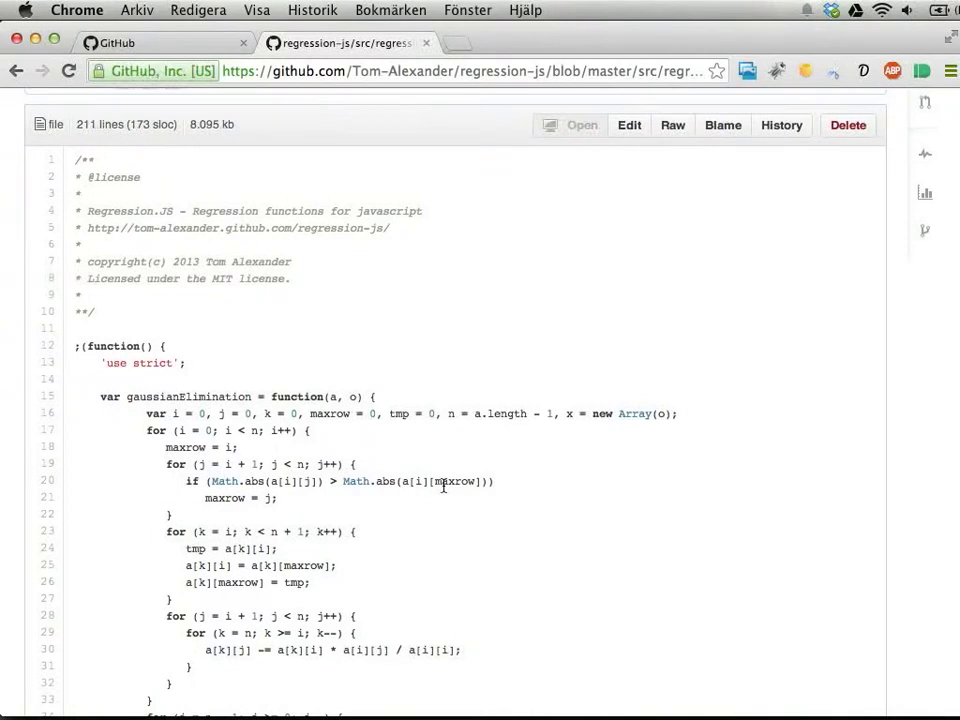
scroll(down, 3)
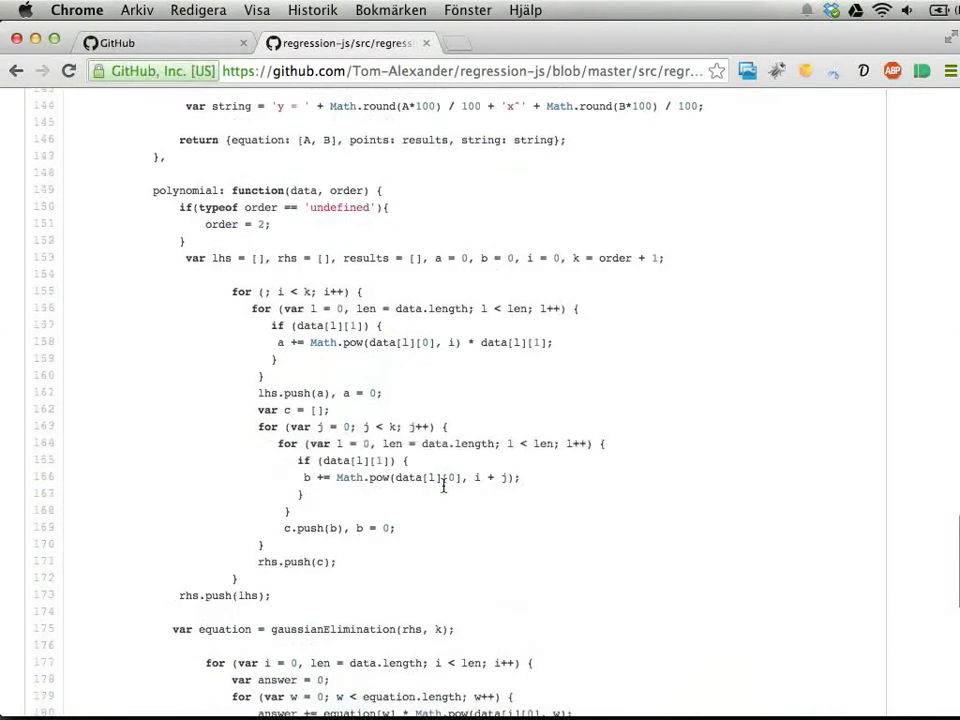
scroll(down, 3)
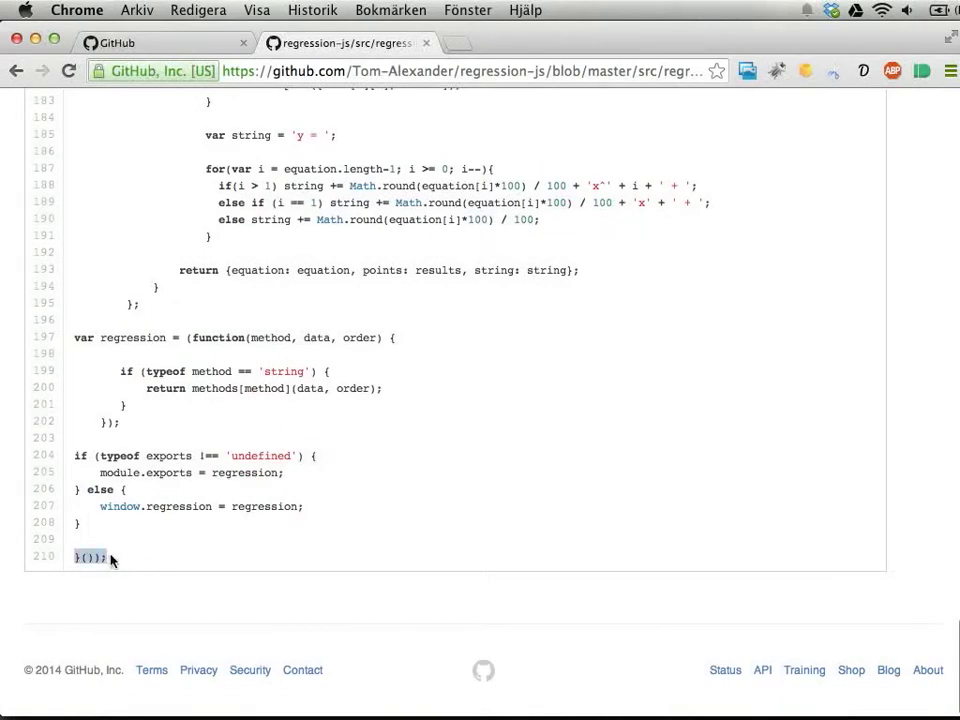
scroll(up, 3)
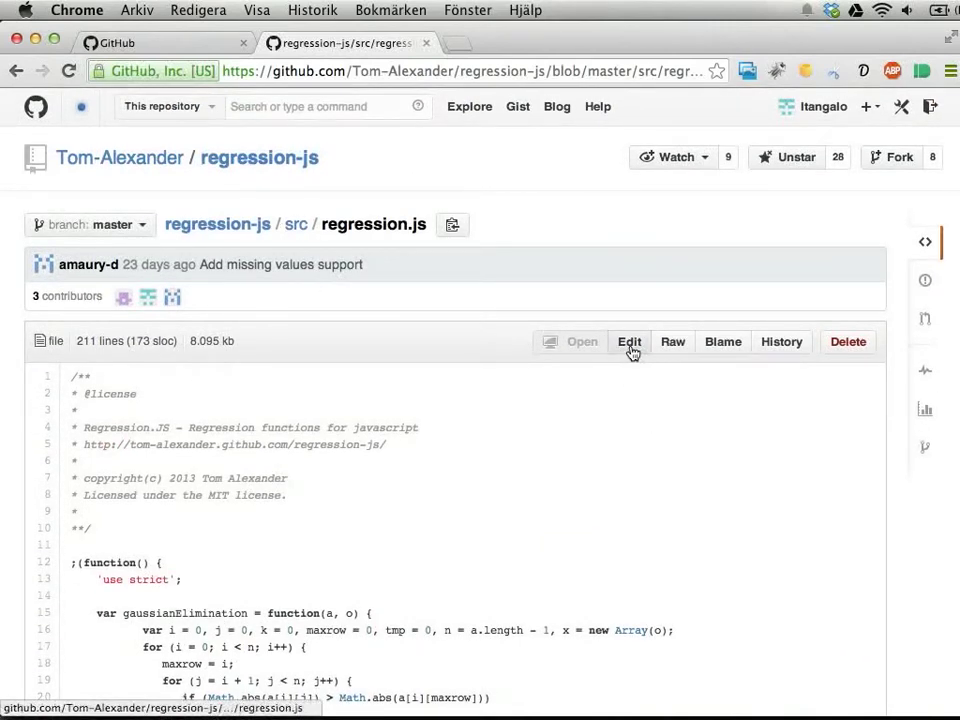
Edit regression.js in a fork and scroll down to the Propose file change form
click(629, 341)
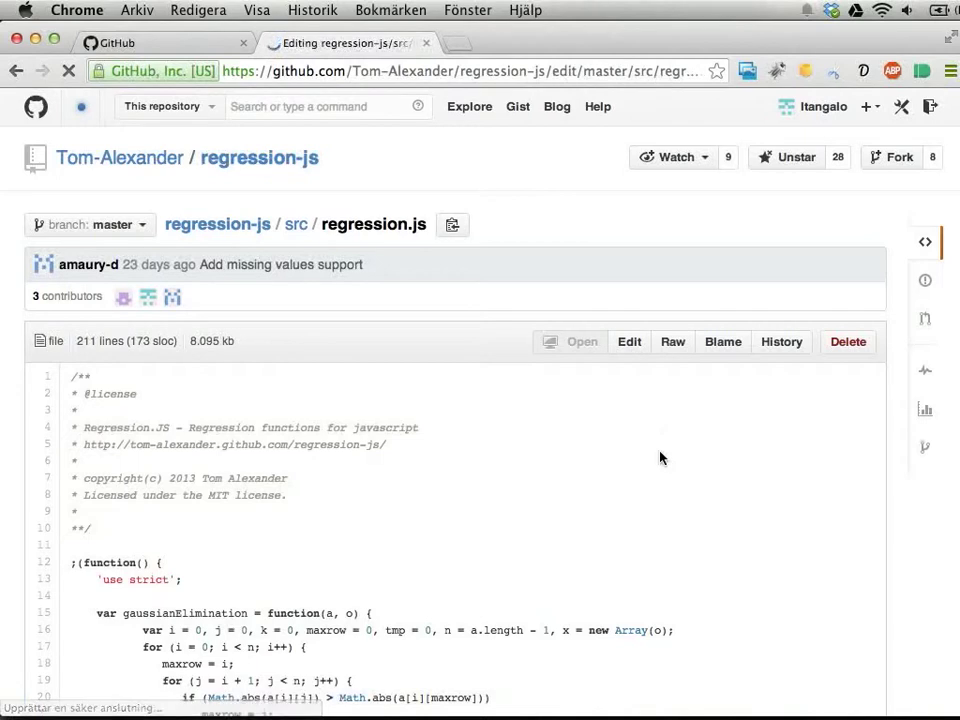
click(629, 341)
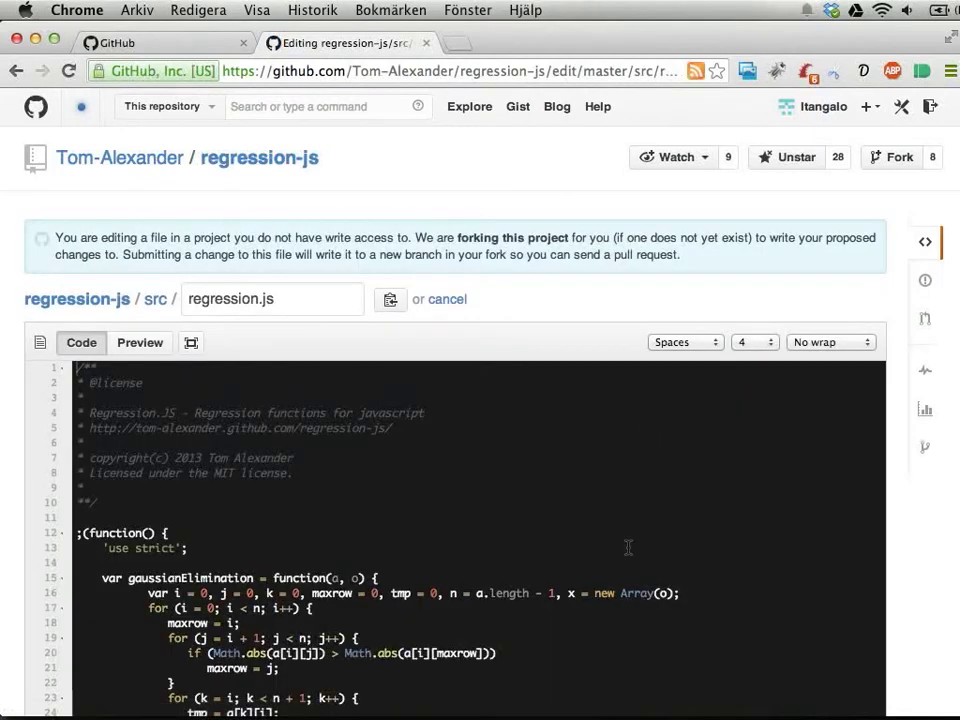
scroll(down, 3)
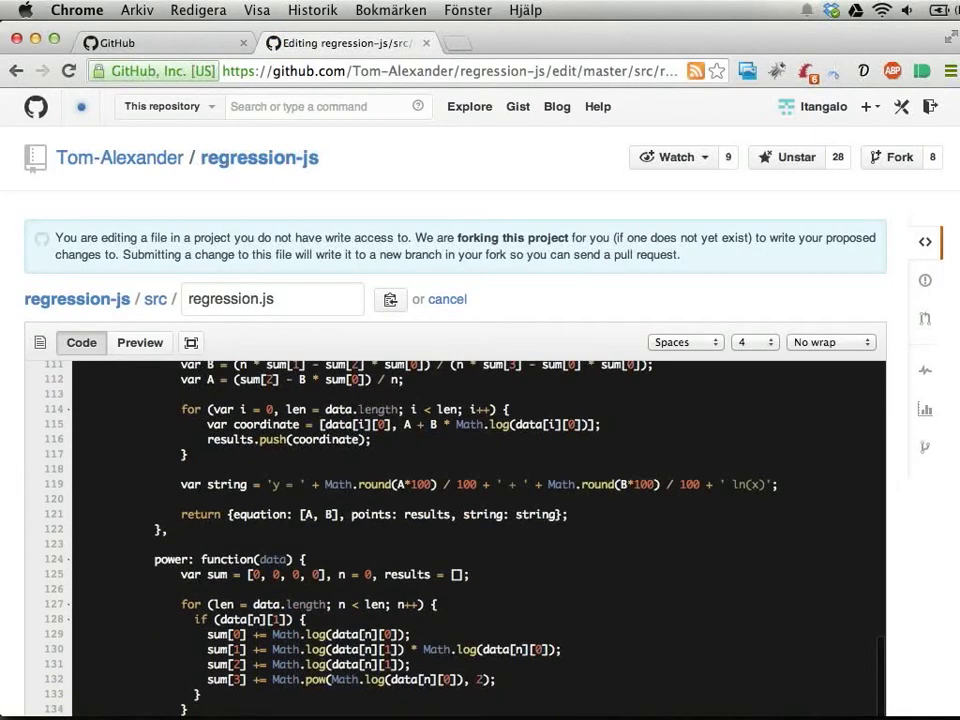
scroll(down, 3)
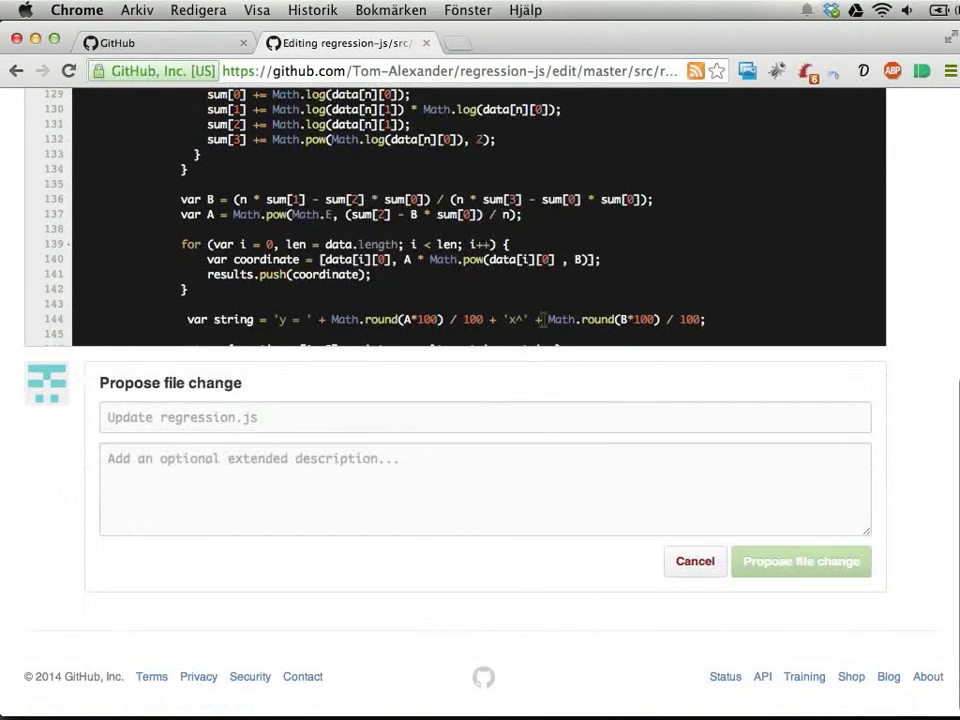
scroll(down, 3)
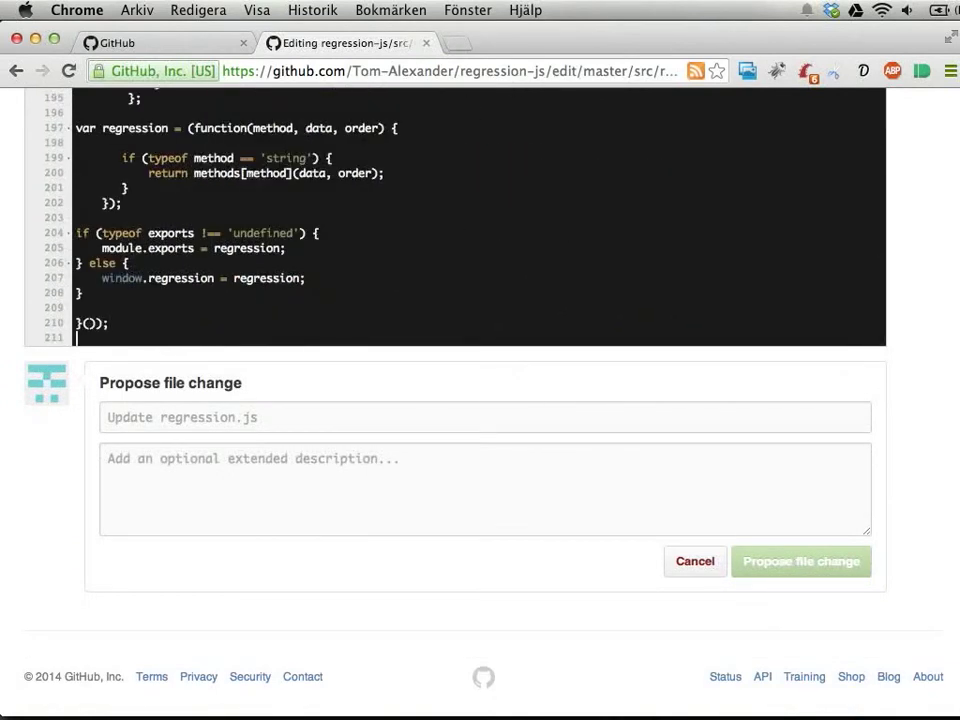
mouse_move(209, 418)
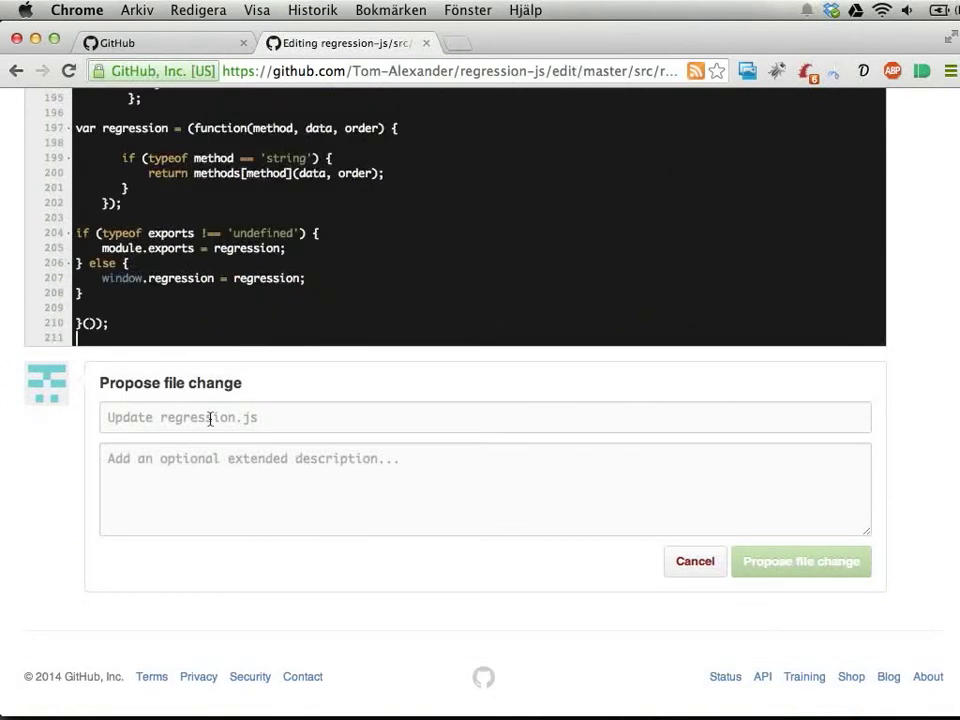
Finish the 'at the end' summary, then cancel and discard the regression.js edit proposal
click(485, 417)
text(Added a blank line)
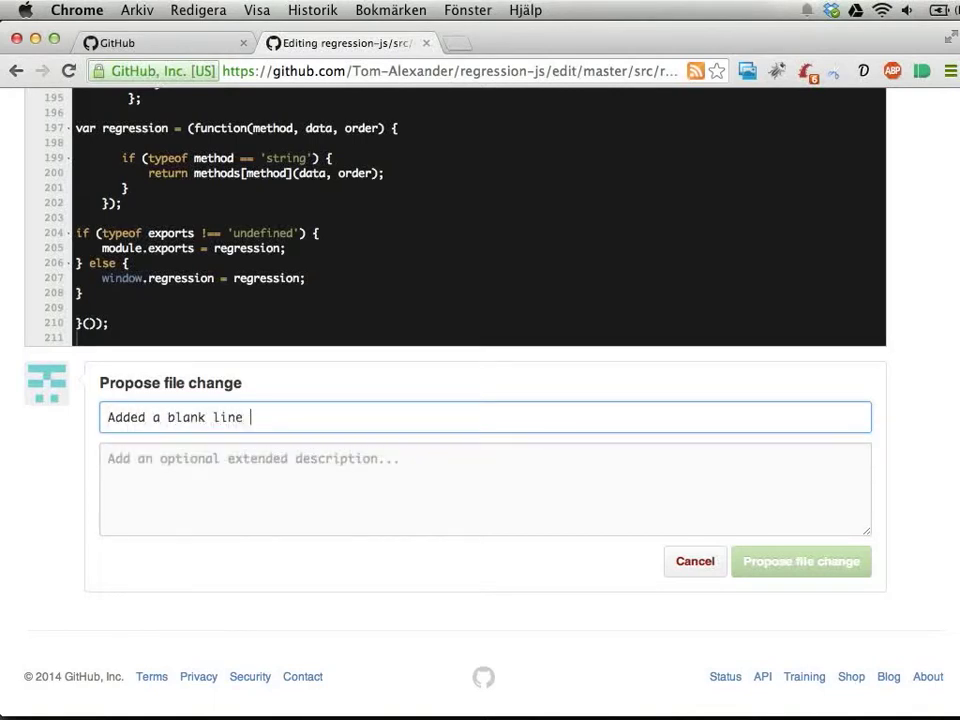
text(at the end)
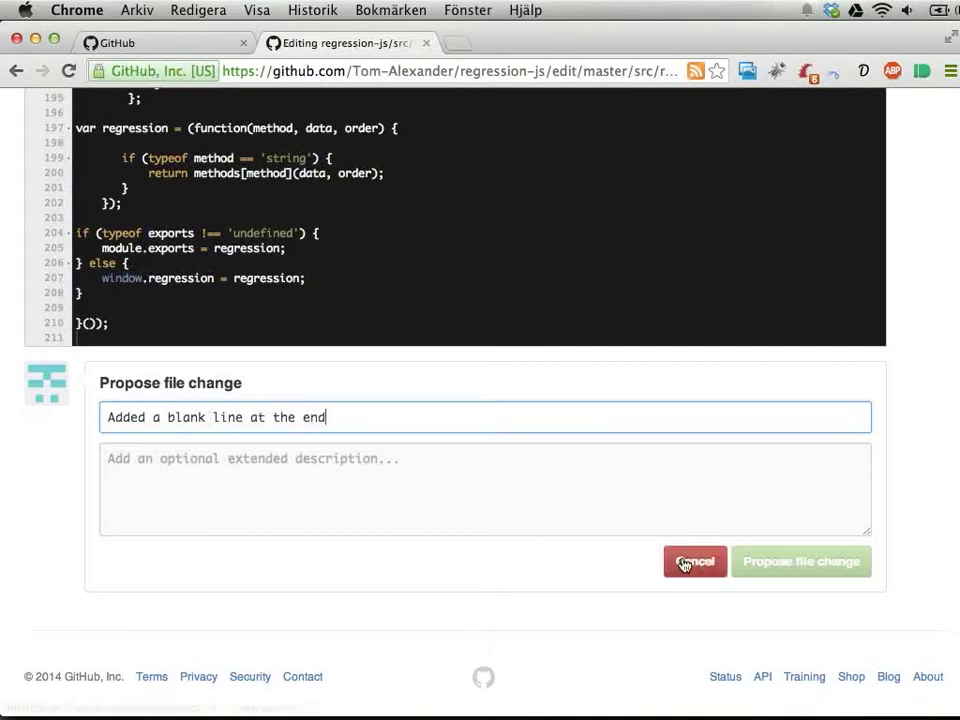
mouse_move(805, 570)
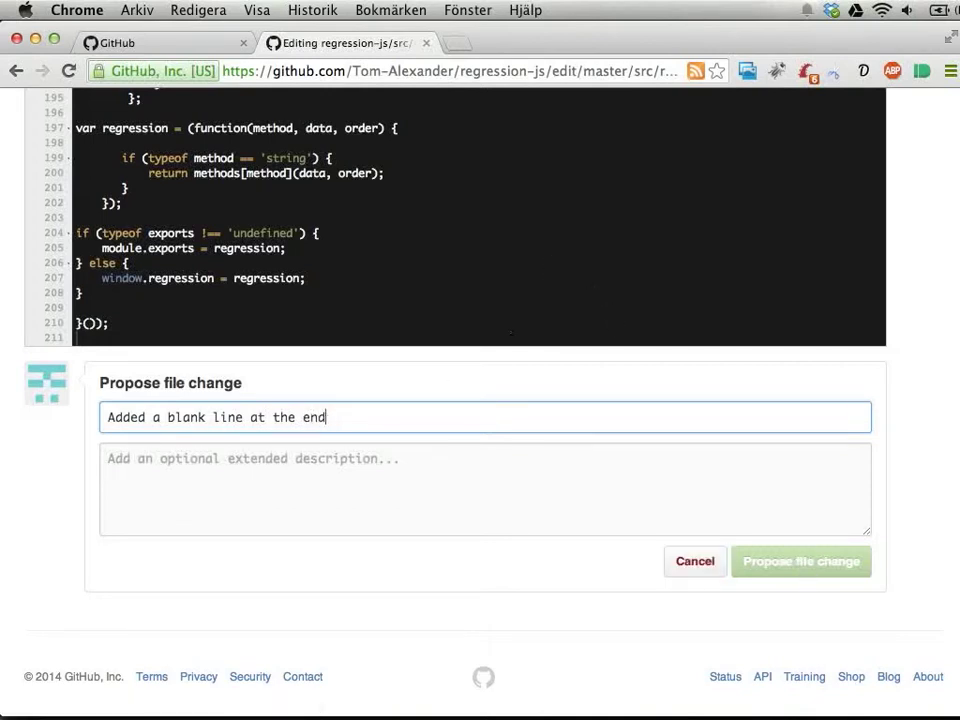
text(a)
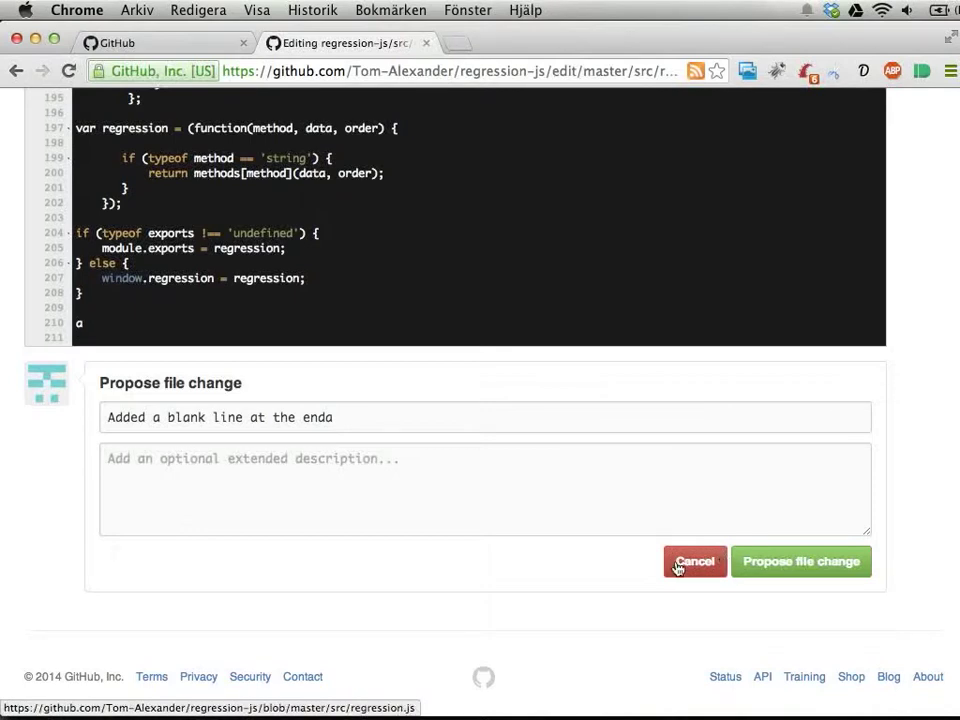
click(695, 561)
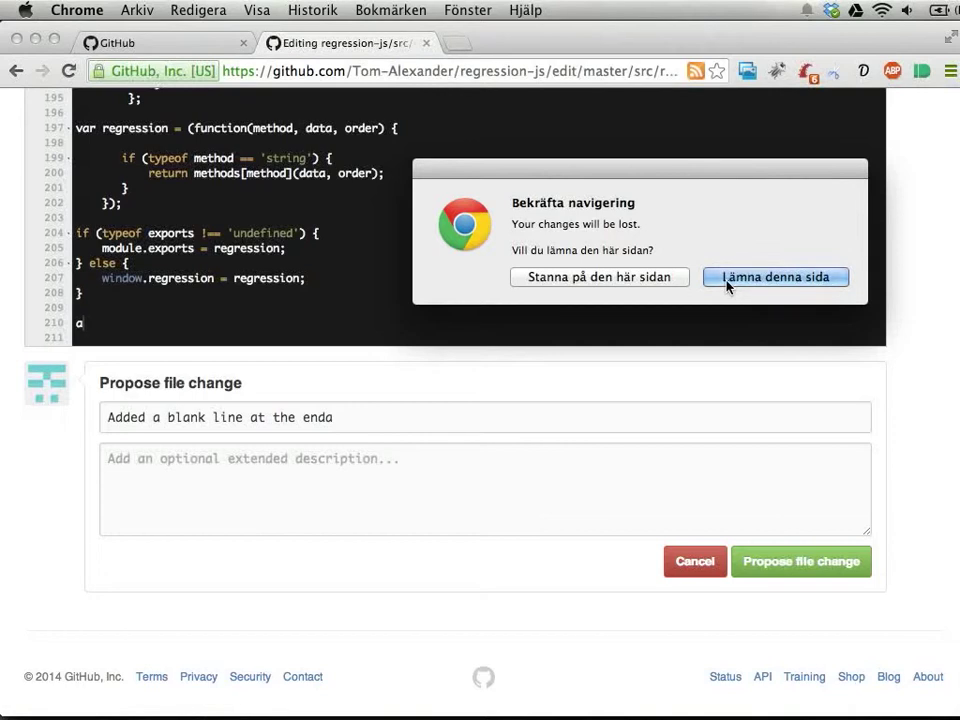
click(775, 277)
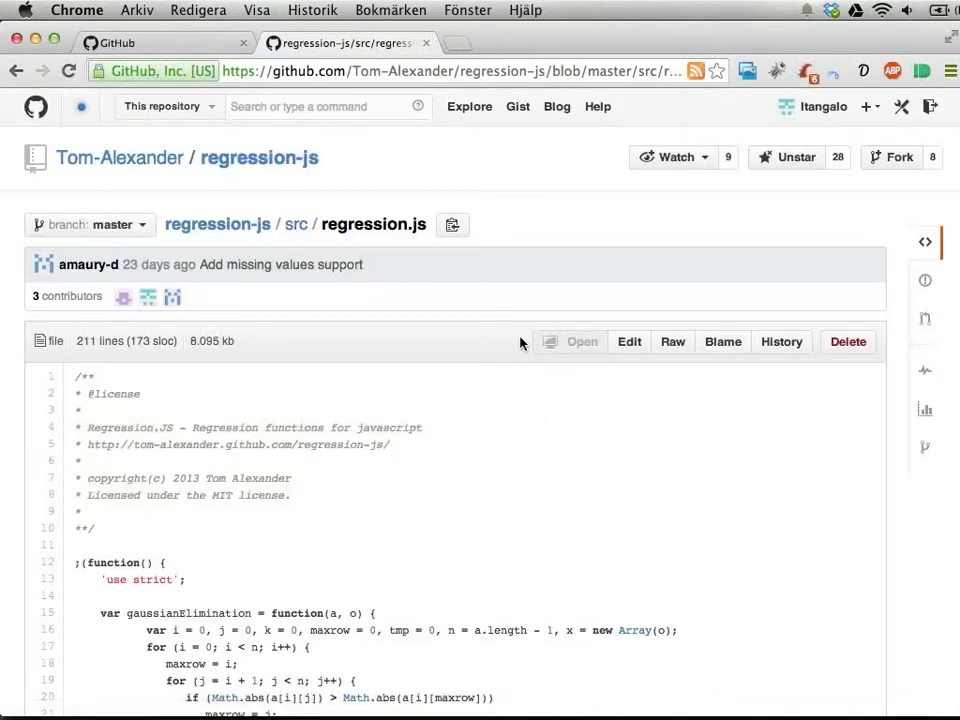
mouse_move(452, 224)
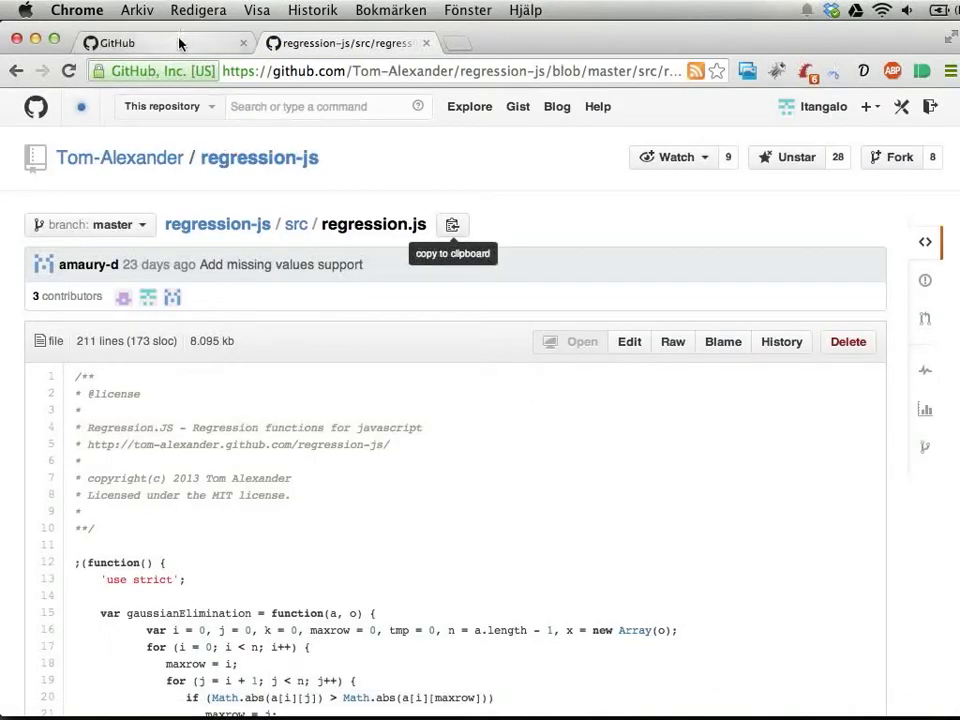
mouse_move(150, 43)
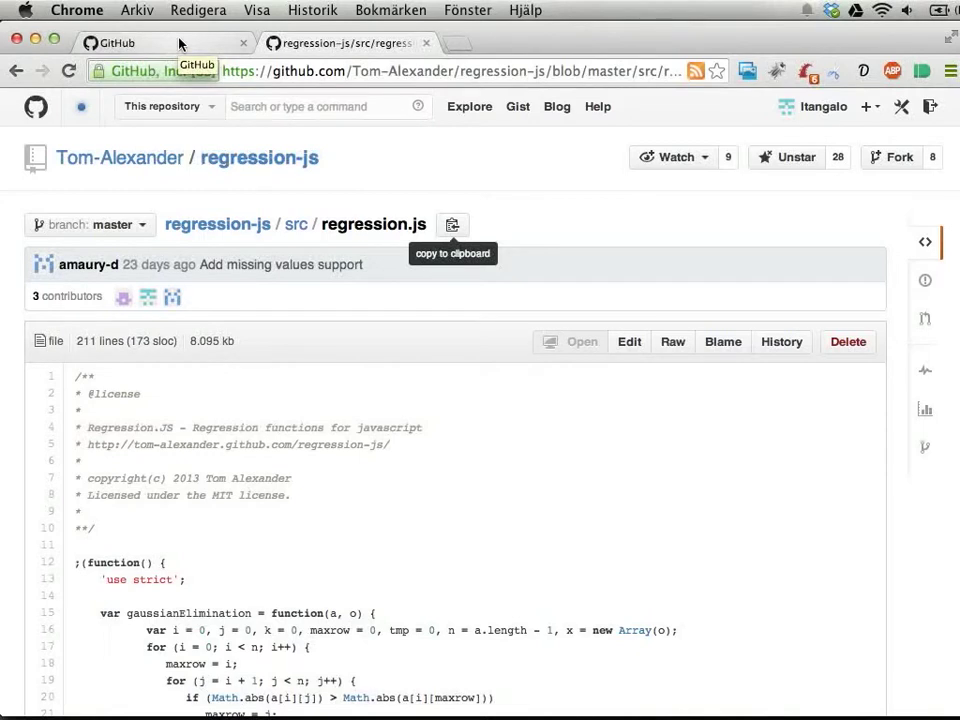
mouse_move(119, 157)
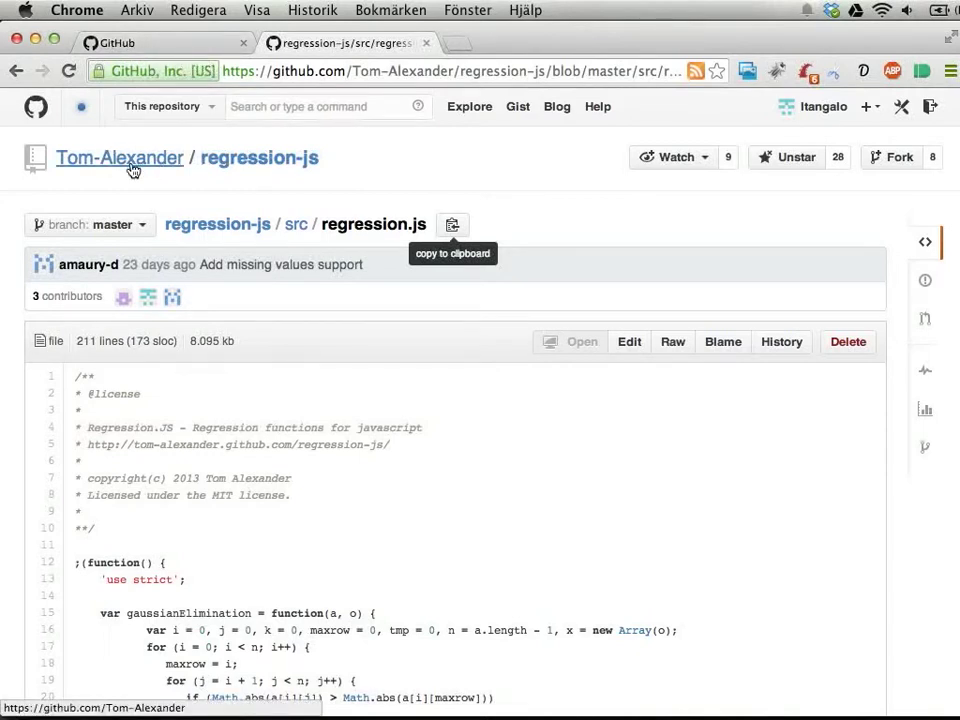
mouse_move(256, 178)
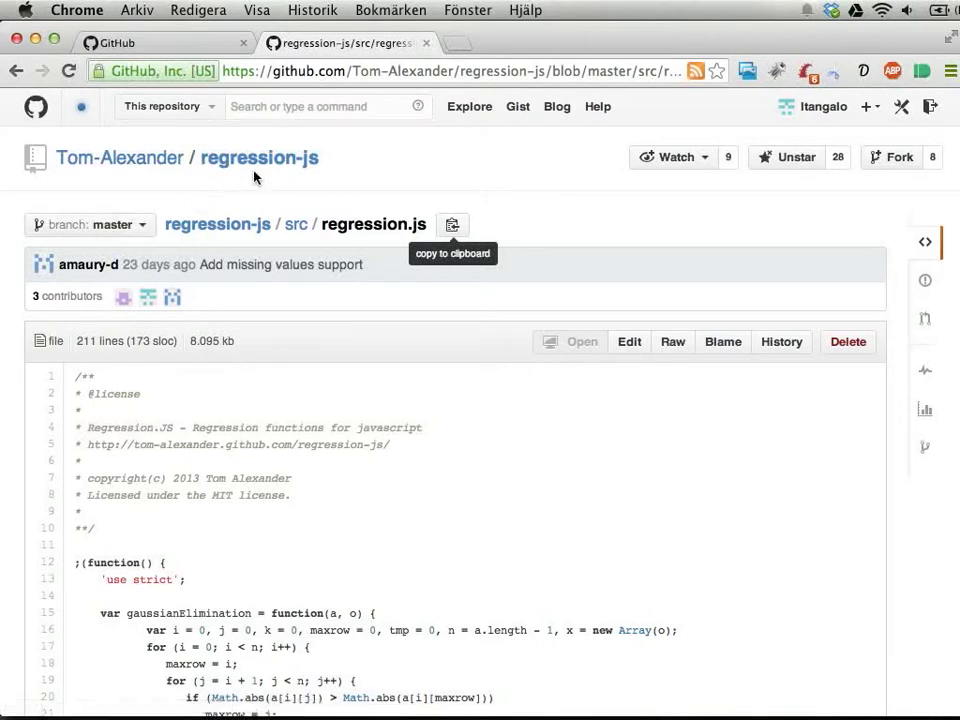
mouse_move(184, 201)
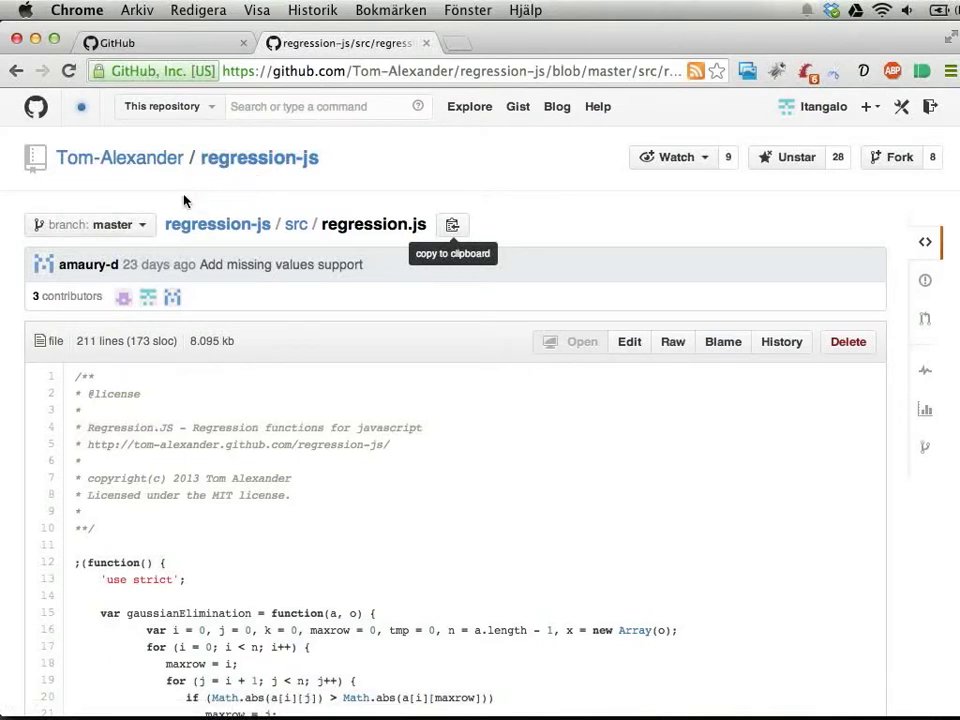
mouse_move(196, 509)
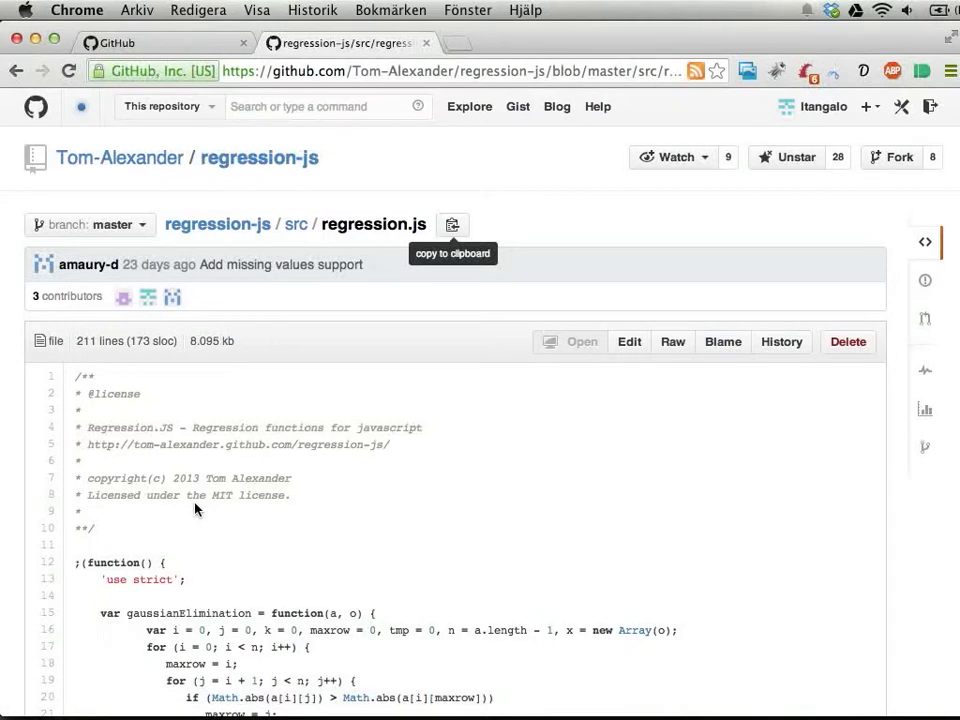
mouse_move(259, 158)
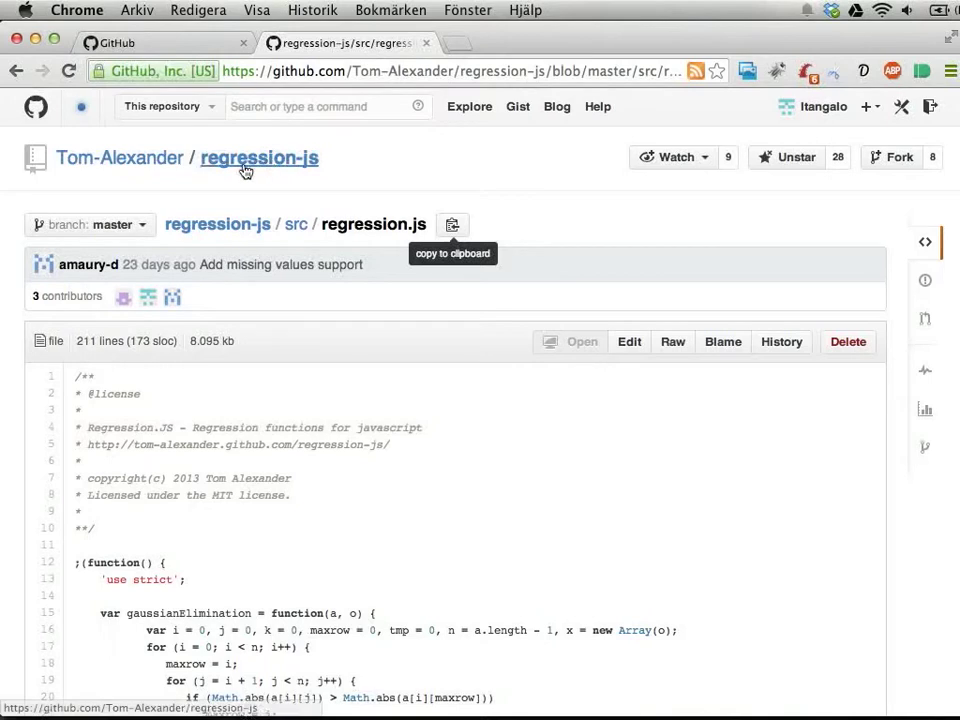
mouse_move(248, 385)
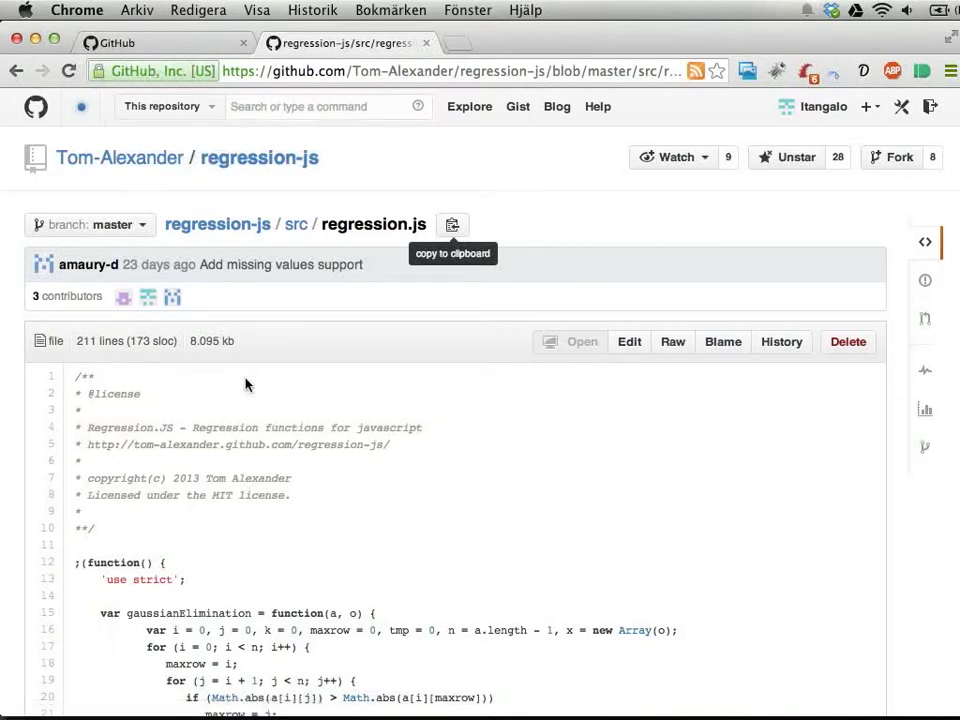
mouse_move(309, 565)
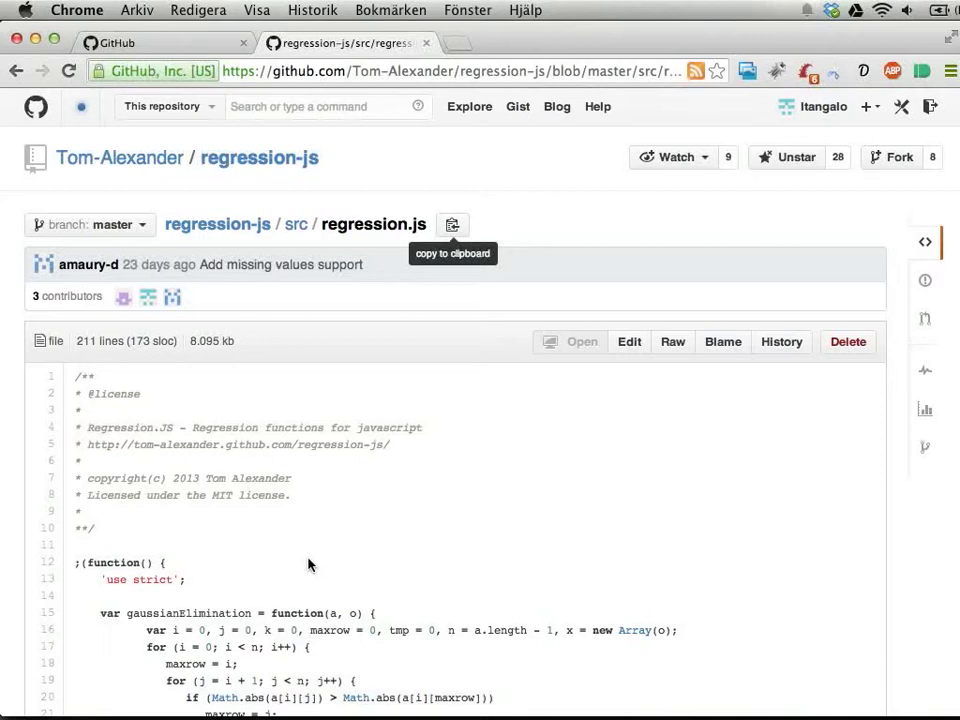
mouse_move(380, 195)
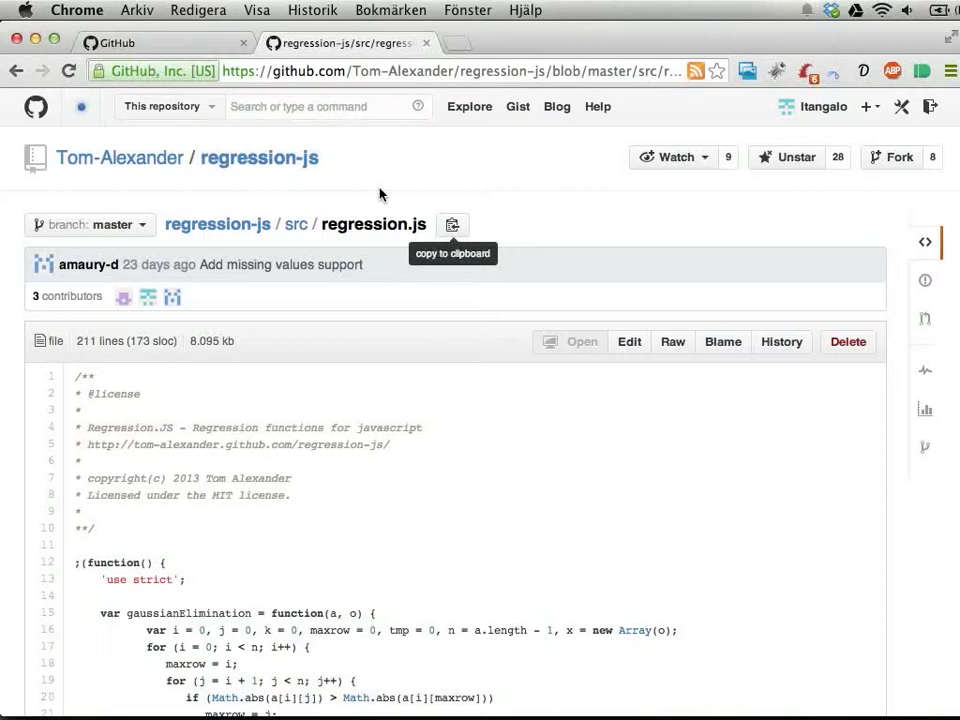
mouse_move(438, 197)
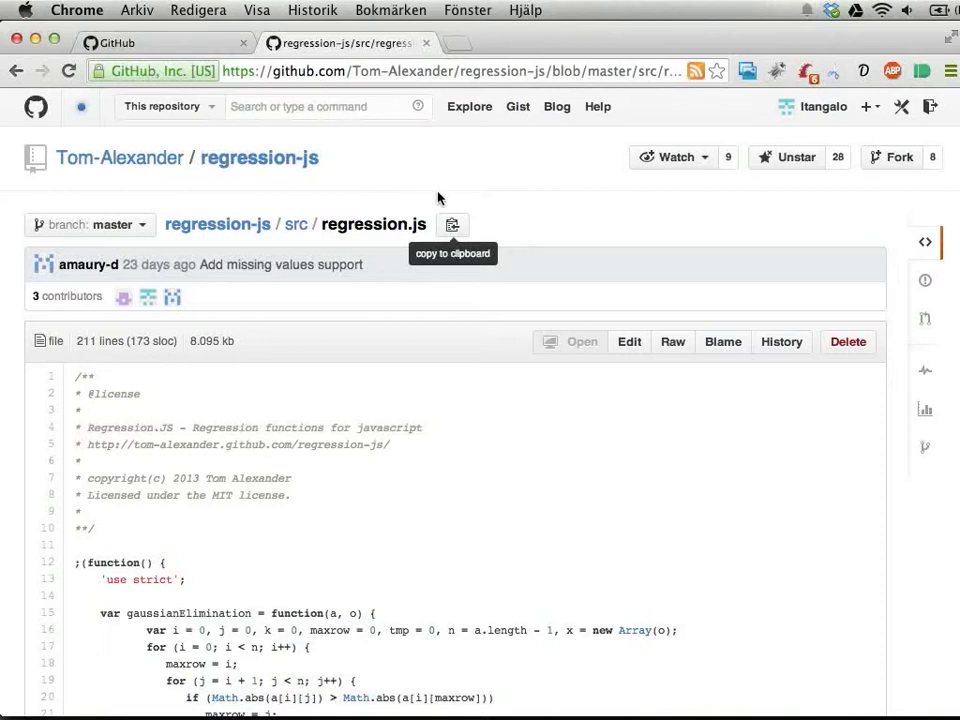
mouse_move(485, 199)
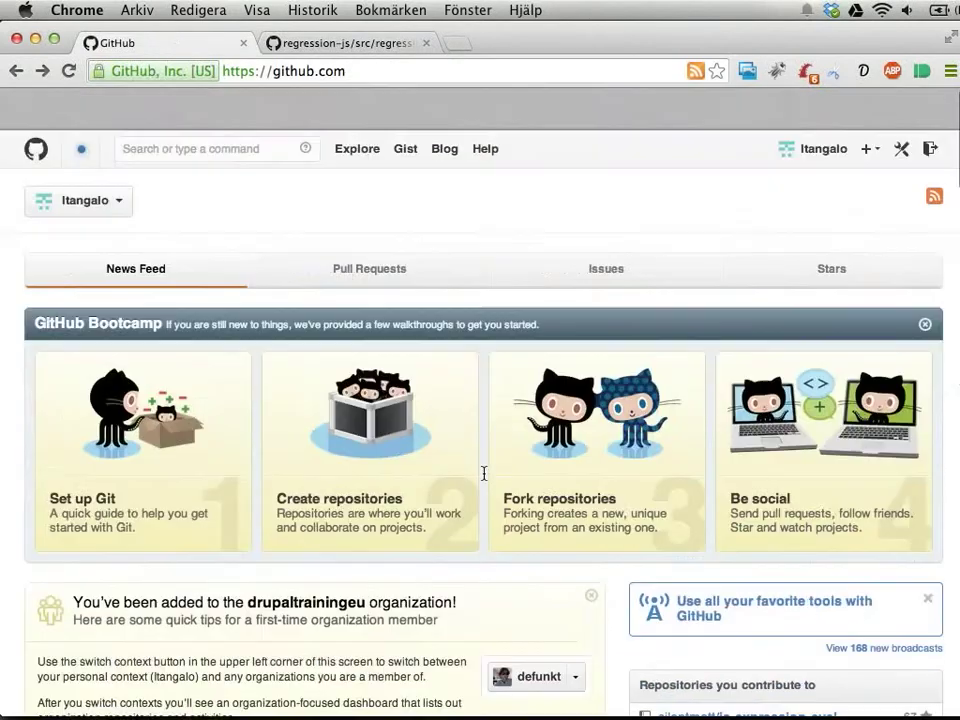
scroll(up, 3)
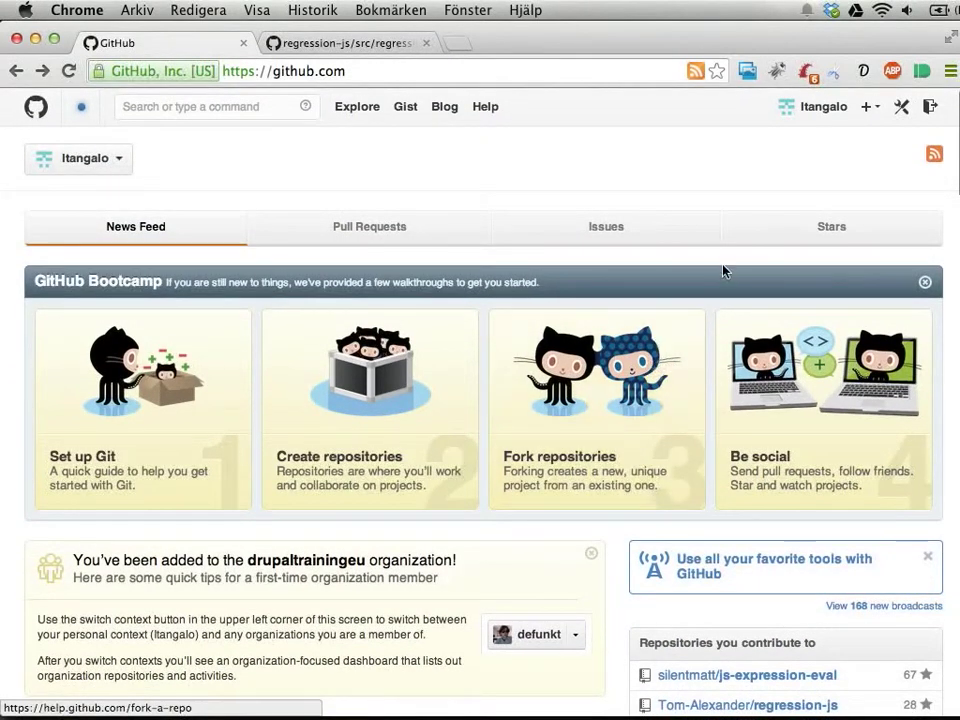
click(868, 106)
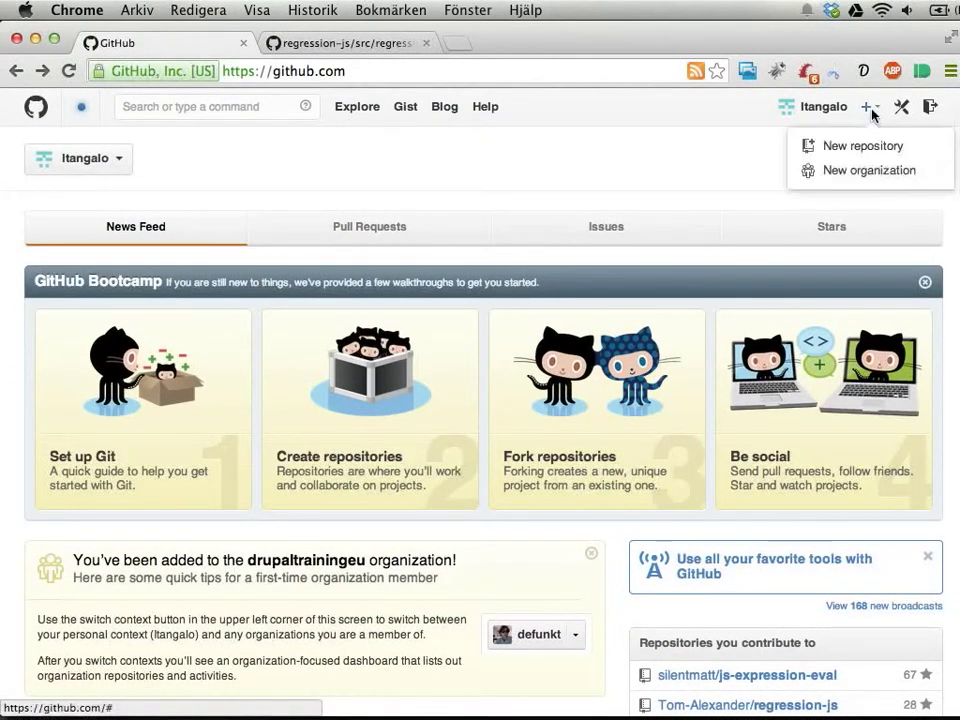
mouse_move(862, 146)
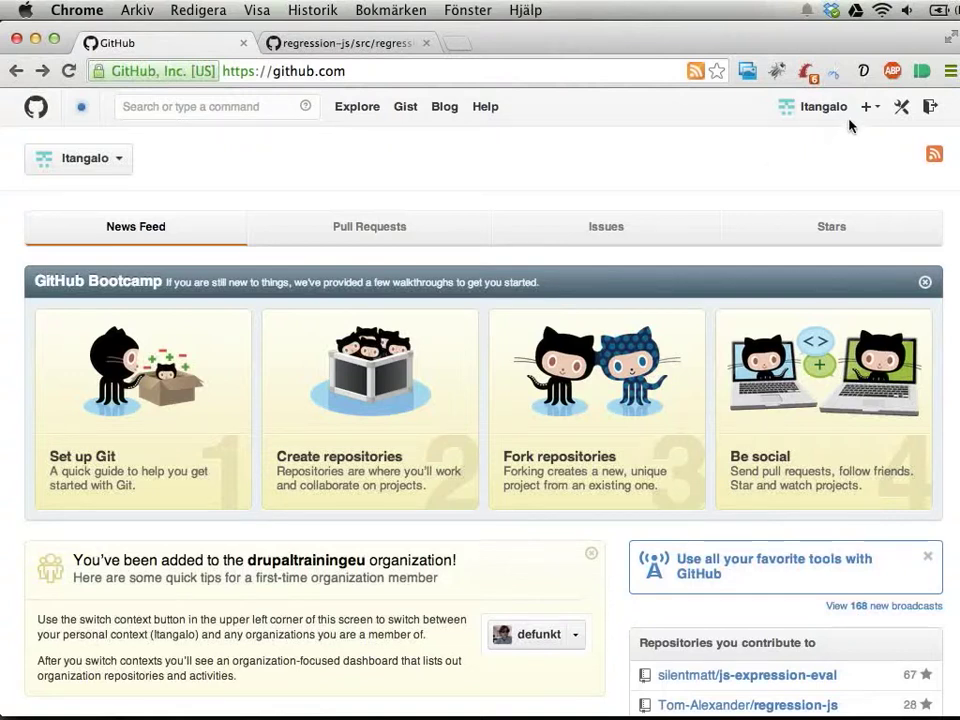
Open the new repository form and set its visibility to Public
click(864, 106)
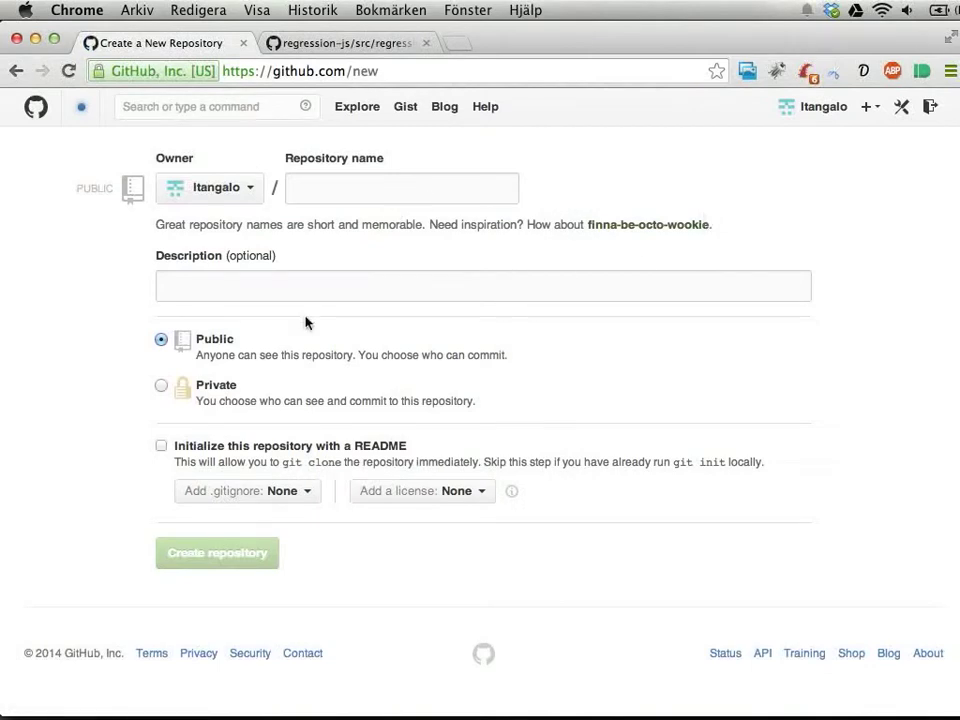
click(161, 386)
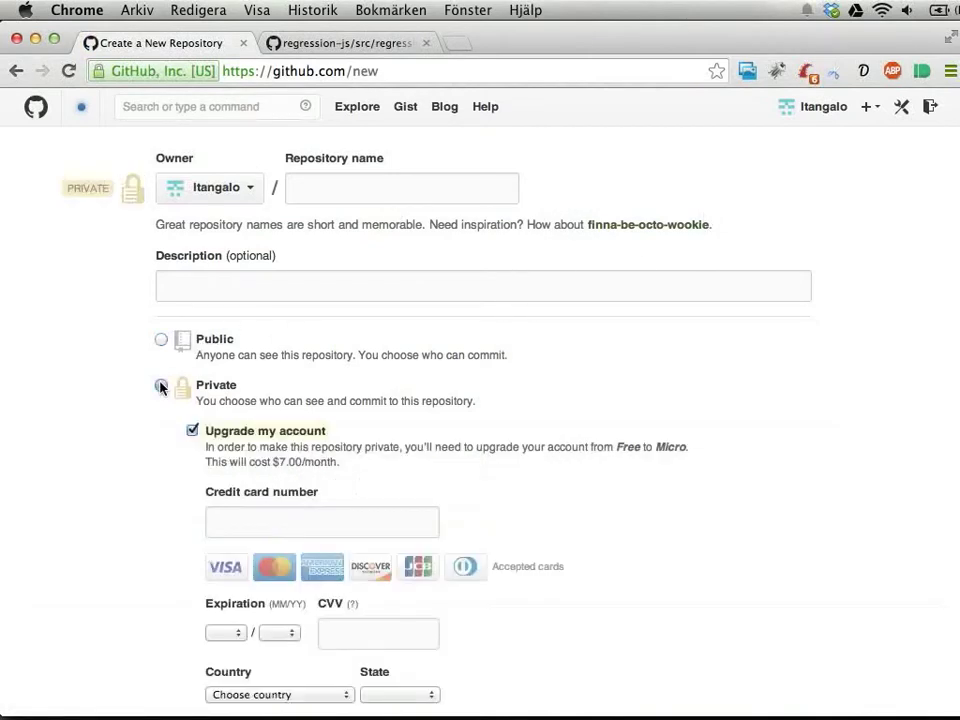
click(161, 386)
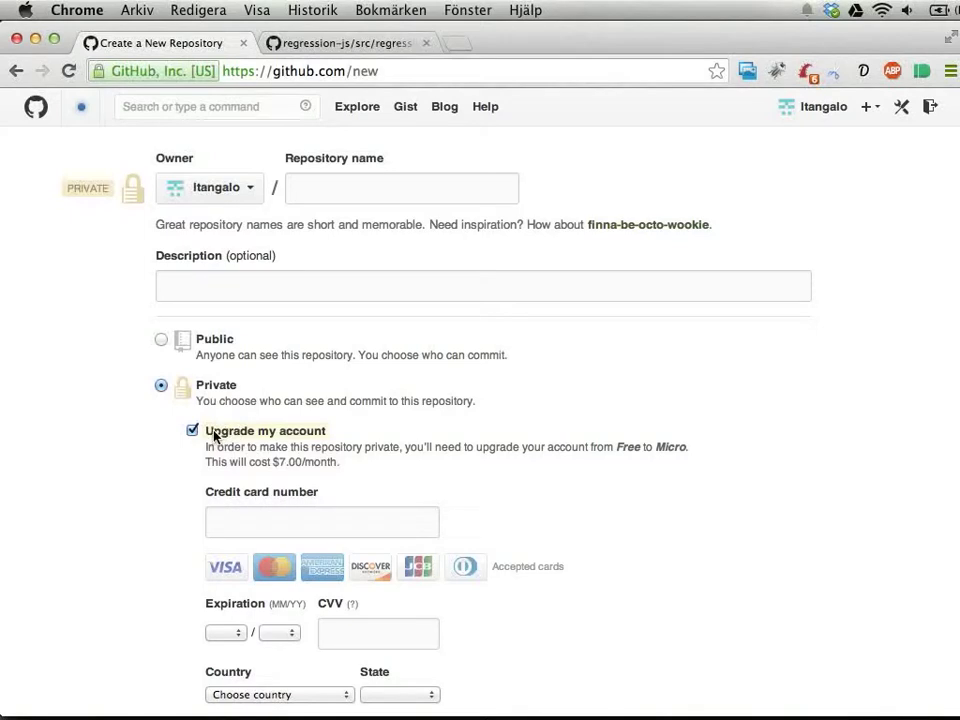
click(161, 340)
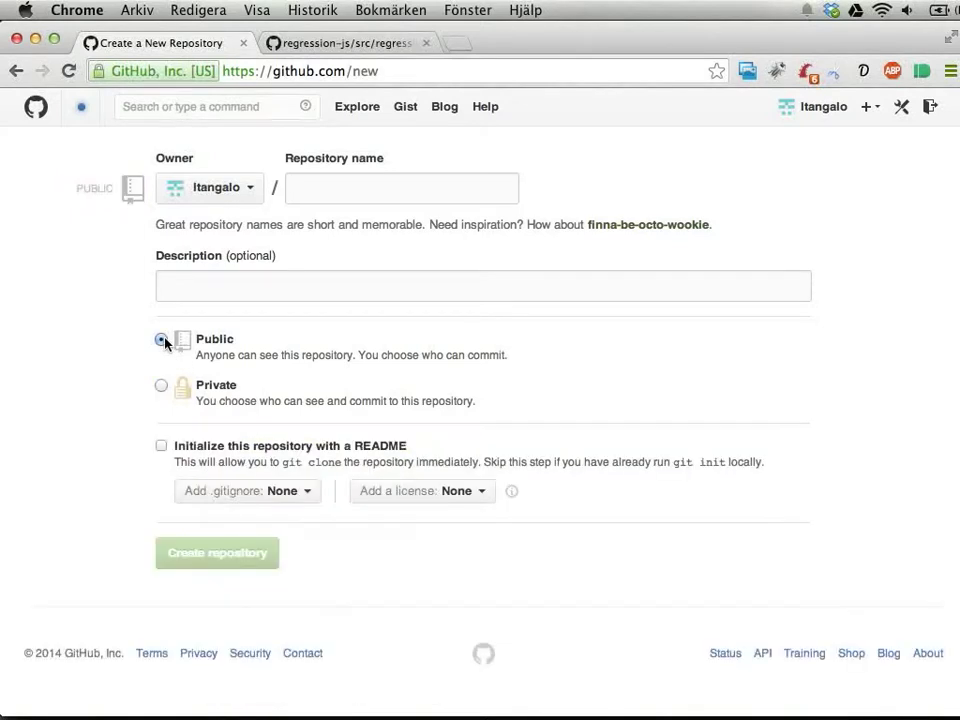
Initialize the repository with a README and the GPL v2 license
click(161, 445)
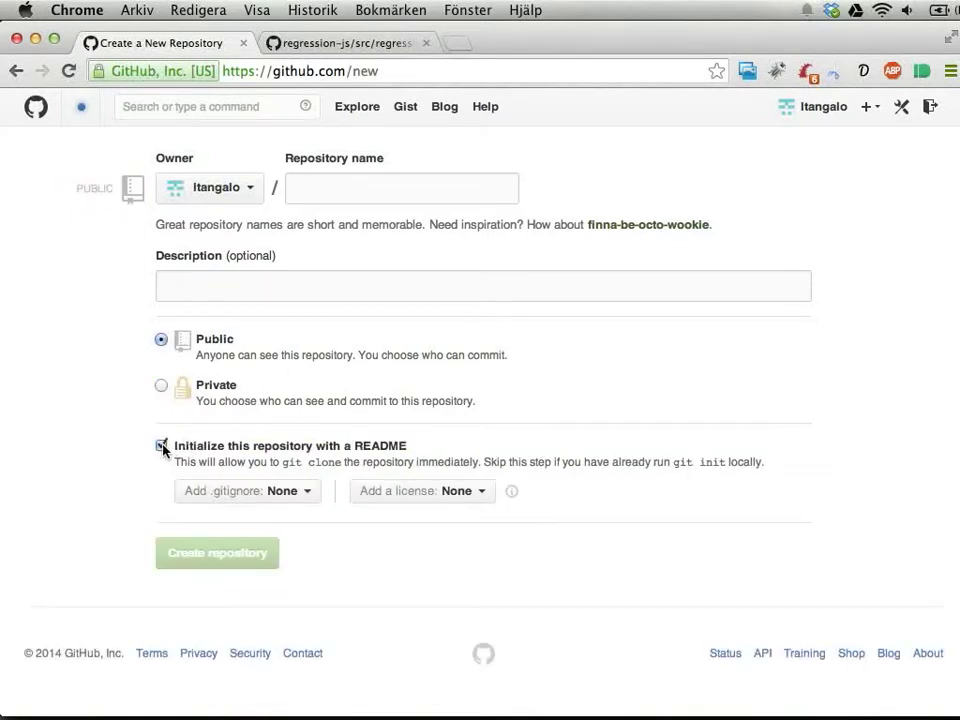
click(161, 445)
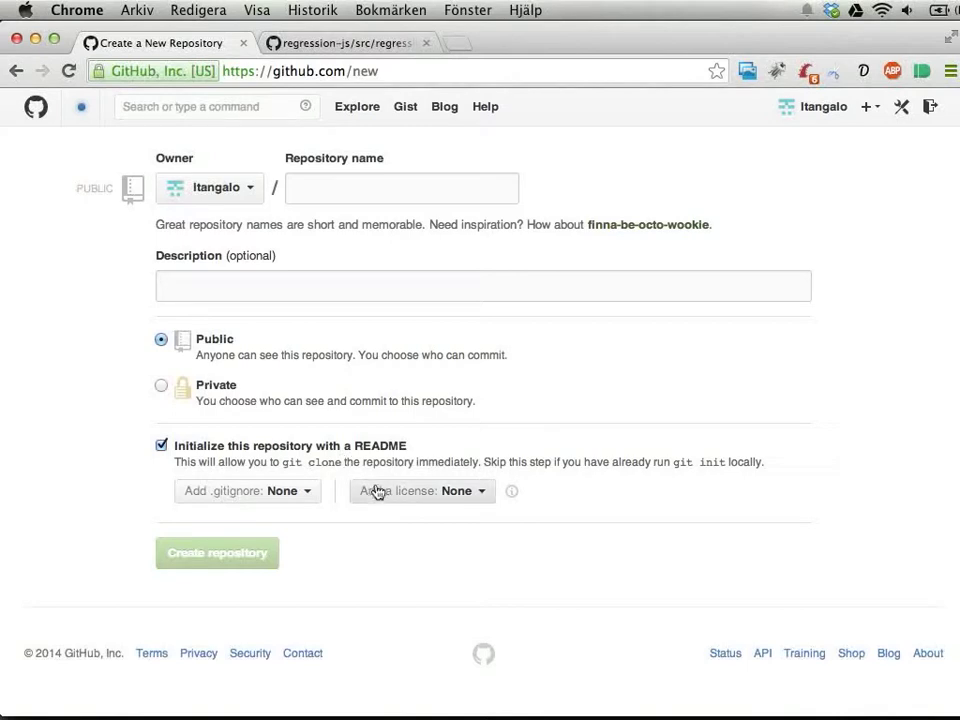
click(427, 490)
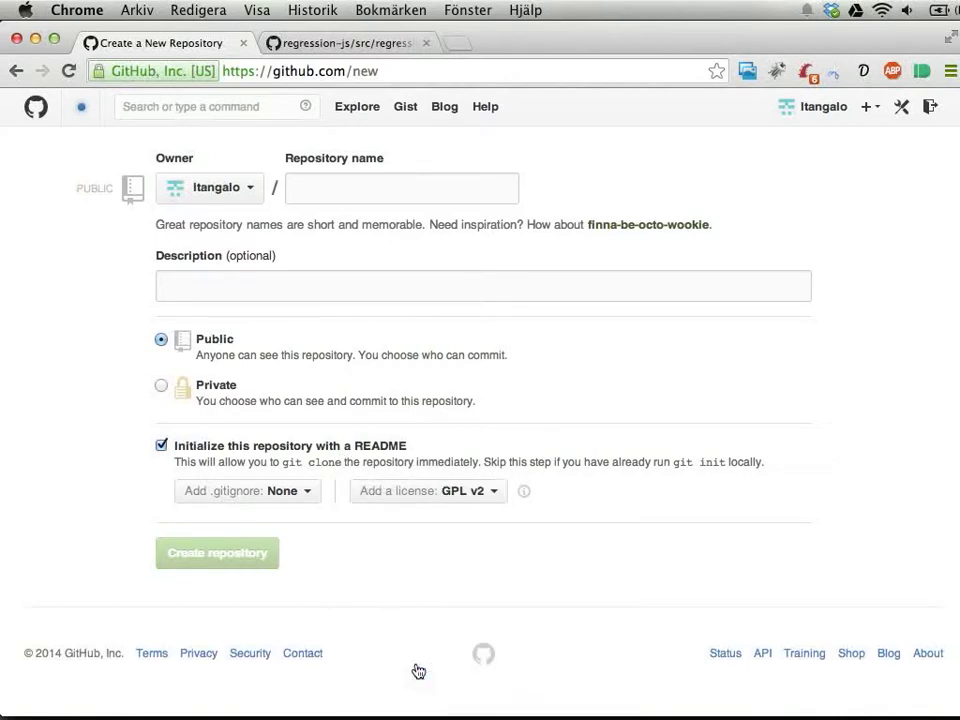
mouse_move(441, 541)
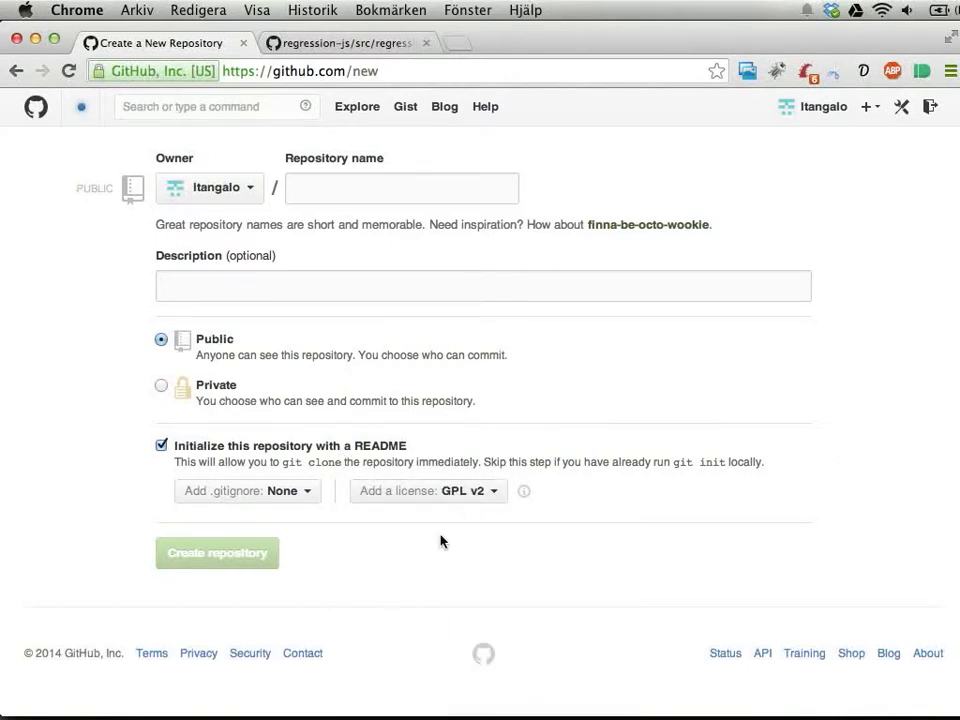